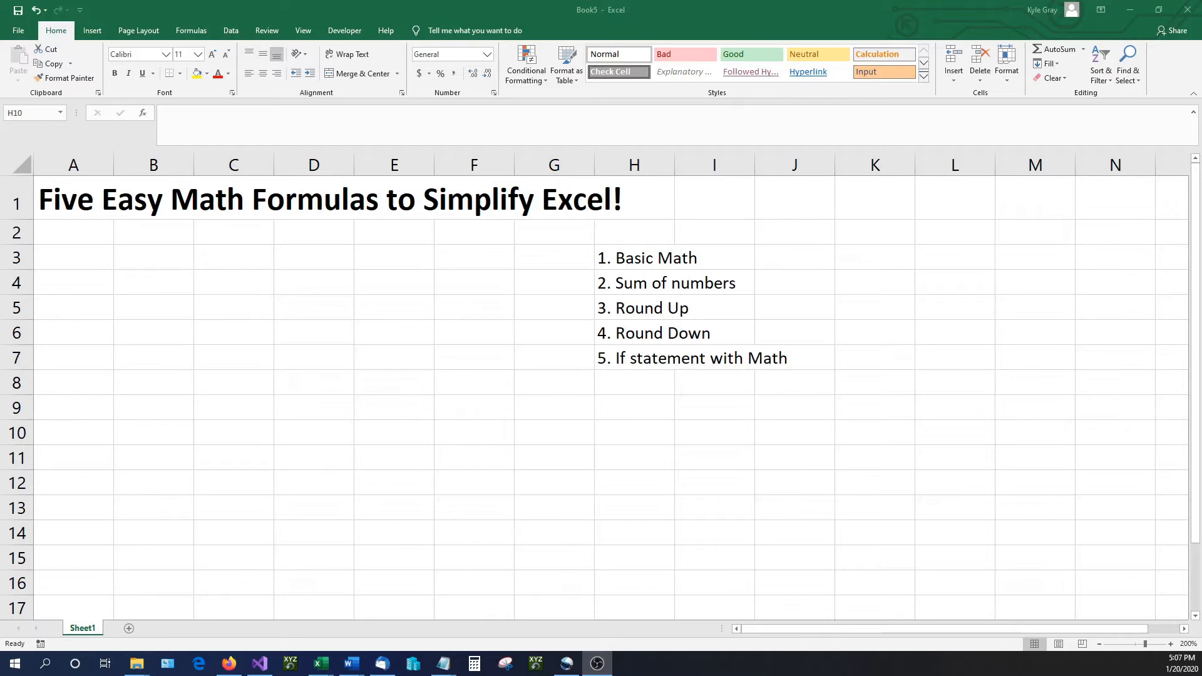
# Enter 15, 20, 10 and 12 into A3:A6, check the values and select A7.
pyautogui.click(73, 258)
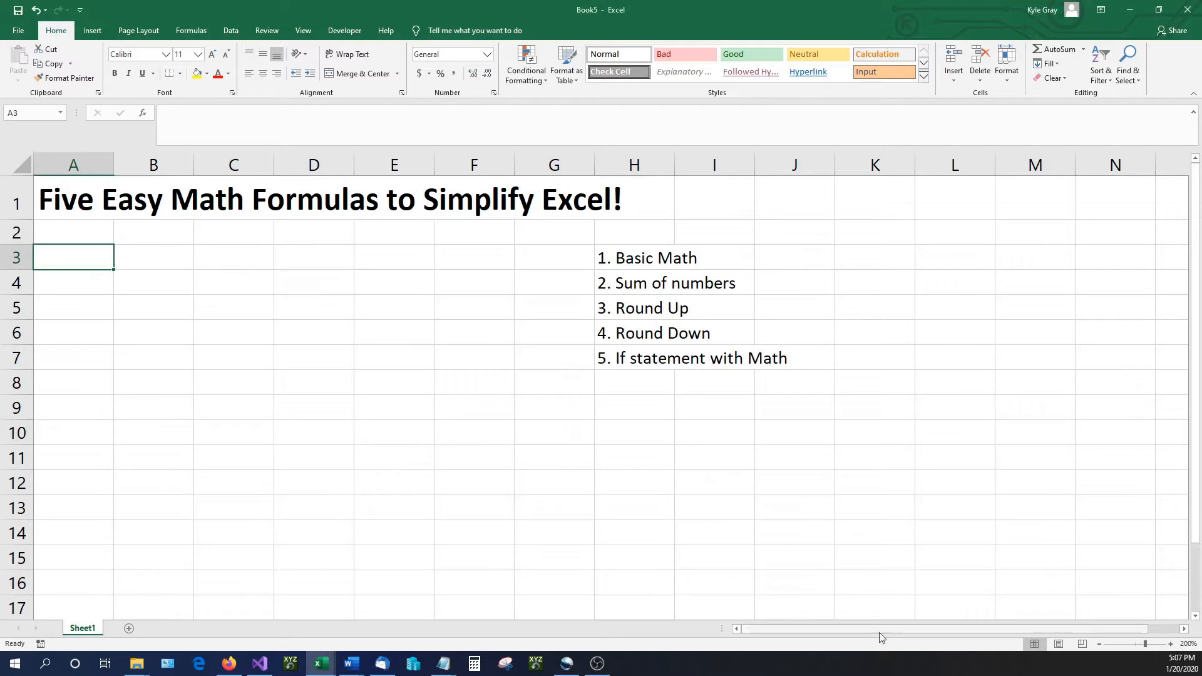
pyautogui.moveTo(639, 263)
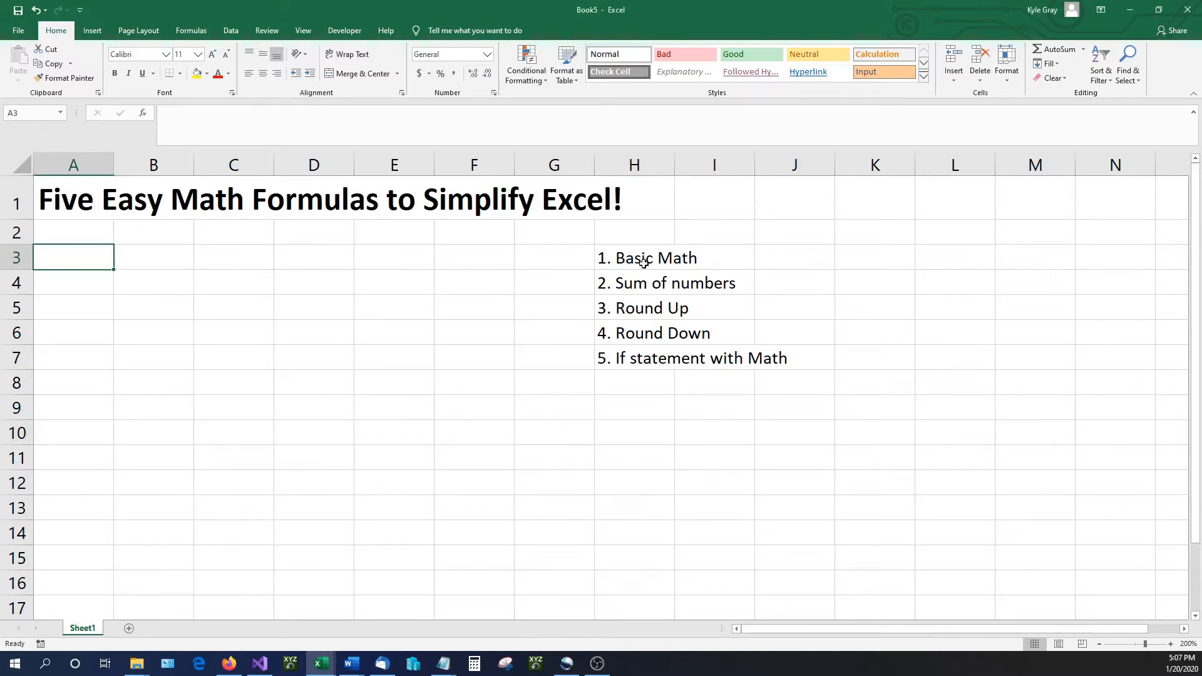
pyautogui.moveTo(76, 267)
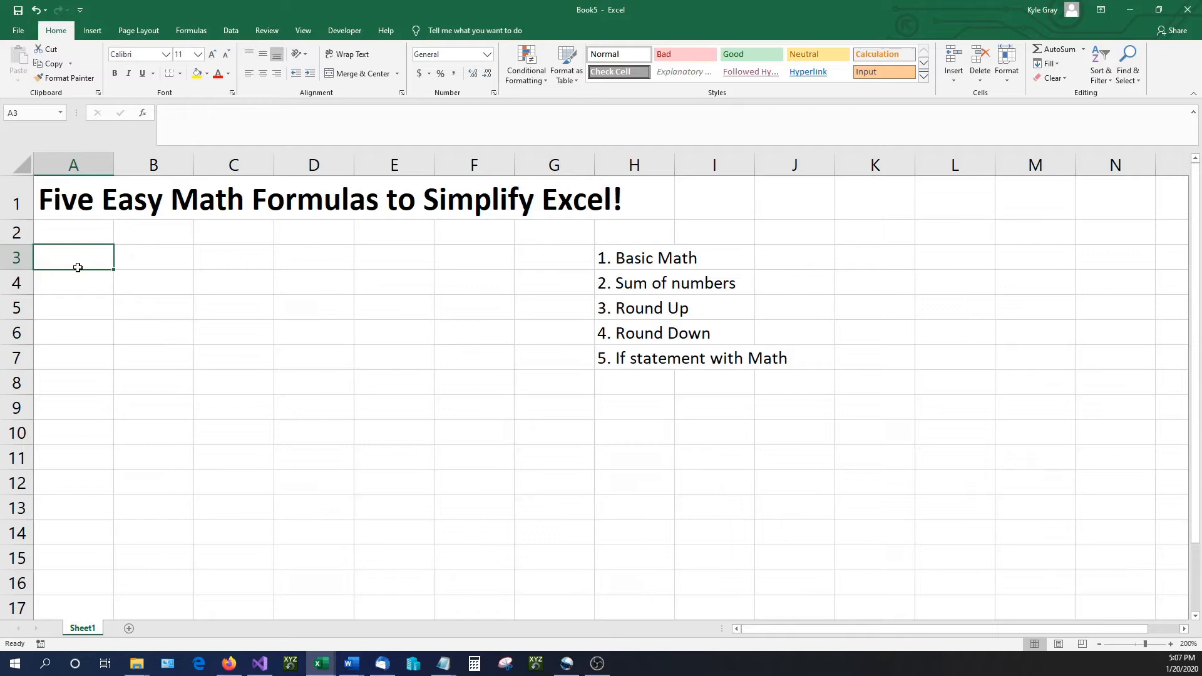
pyautogui.write('15')
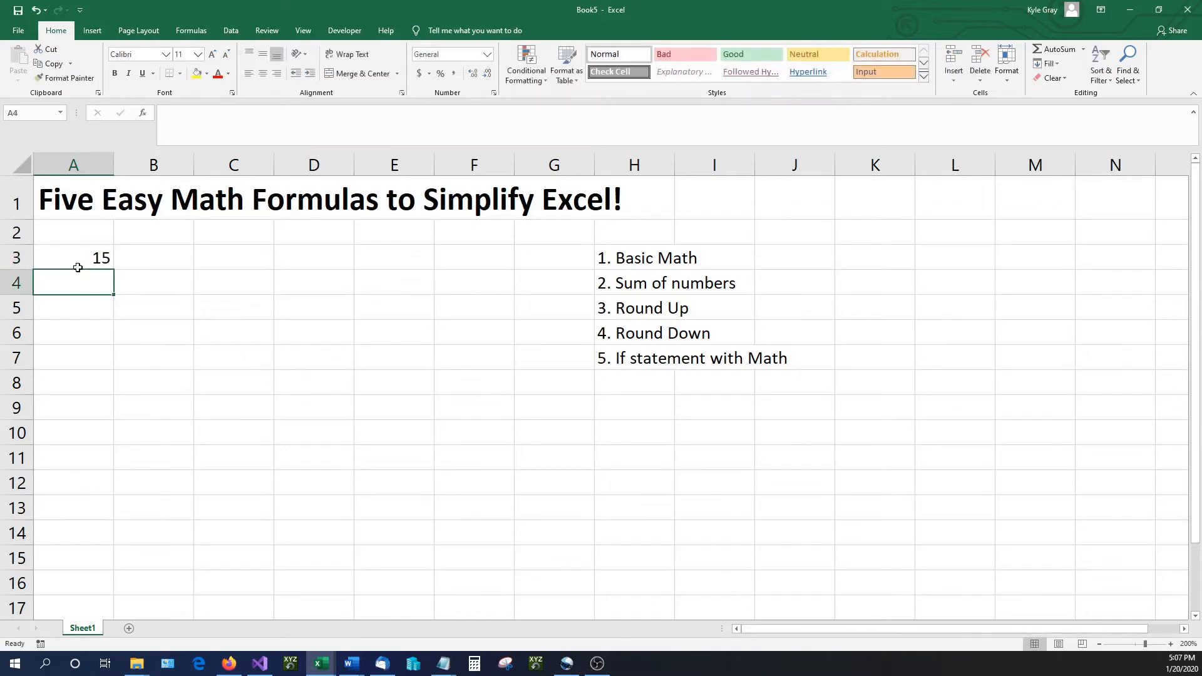
pyautogui.write('20')
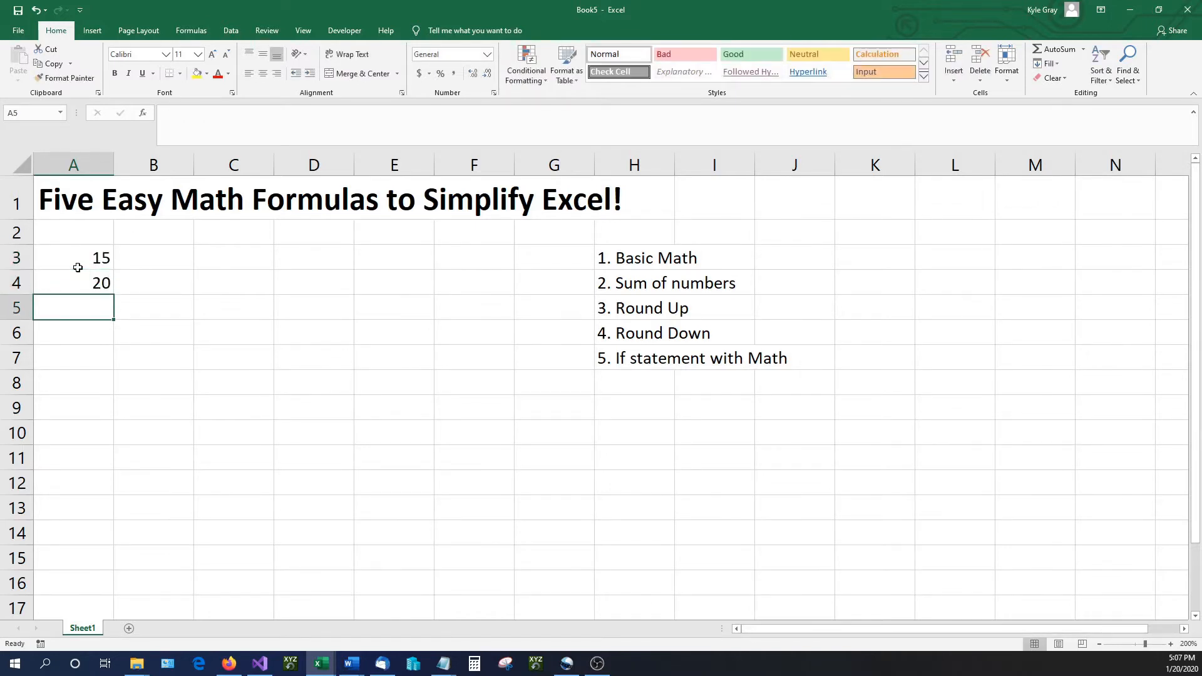
pyautogui.write('12')
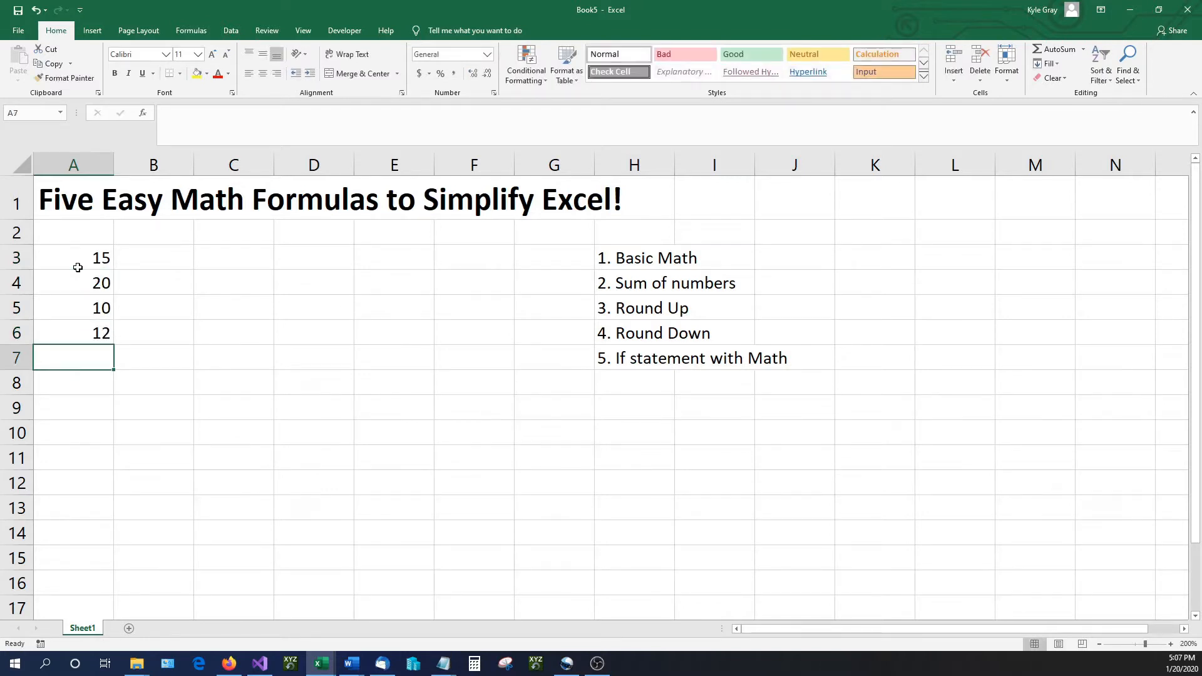
pyautogui.click(73, 258)
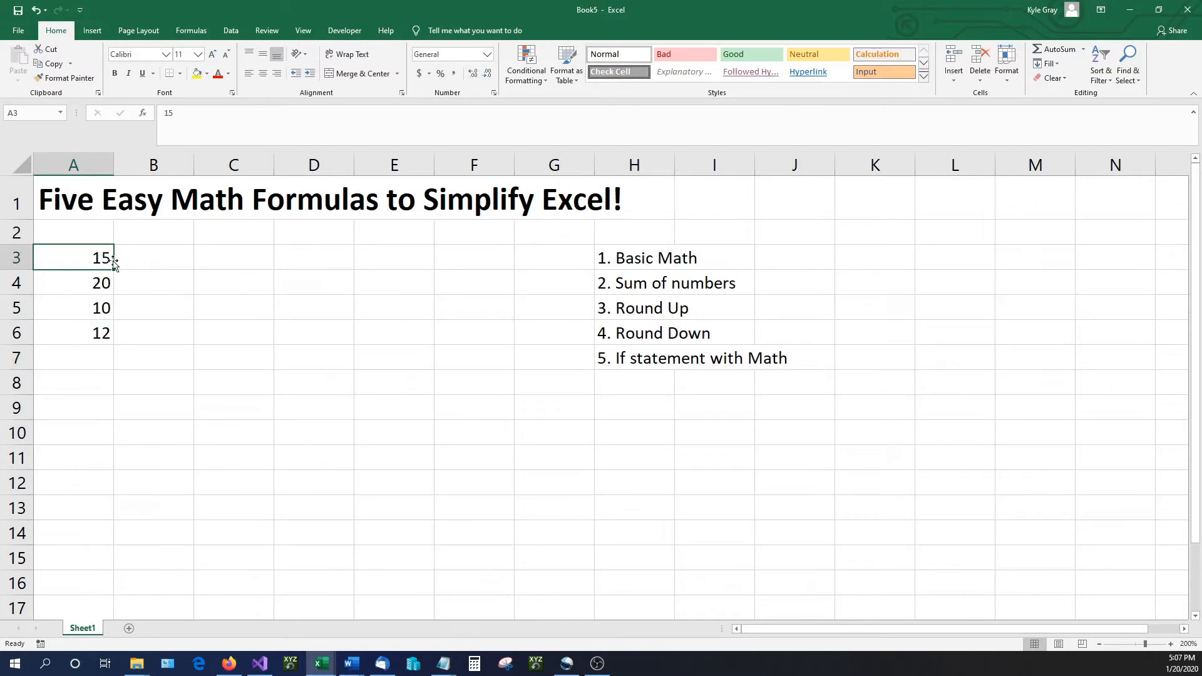
pyautogui.click(72, 283)
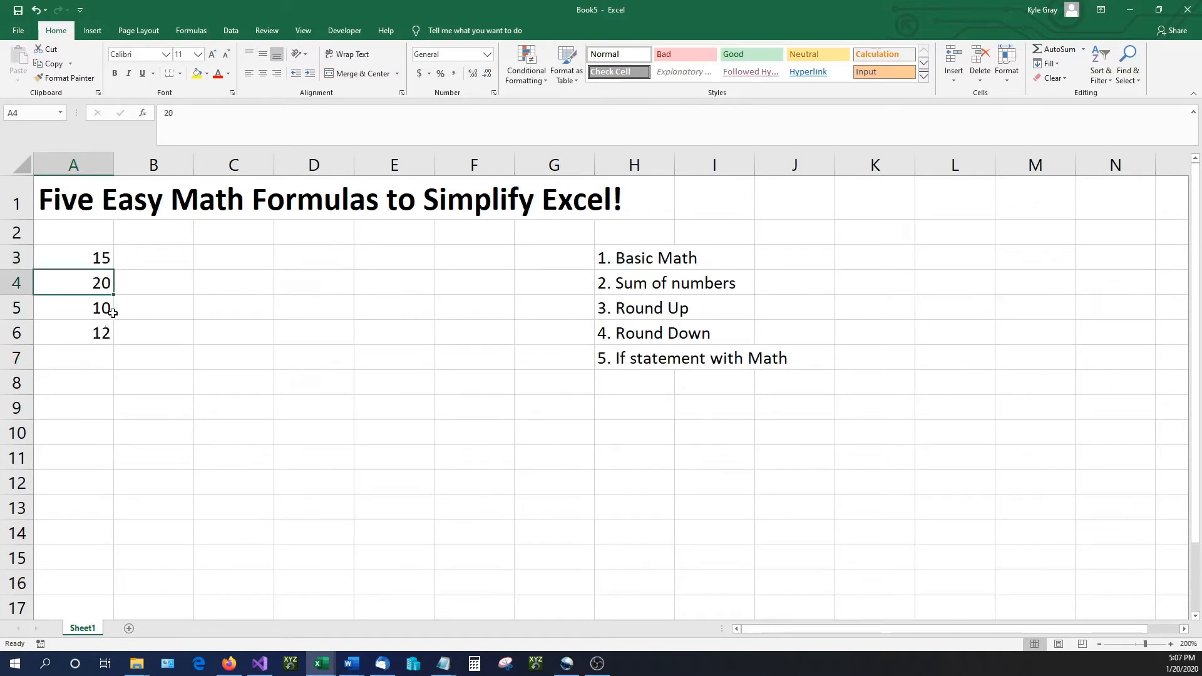
pyautogui.click(73, 332)
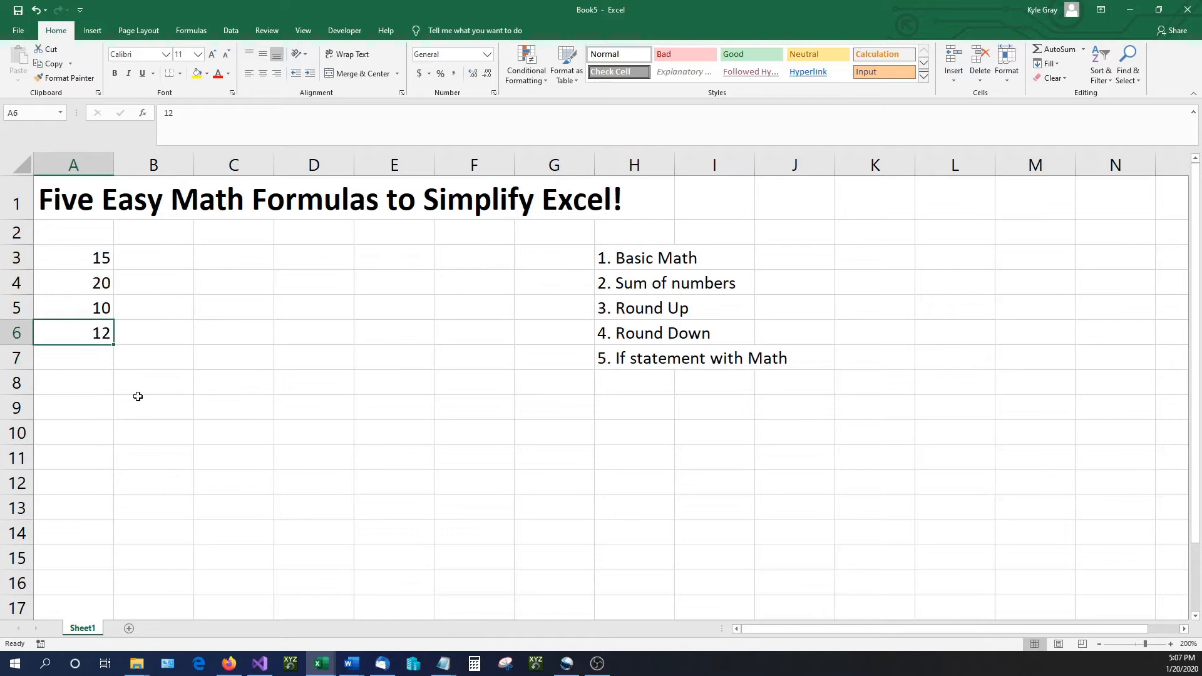
pyautogui.moveTo(129, 363)
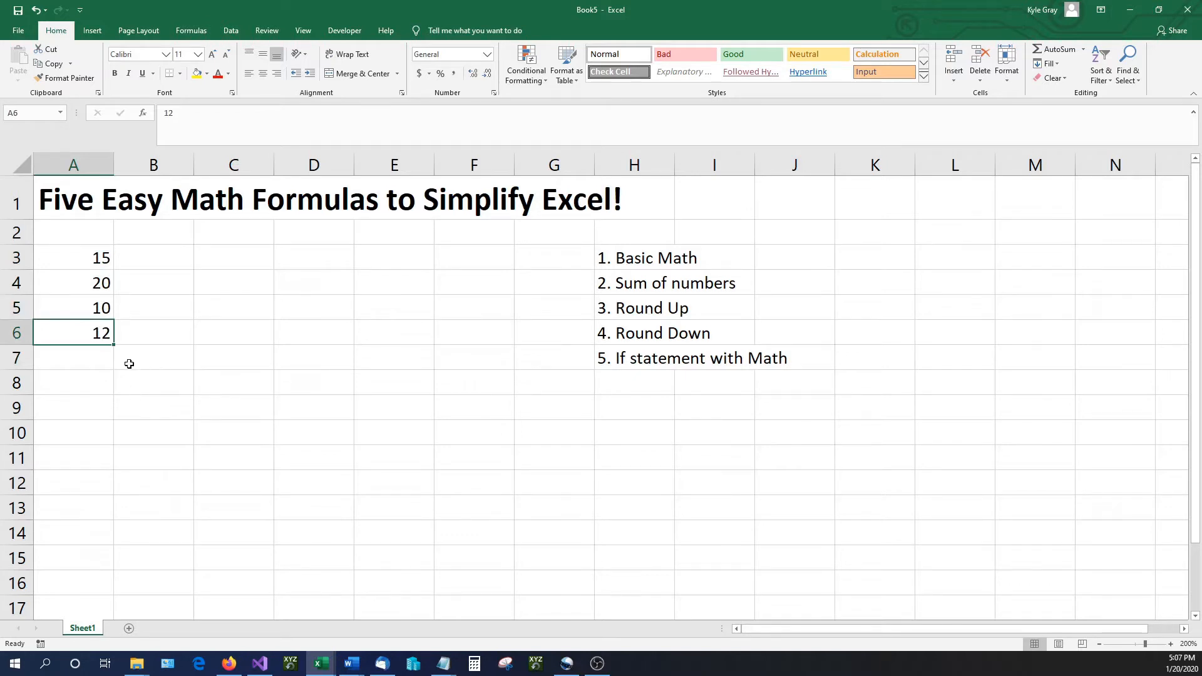
pyautogui.click(74, 357)
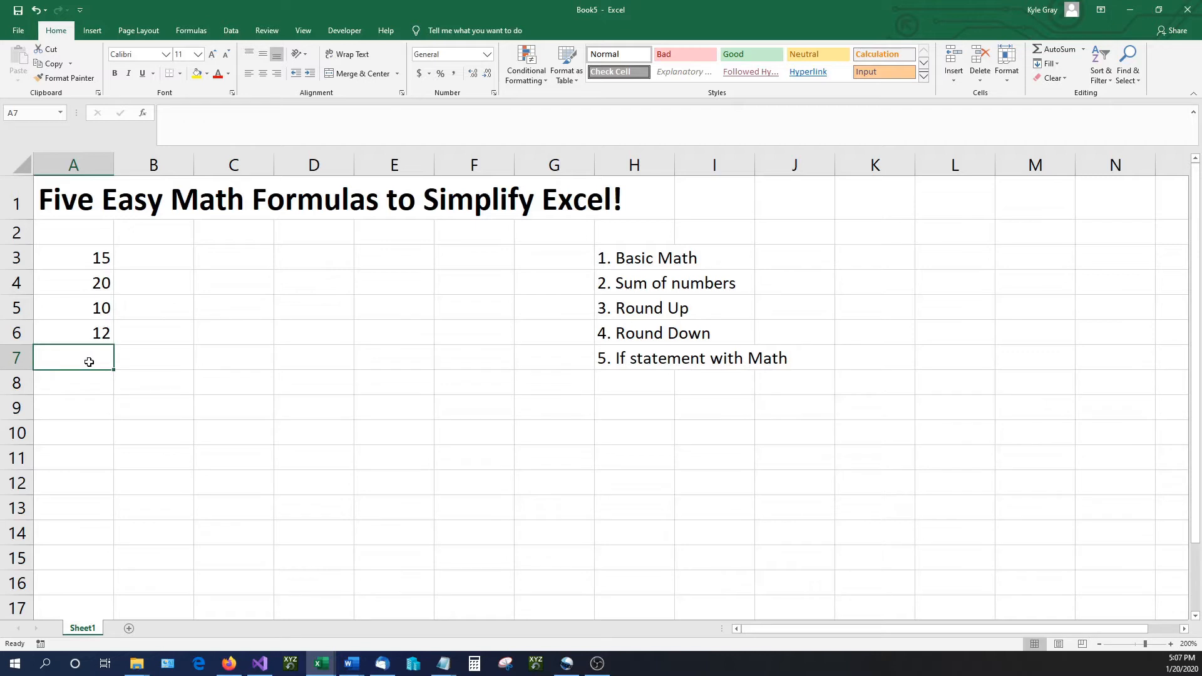
pyautogui.moveTo(67, 361)
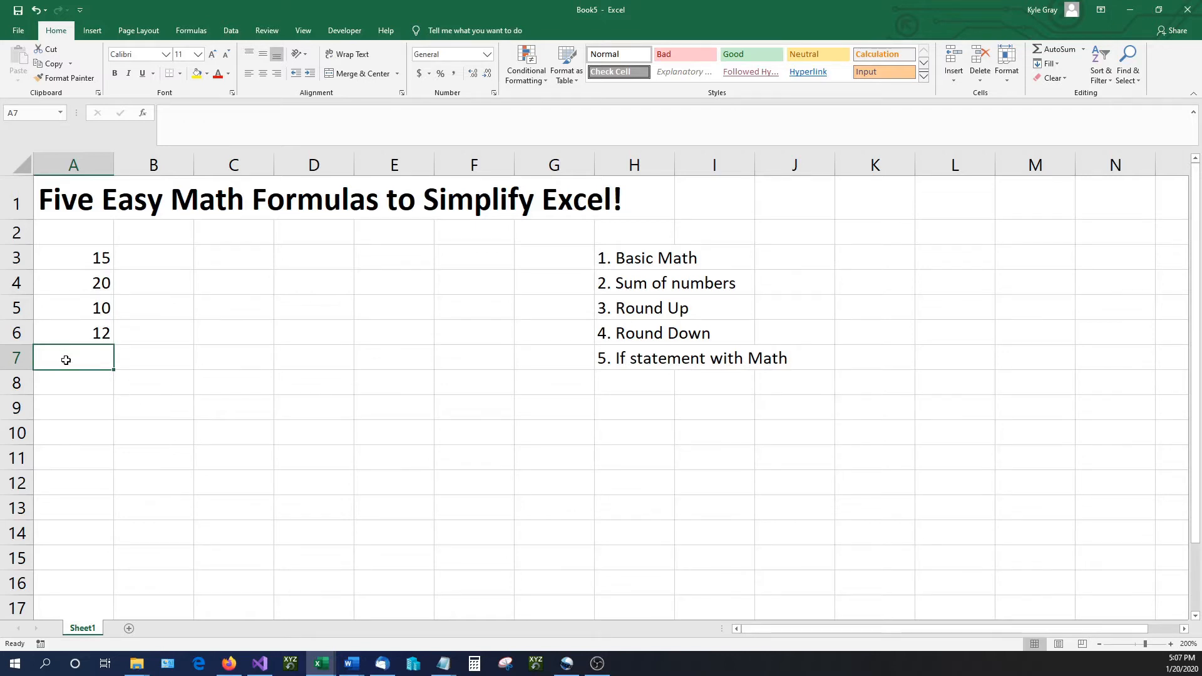
pyautogui.moveTo(59, 364)
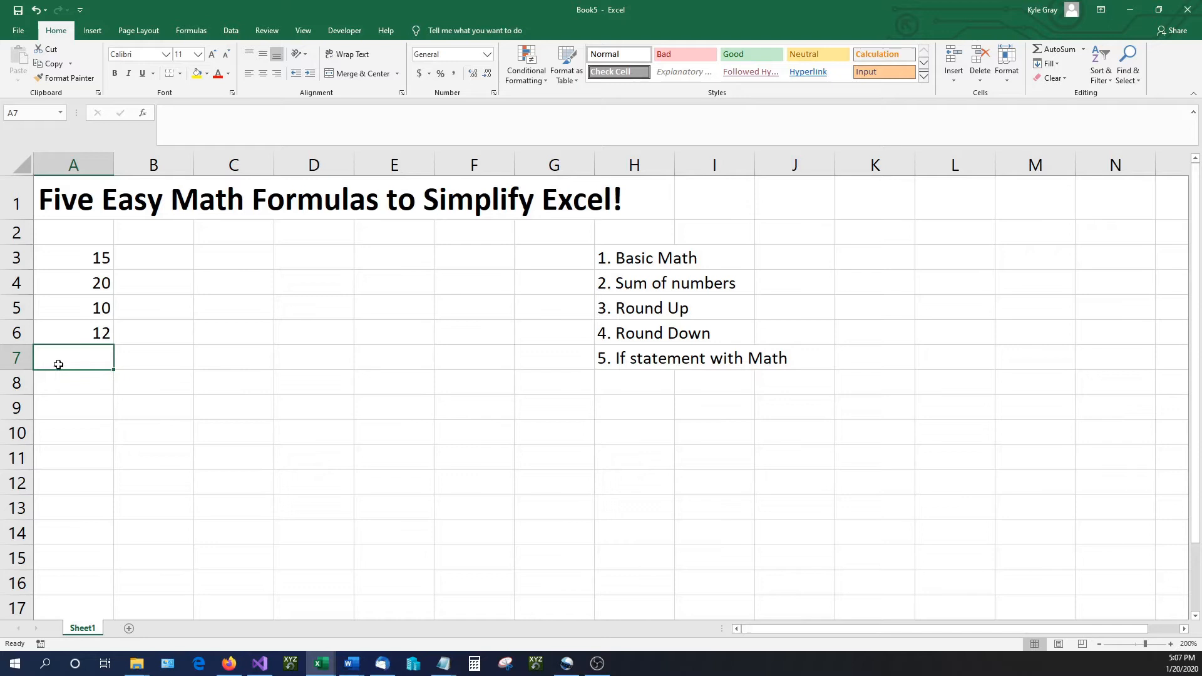
# Give A7 the formula =A3 so it shows 15, then inspect it in the formula bar.
pyautogui.write('=')
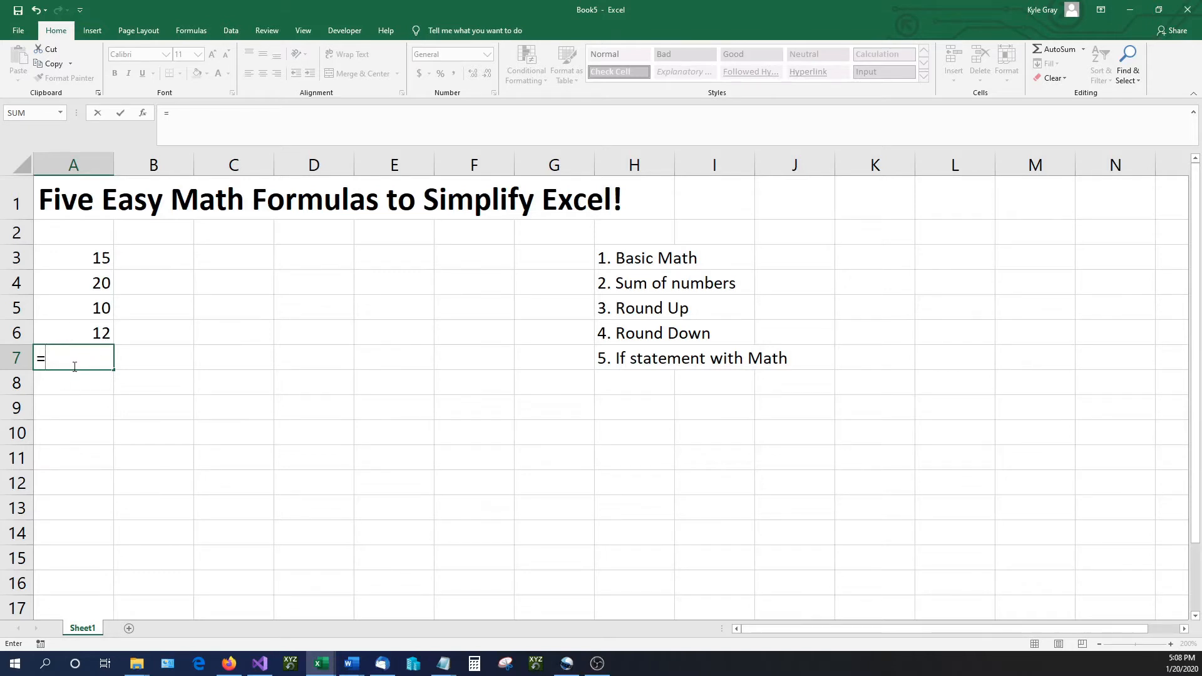
pyautogui.moveTo(95, 258)
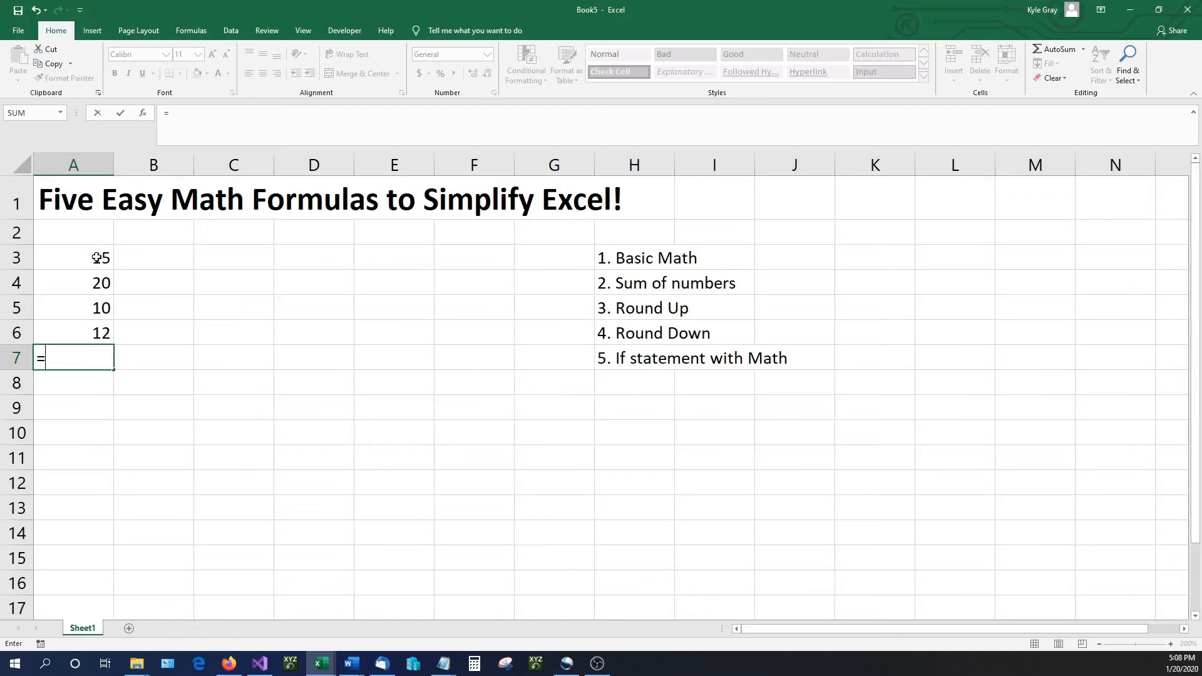
pyautogui.click(74, 258)
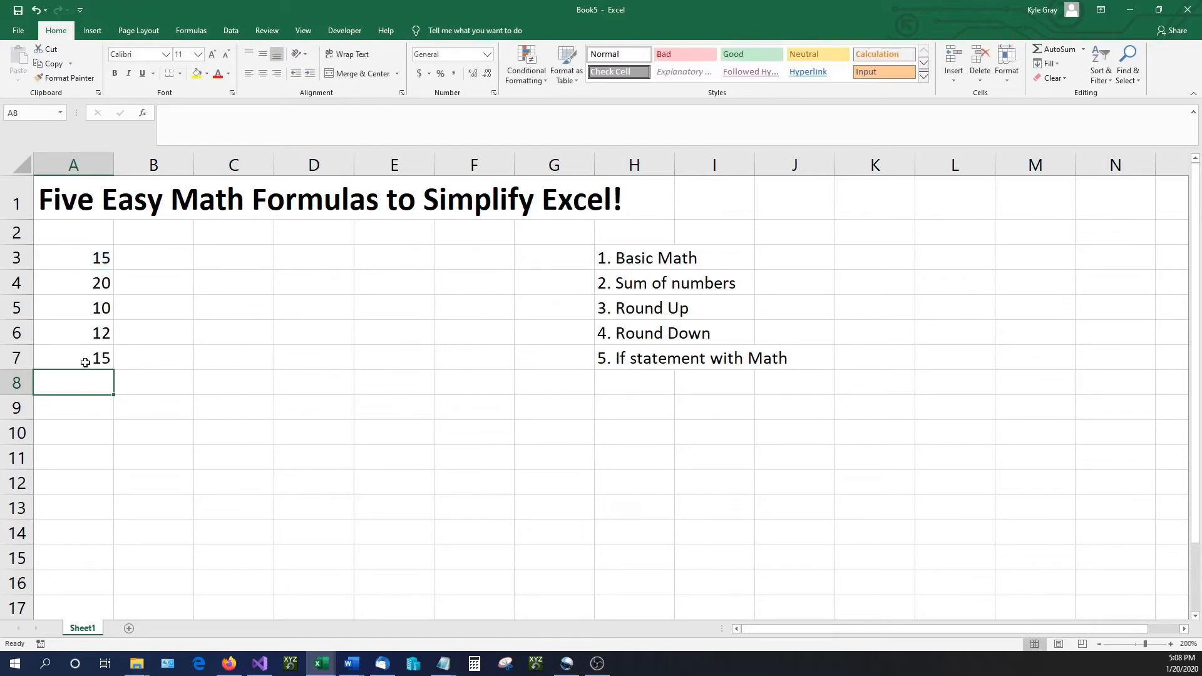
pyautogui.click(74, 358)
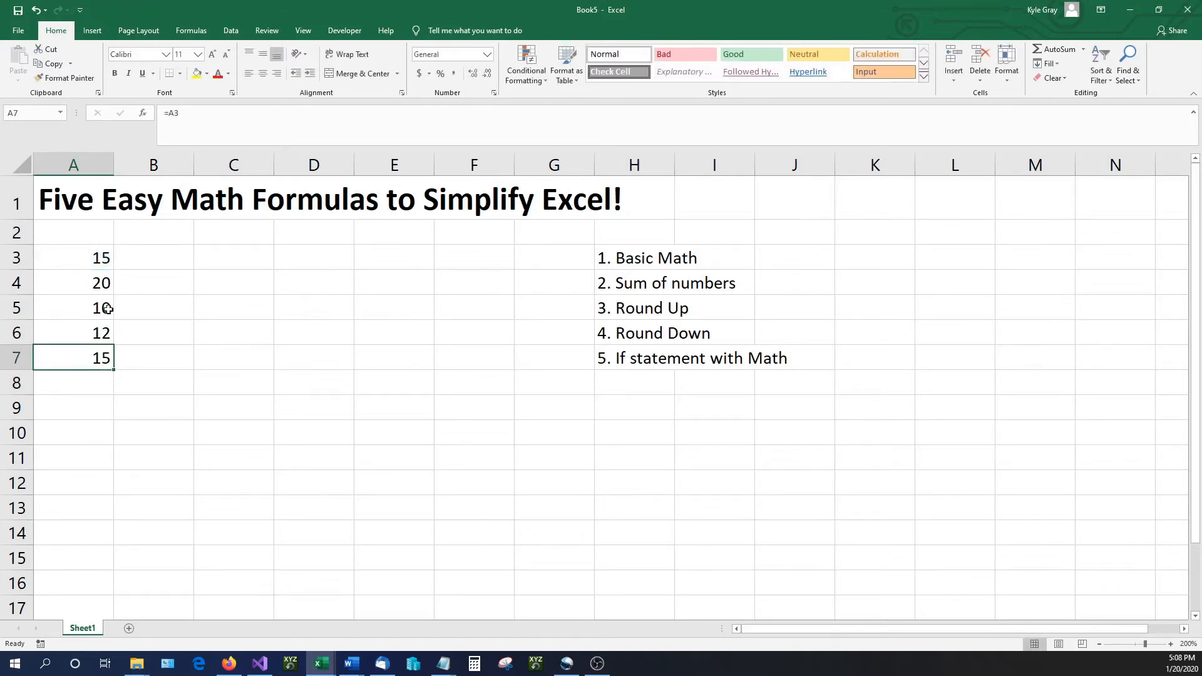
pyautogui.moveTo(114, 242)
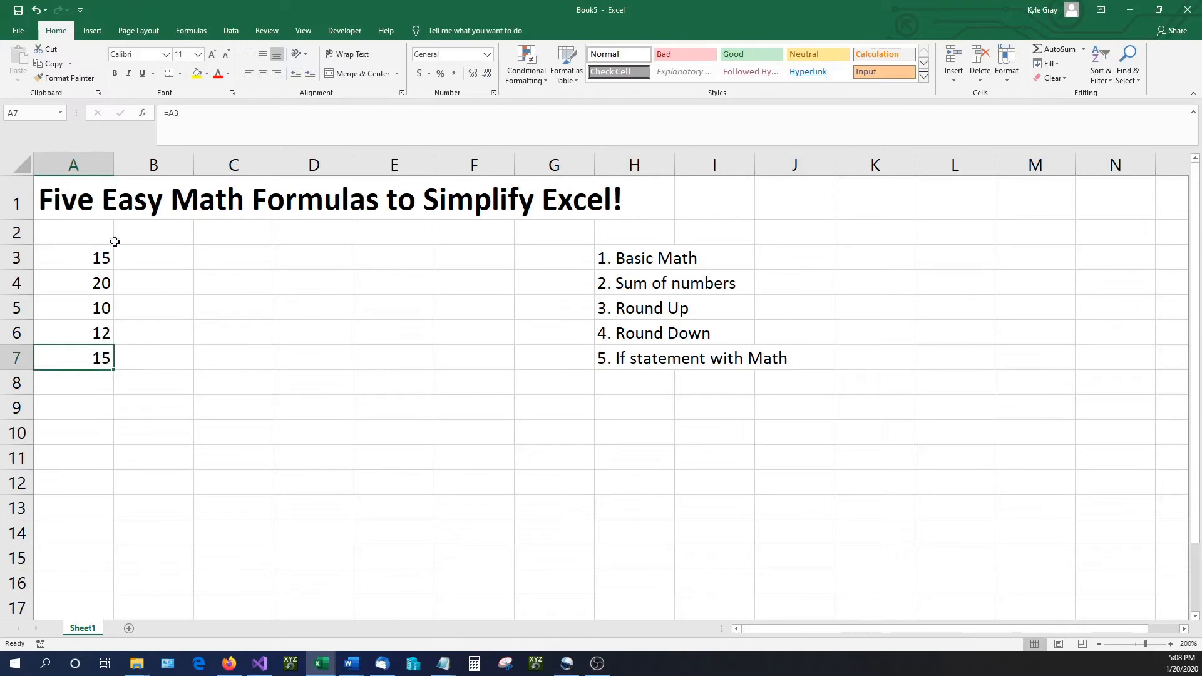
# Extend A7 to =A3+A4+A5+A6, totalling the four numbers to 57.
pyautogui.doubleClick(74, 358)
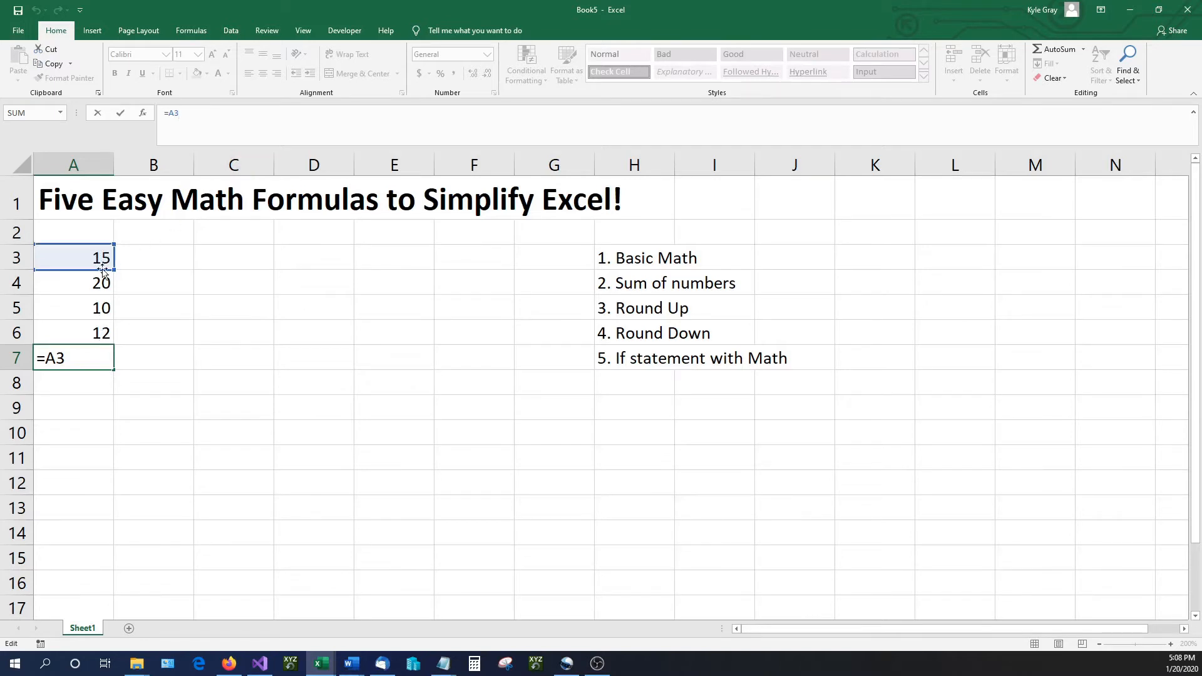
pyautogui.write('+')
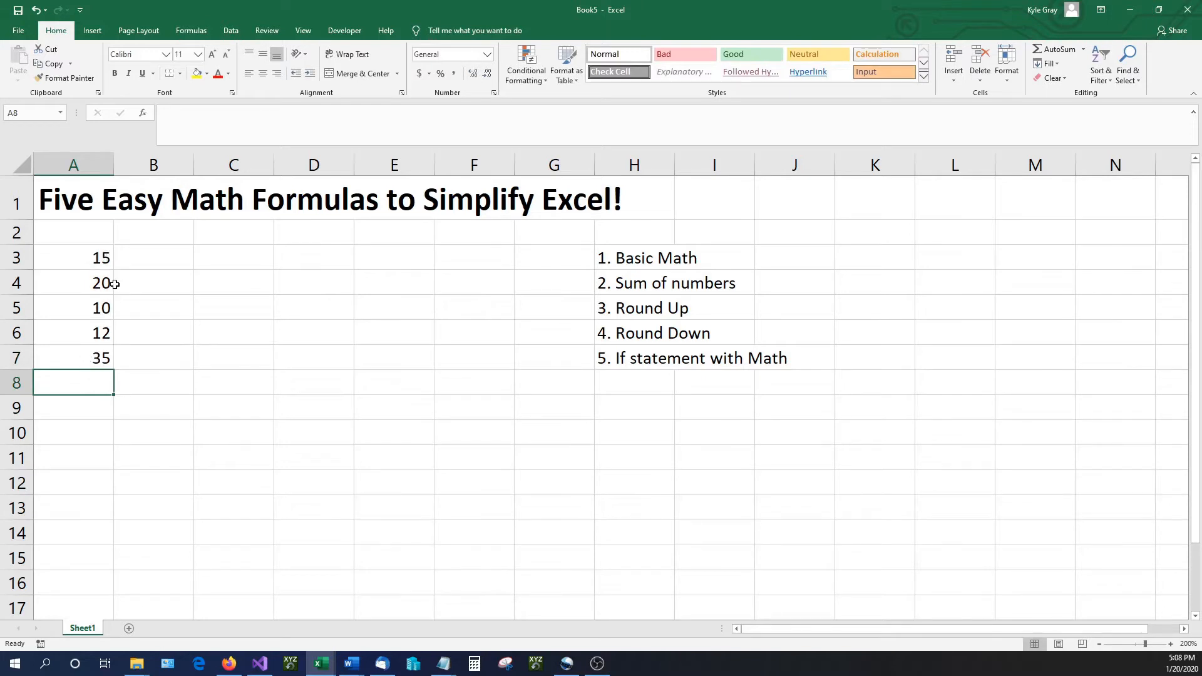
pyautogui.moveTo(76, 343)
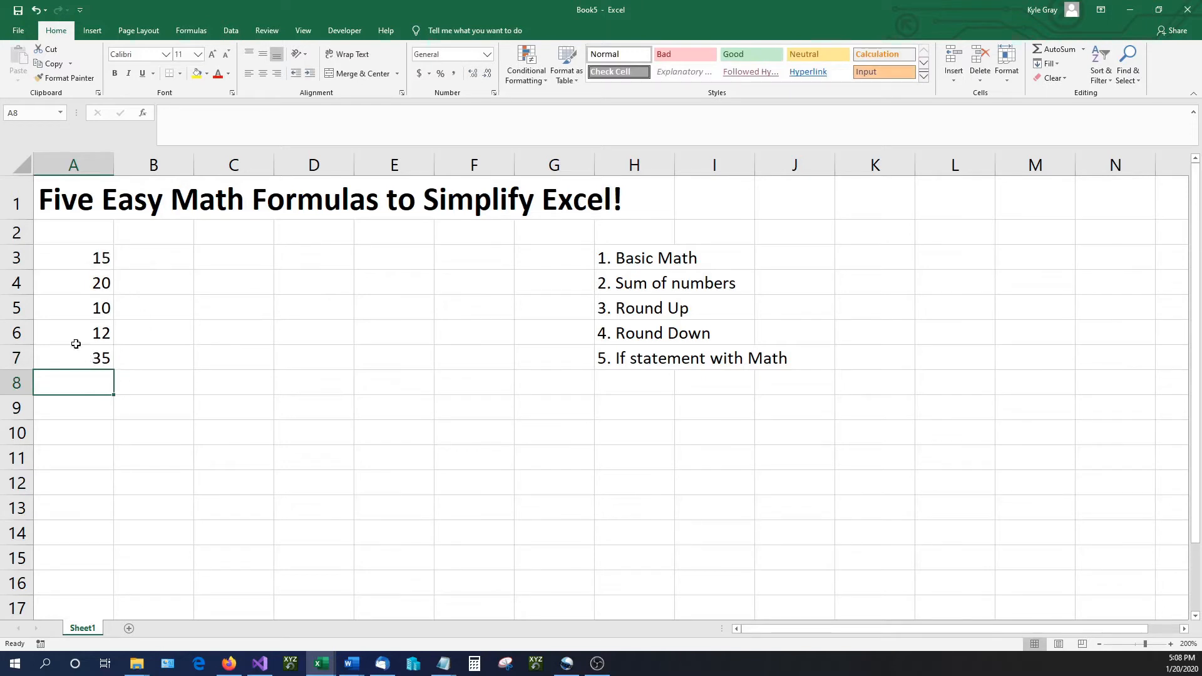
pyautogui.write('=A3+A4')
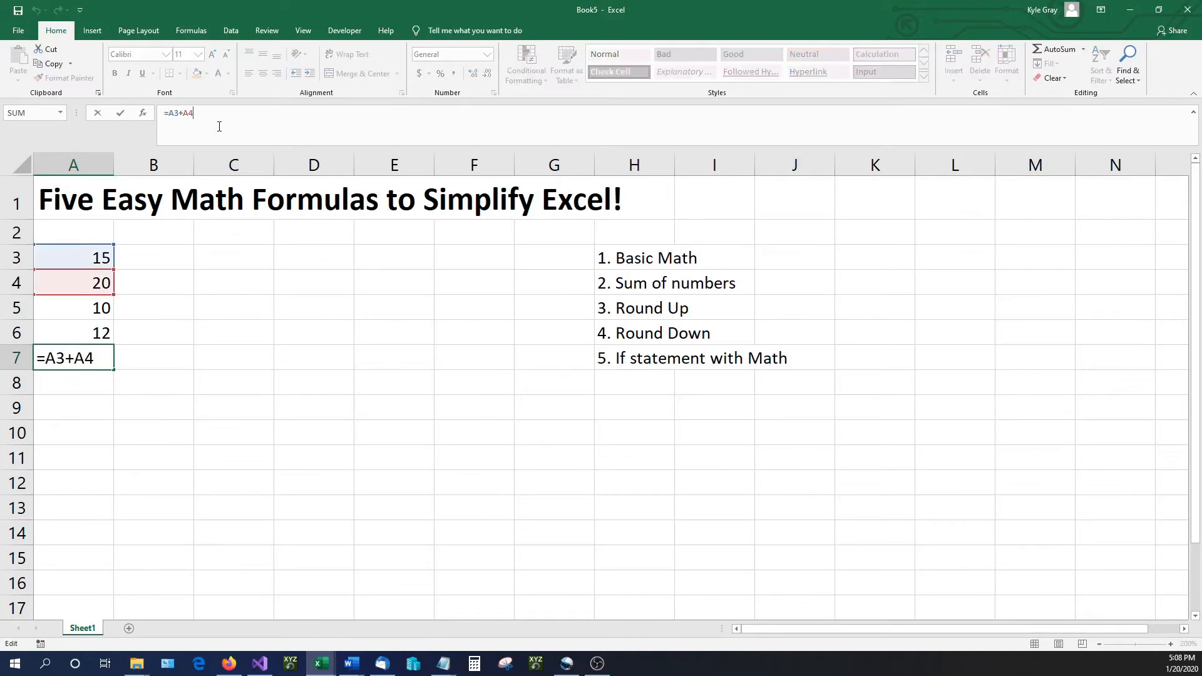
pyautogui.click(73, 309)
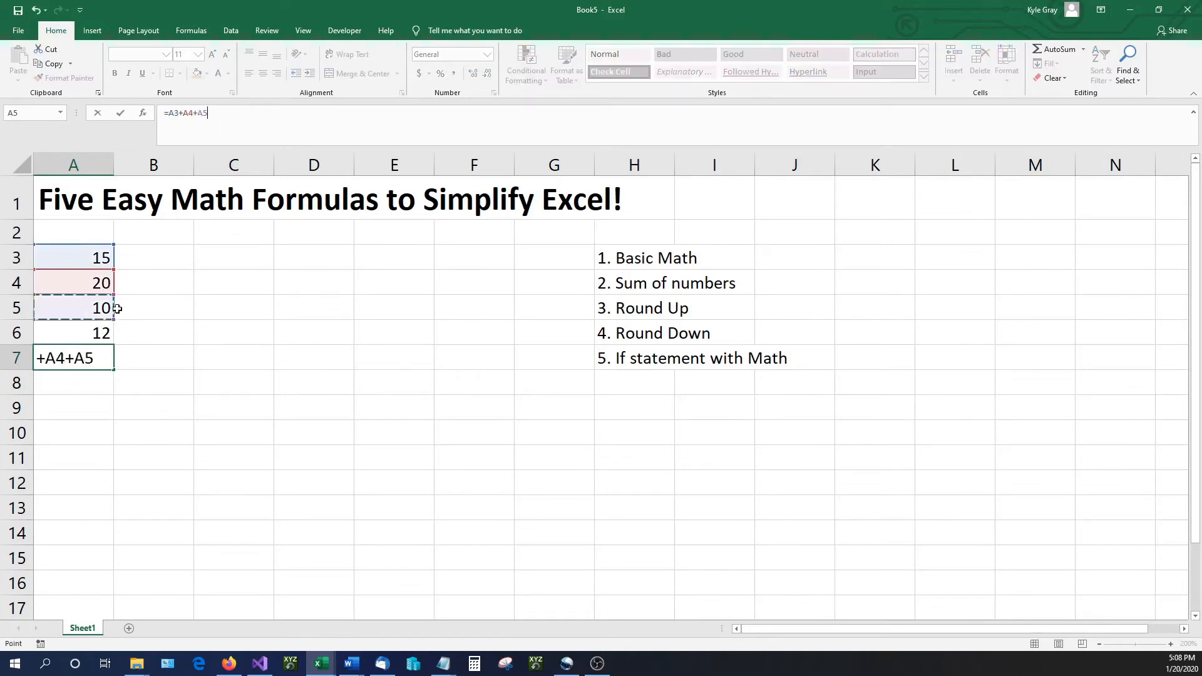
pyautogui.click(74, 333)
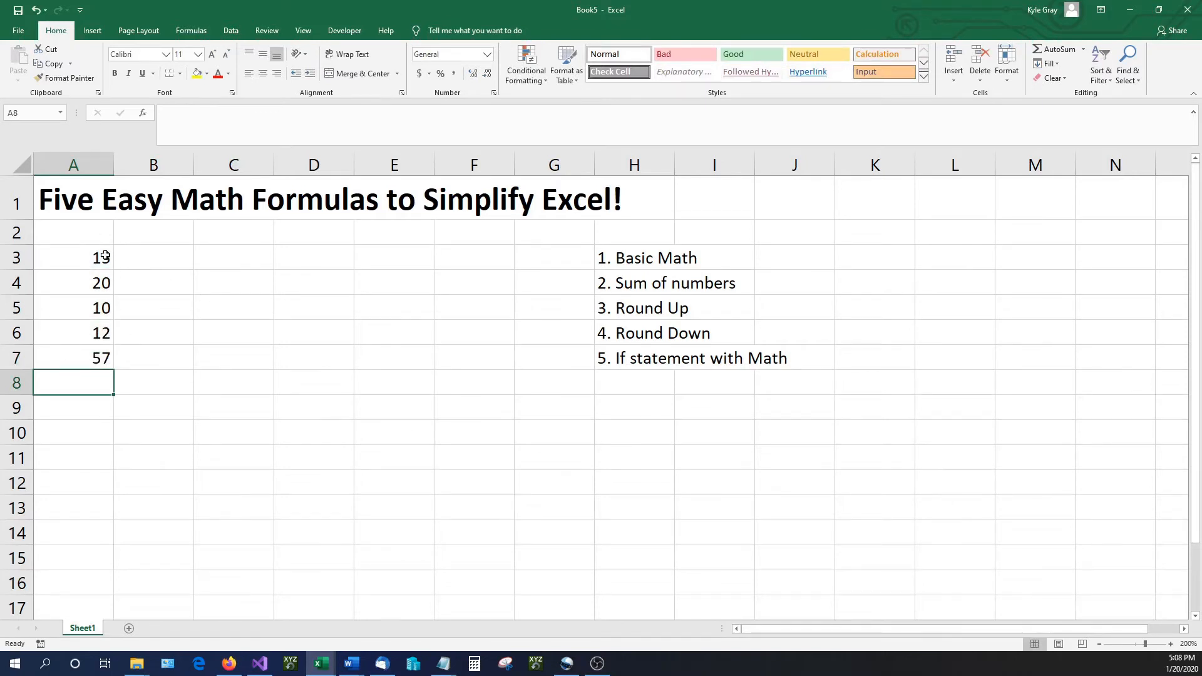
# Enter the operator symbols + - / * into C5, triggering a formula-problem warning.
pyautogui.write('=A3+A4+A5+A6')
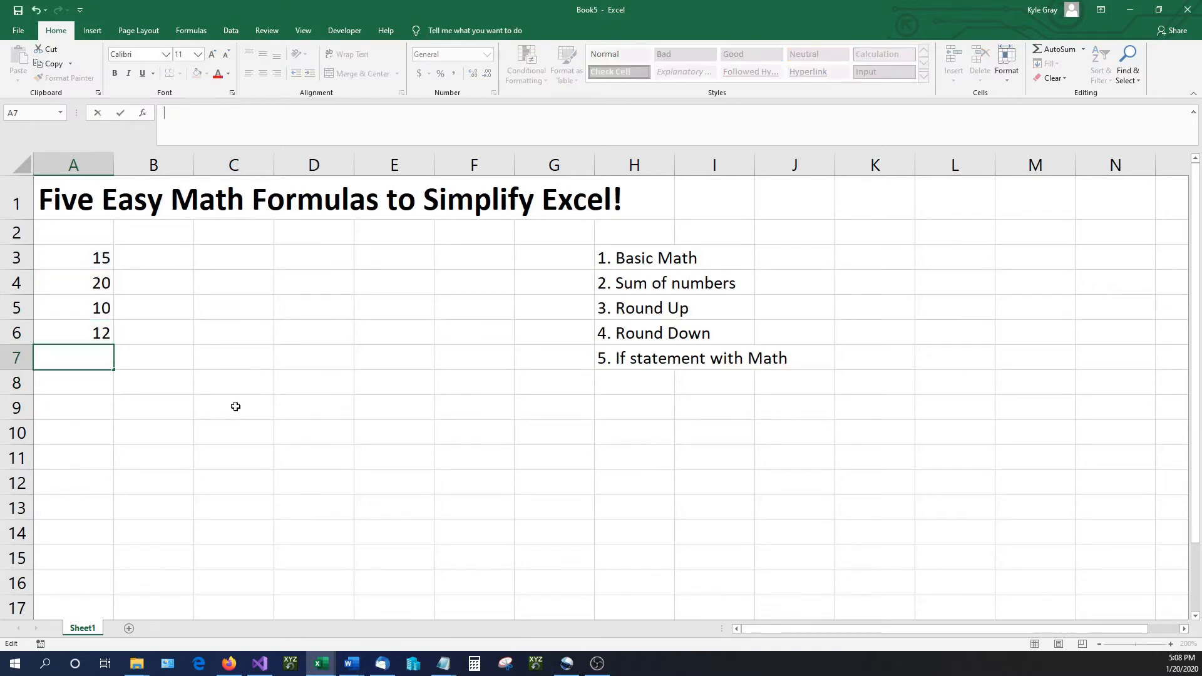
pyautogui.moveTo(169, 396)
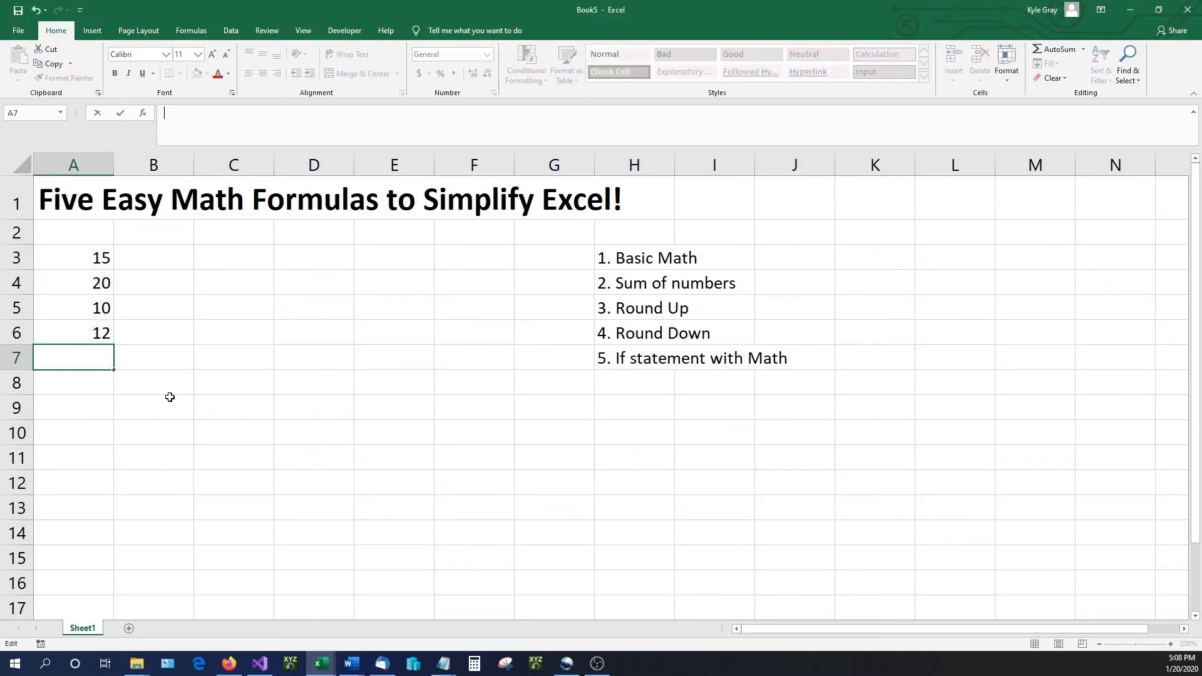
pyautogui.click(233, 308)
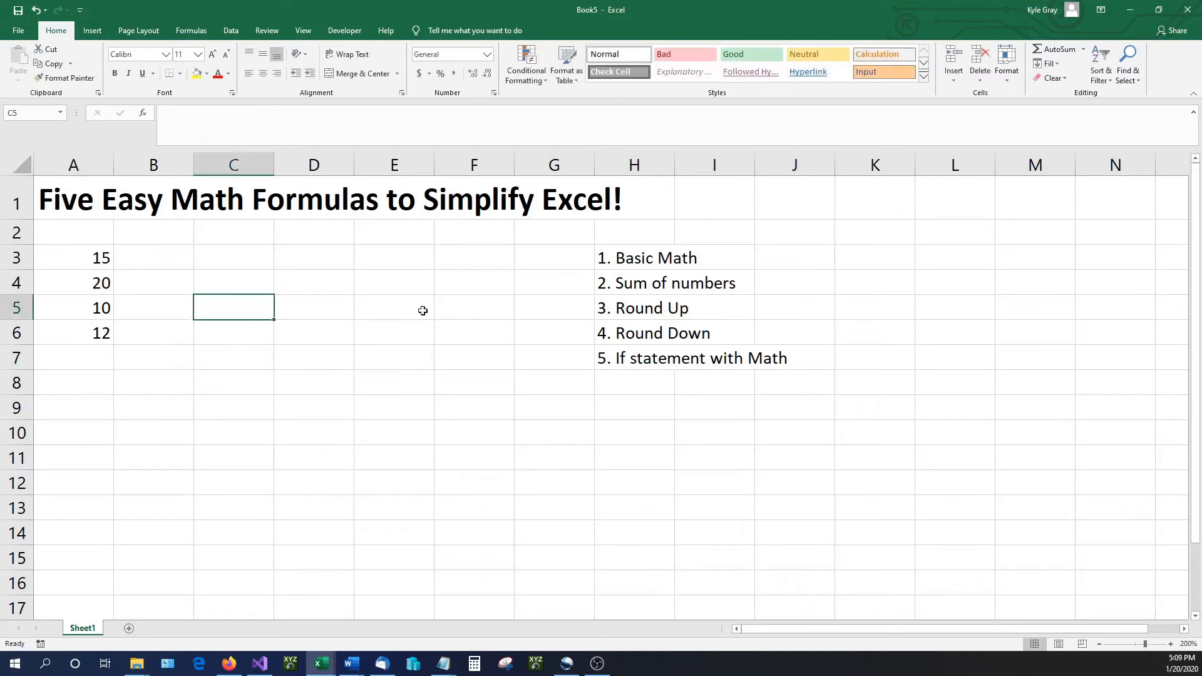
pyautogui.write('+')
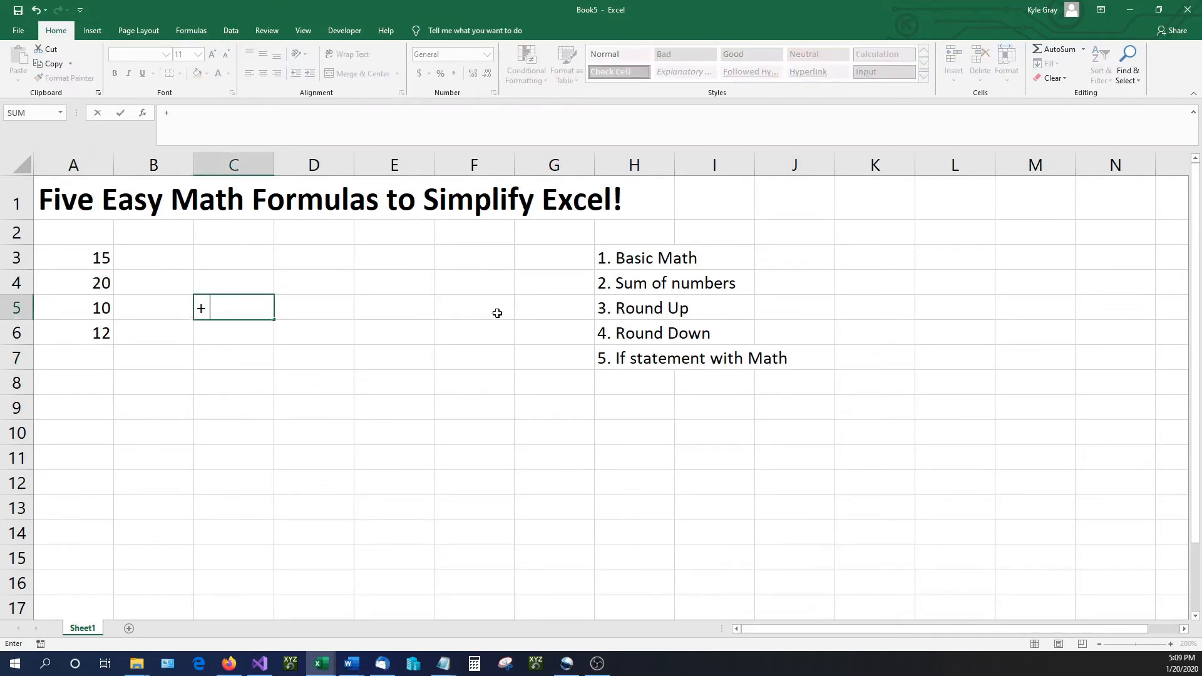
pyautogui.write('-')
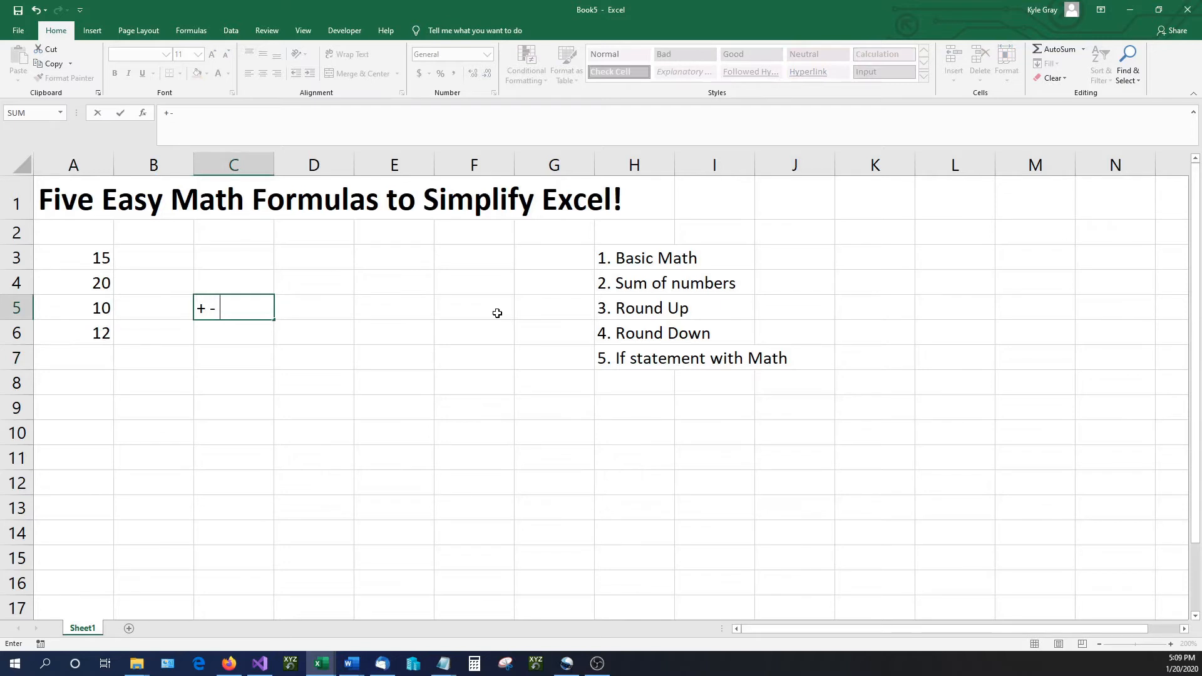
pyautogui.write('/')
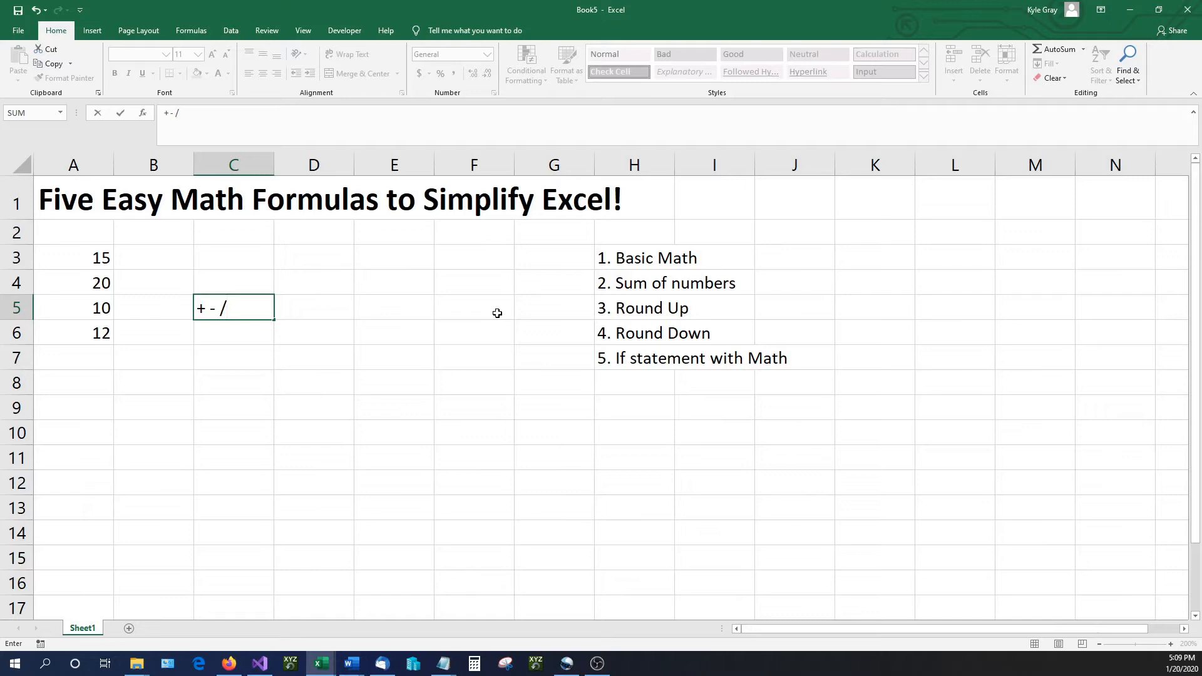
pyautogui.write('*')
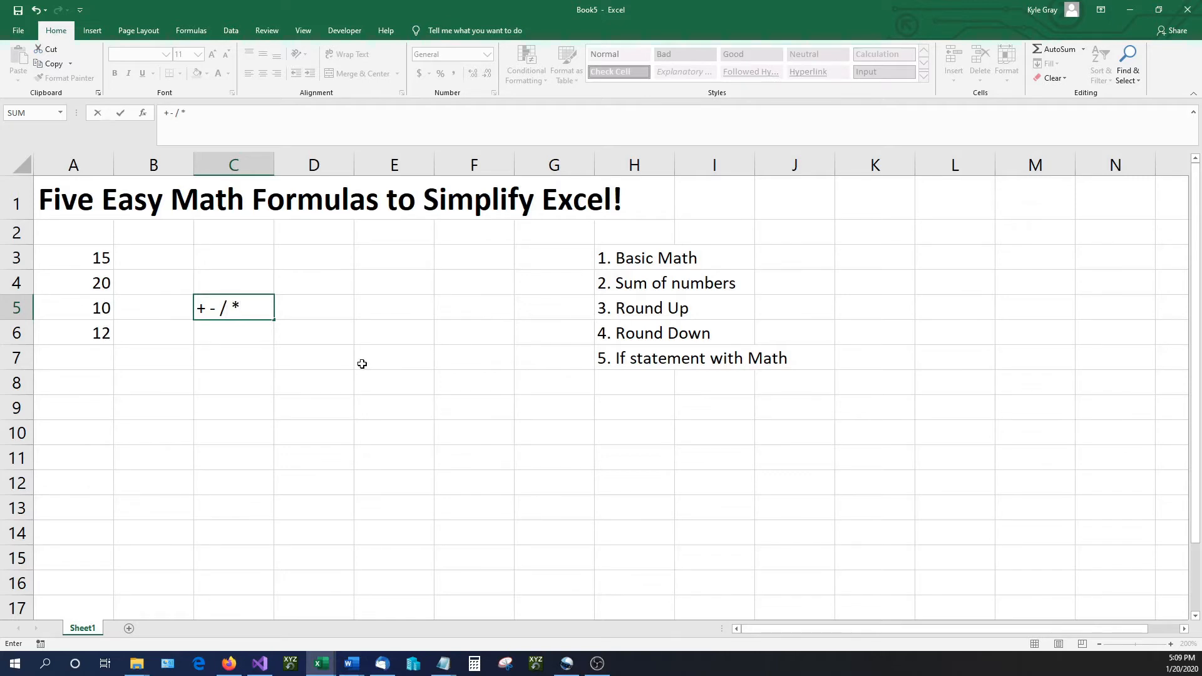
pyautogui.click(74, 357)
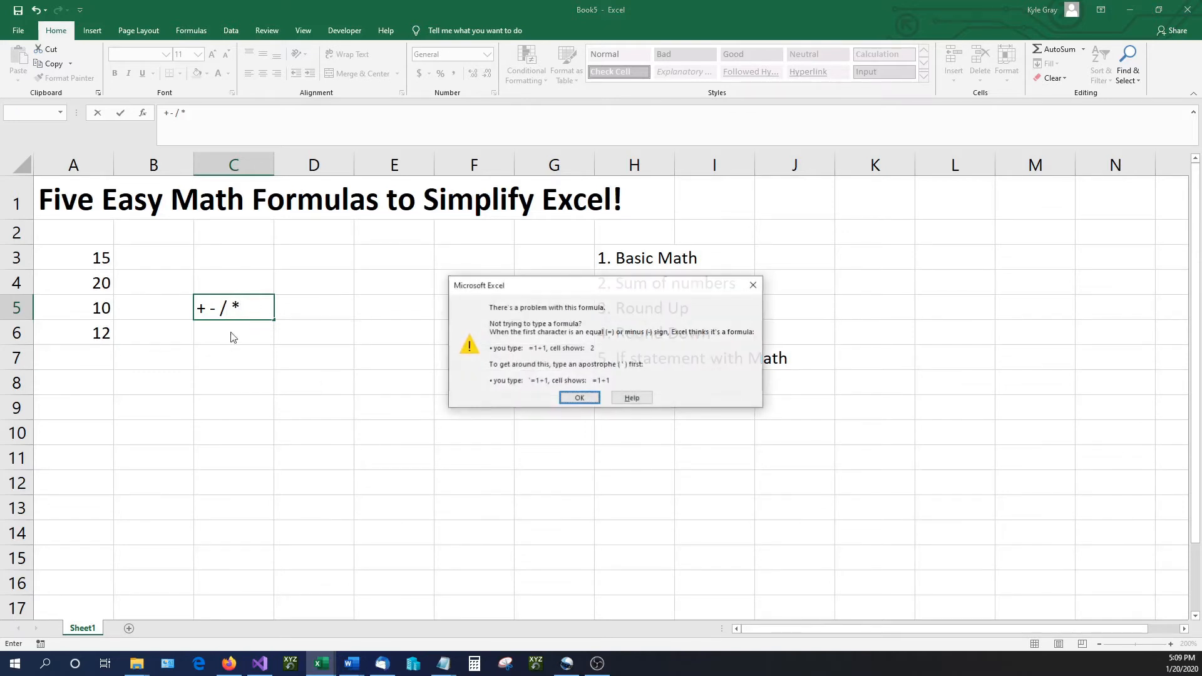
# Dismiss the warning and wrap C5's + - / * symbols in quotes so they show as text.
pyautogui.click(579, 397)
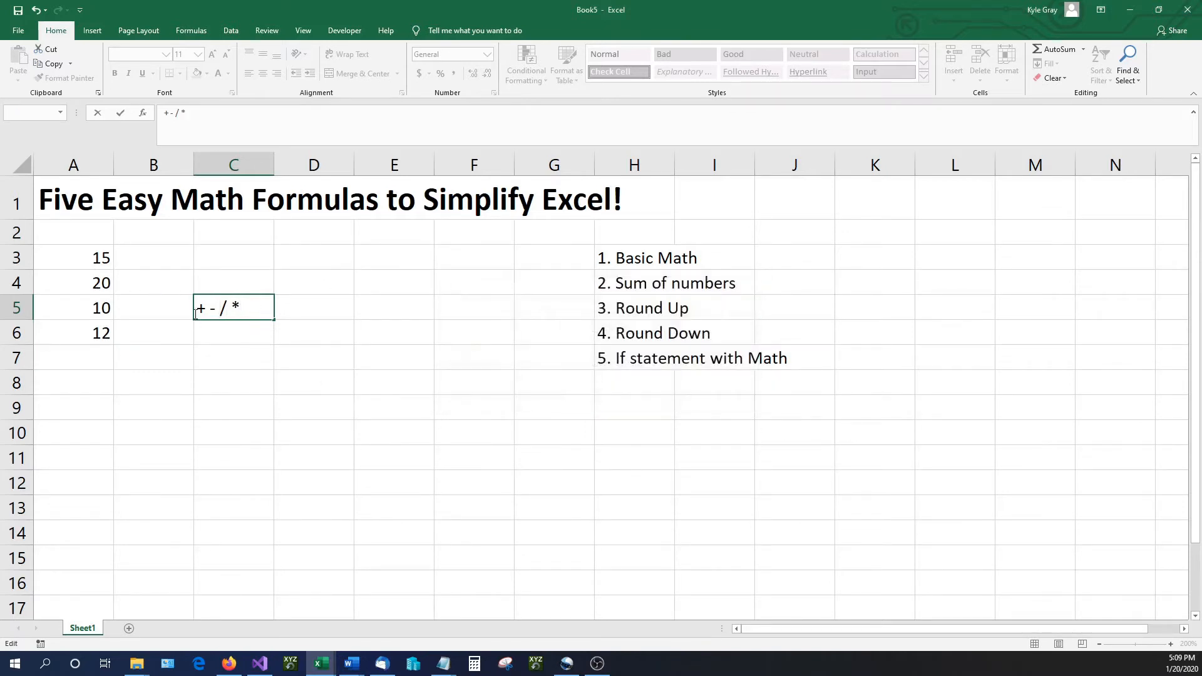
pyautogui.write('+')
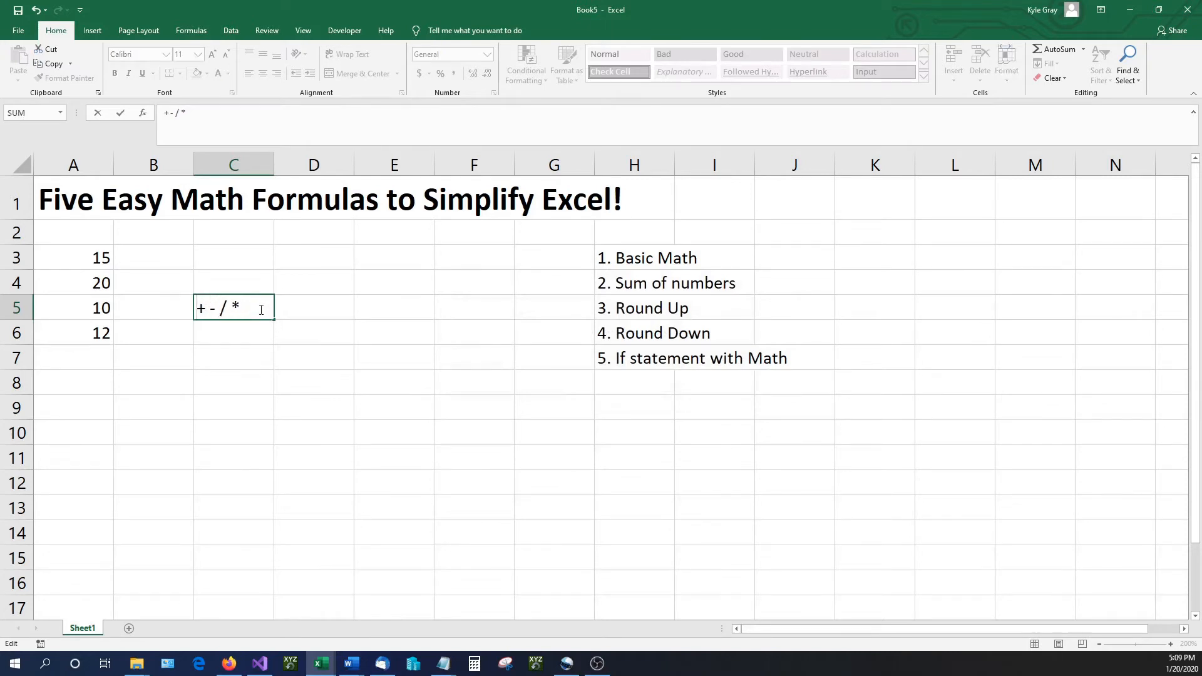
pyautogui.write('=')
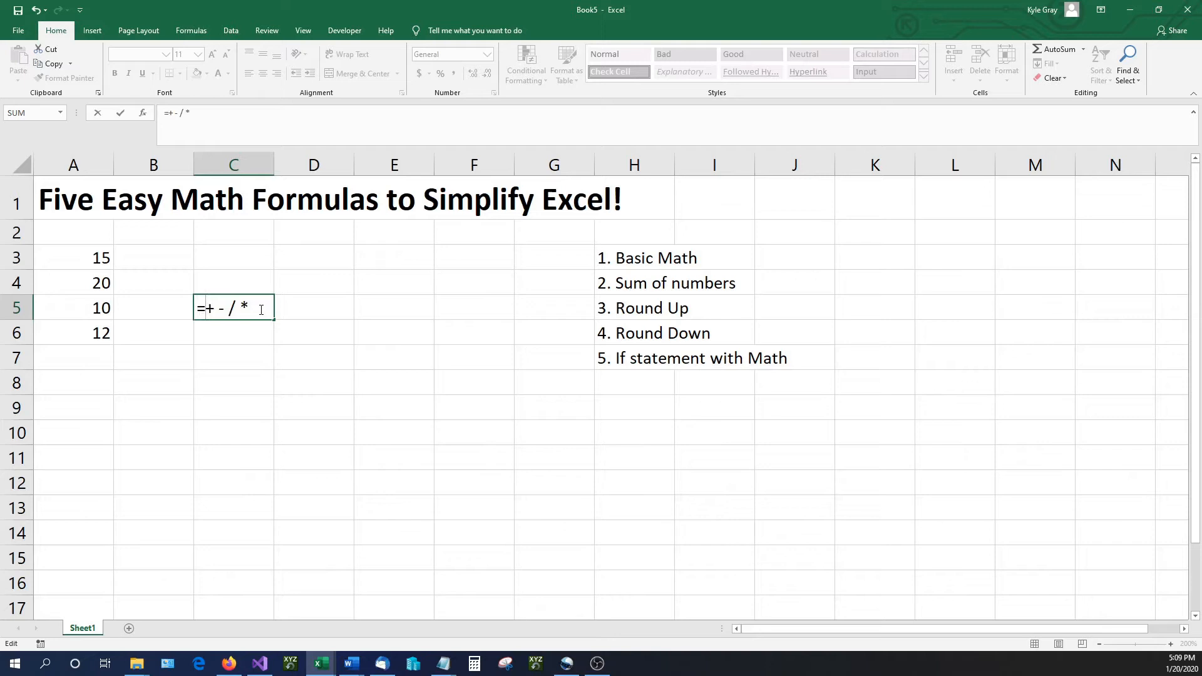
pyautogui.write('"')
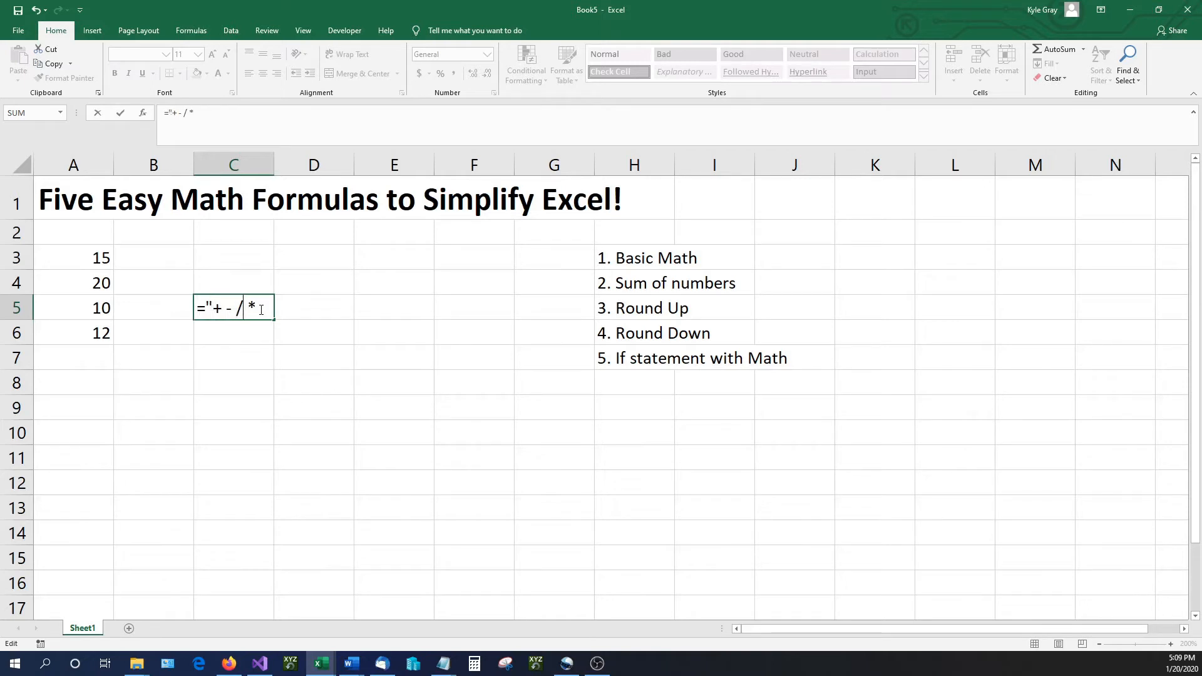
pyautogui.press('enter')
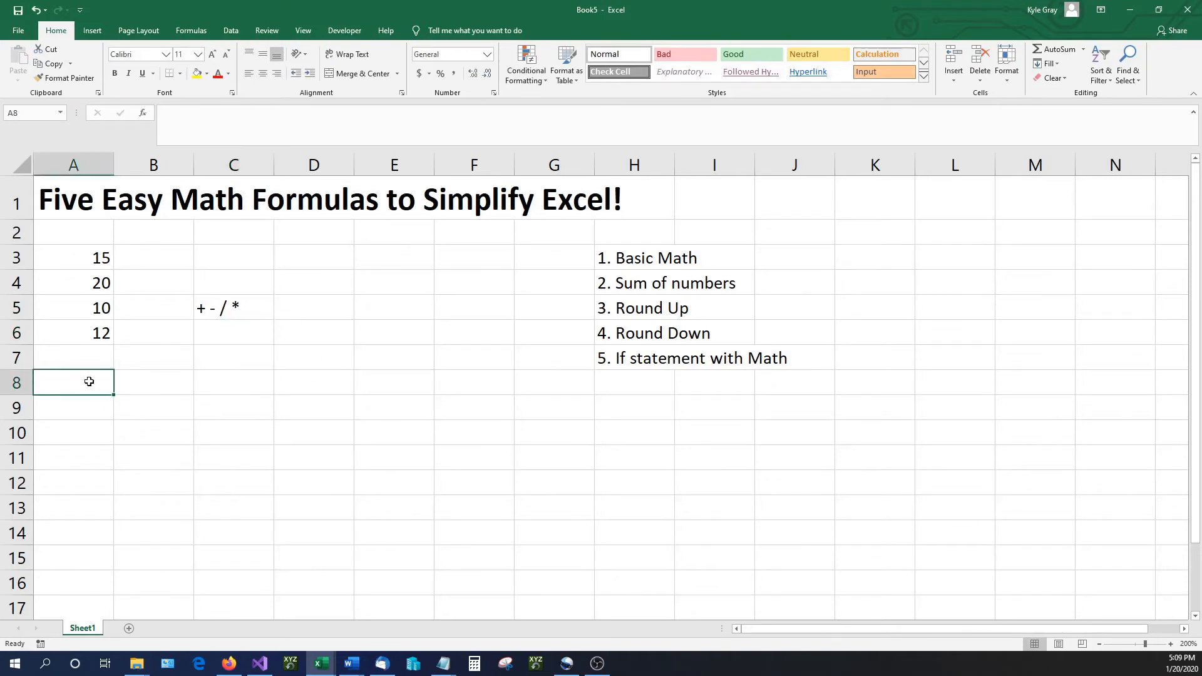
# Make A8 =A3*A5 showing 150, then select A3:A6 to check the status-bar sum.
pyautogui.write('=A3')
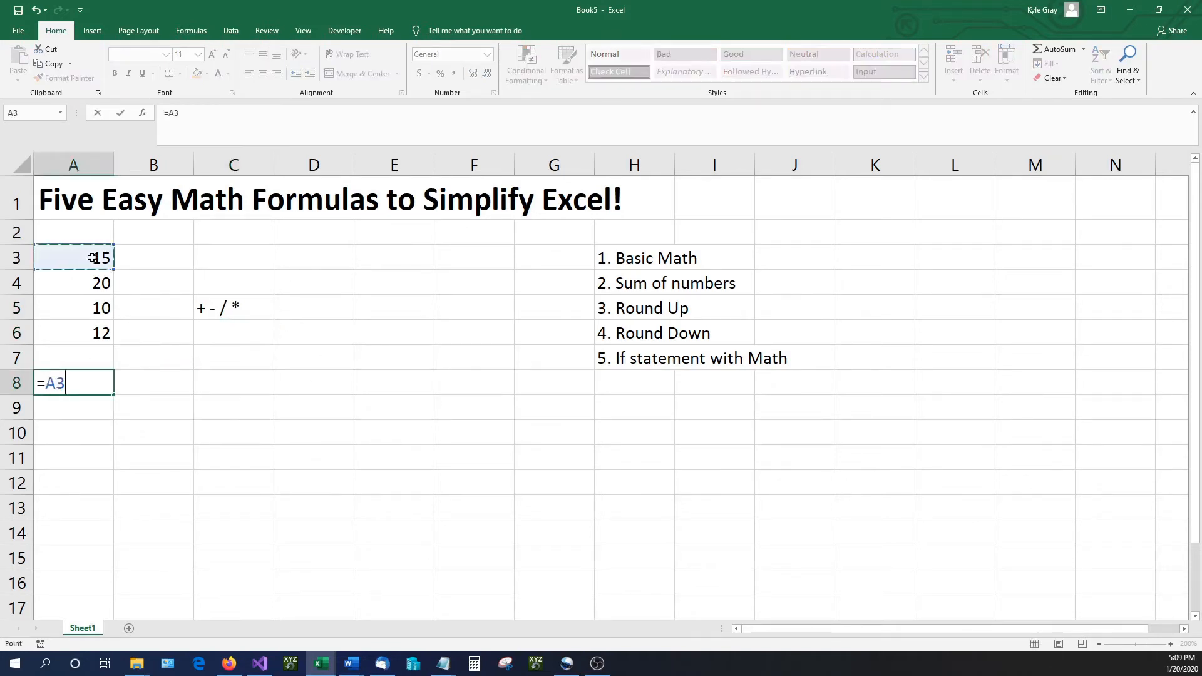
pyautogui.moveTo(227, 270)
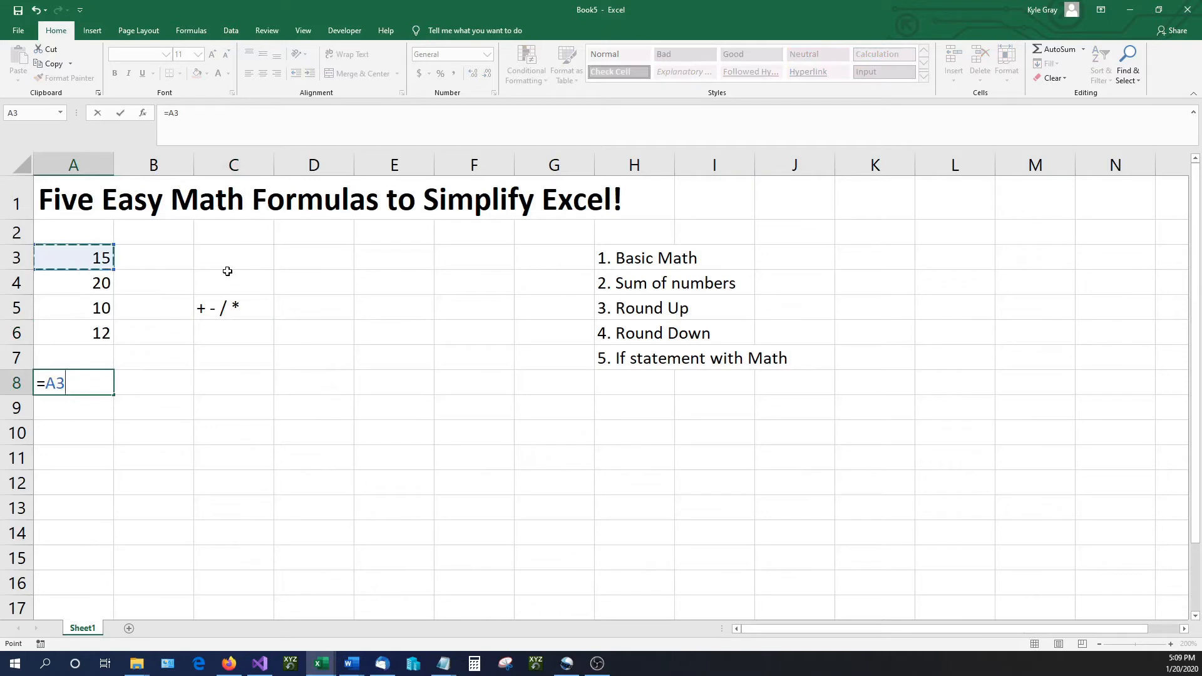
pyautogui.click(74, 308)
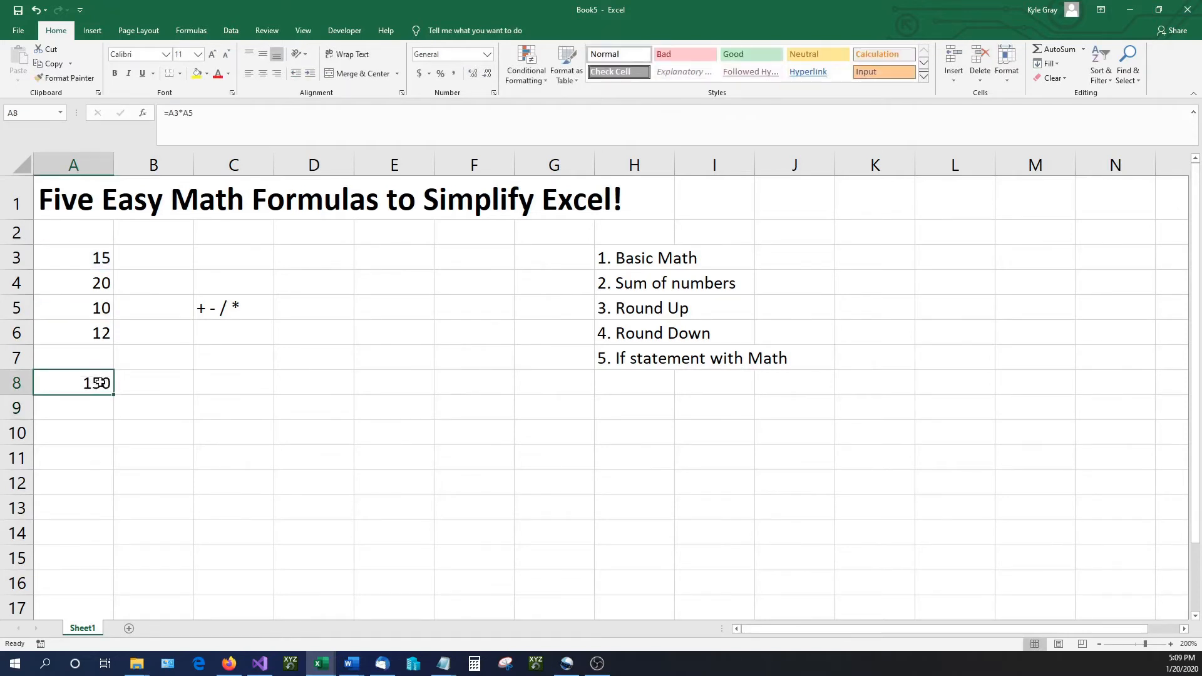
pyautogui.moveTo(618, 260)
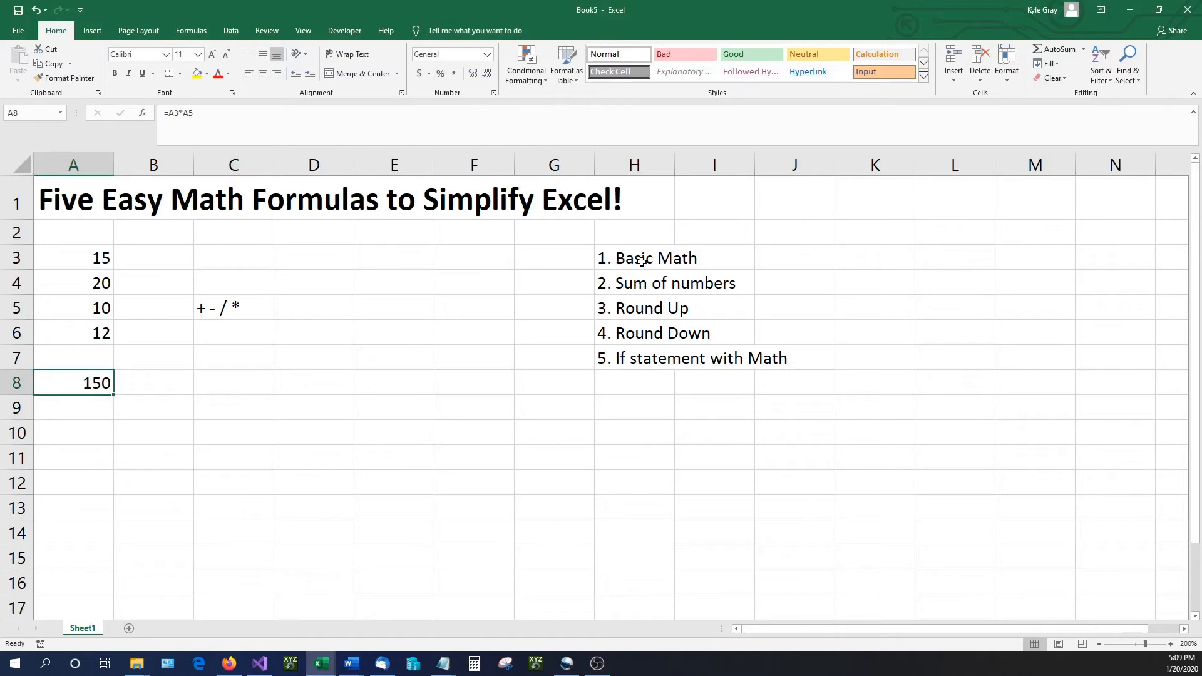
pyautogui.moveTo(109, 255)
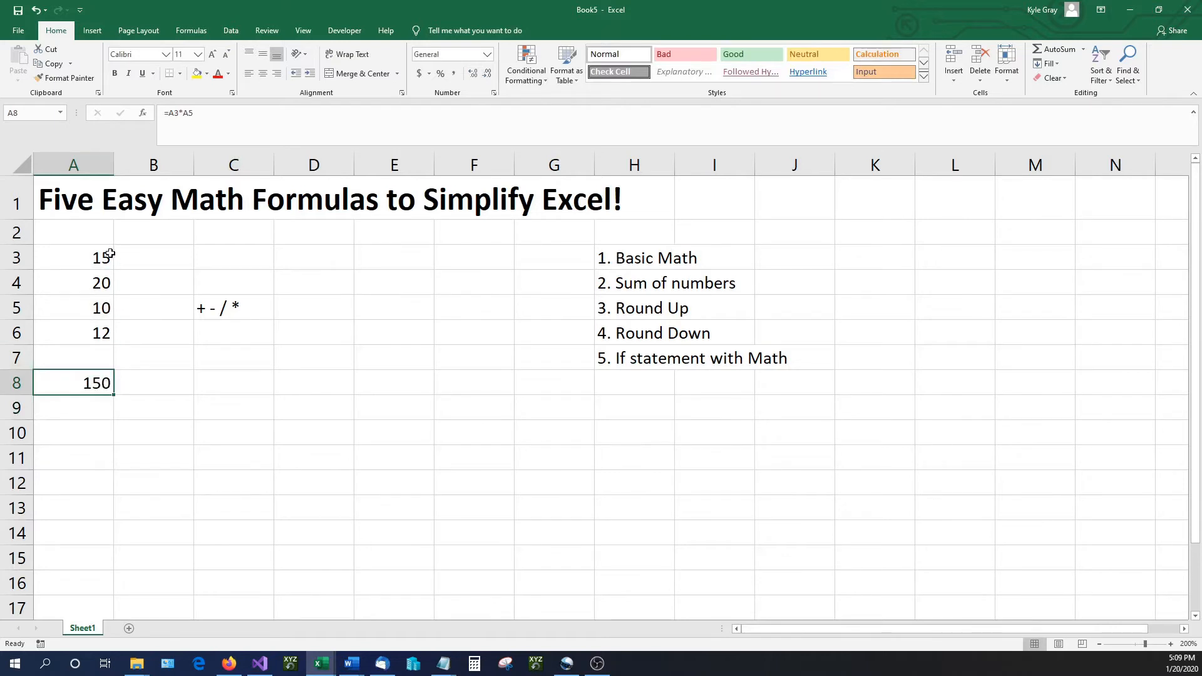
pyautogui.moveTo(74, 258); pyautogui.dragTo(73, 333)
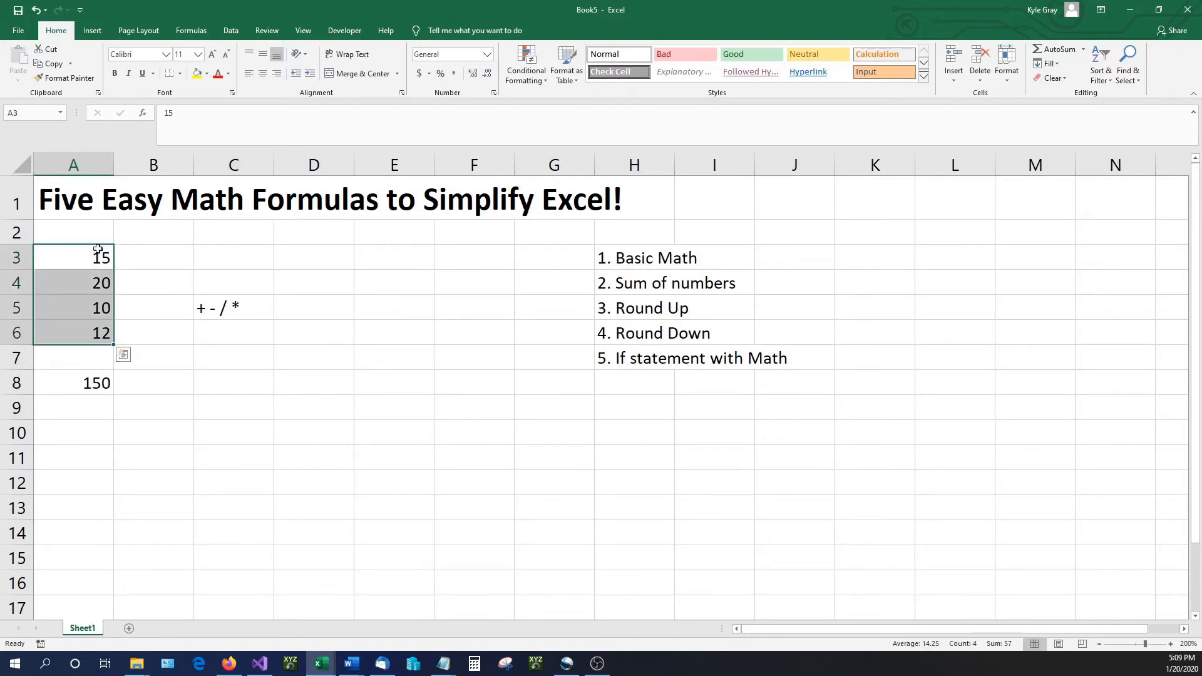
pyautogui.moveTo(409, 284)
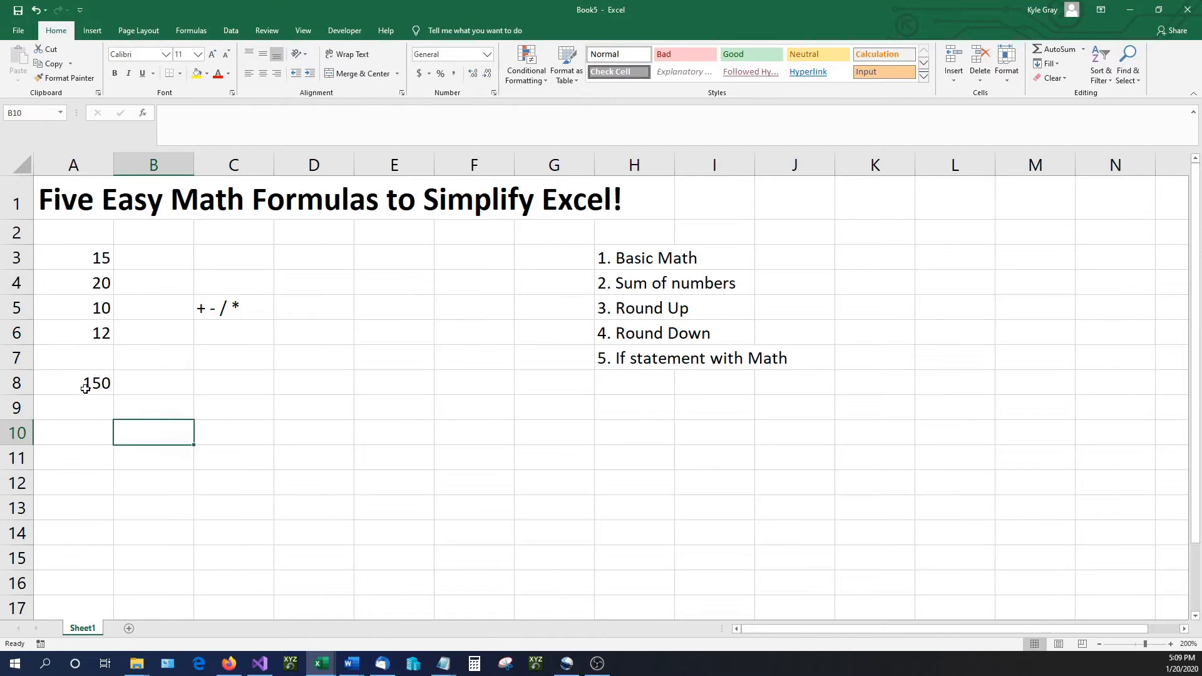
# Replace A8 with =SUM(A3:A6), giving the total 57.
pyautogui.write('=A3*A5')
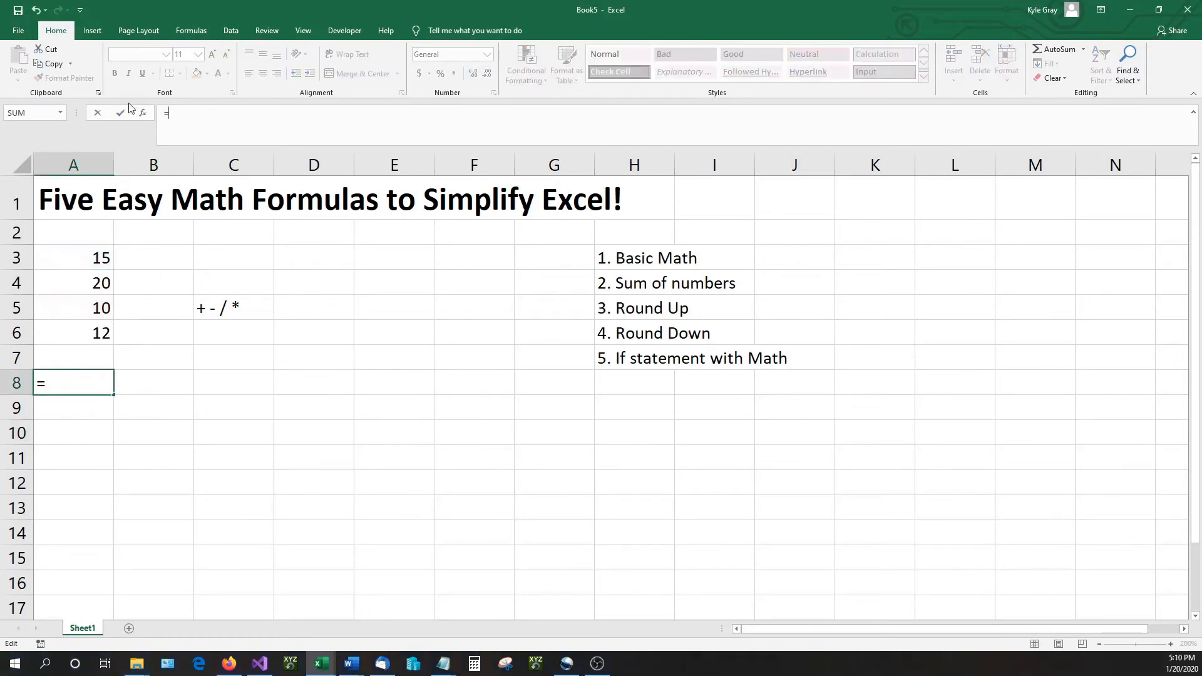
pyautogui.write('sum')
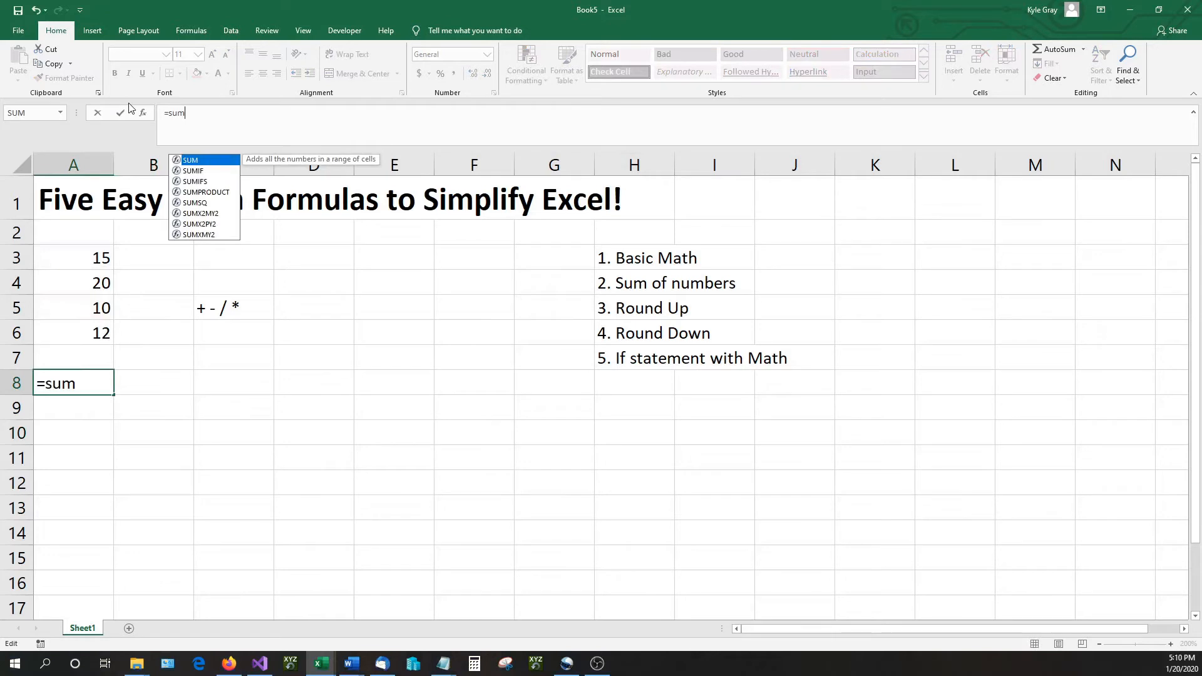
pyautogui.write('(')
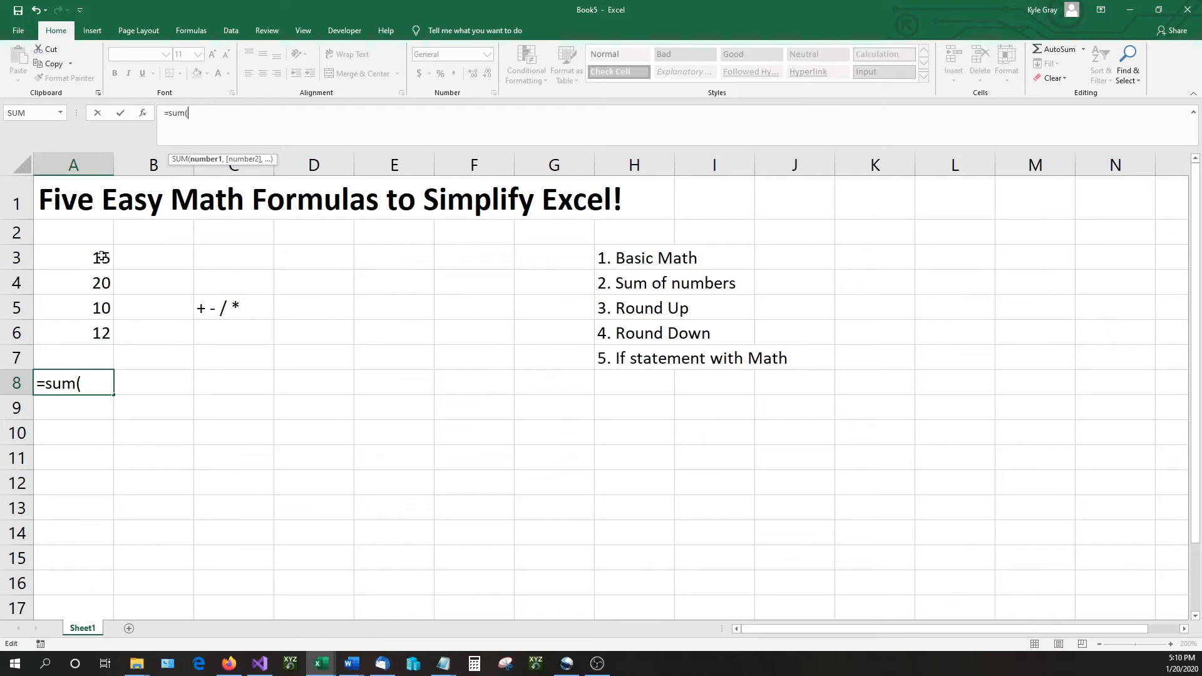
pyautogui.click(74, 258)
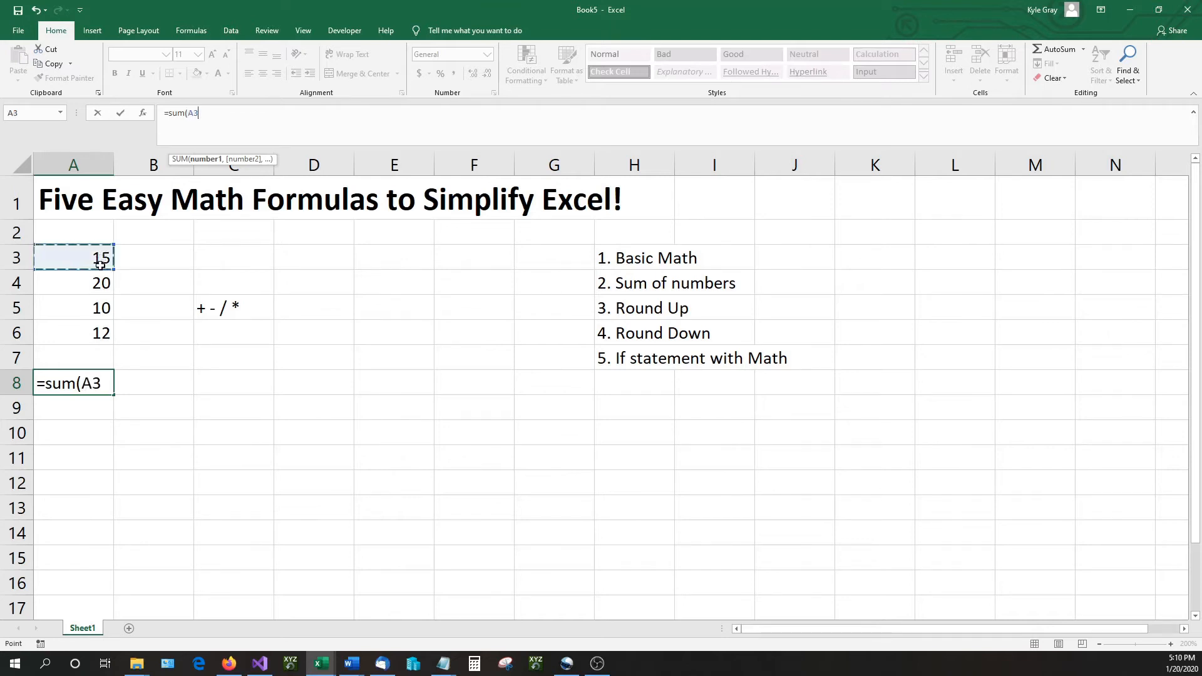
pyautogui.moveTo(74, 258); pyautogui.dragTo(74, 308)
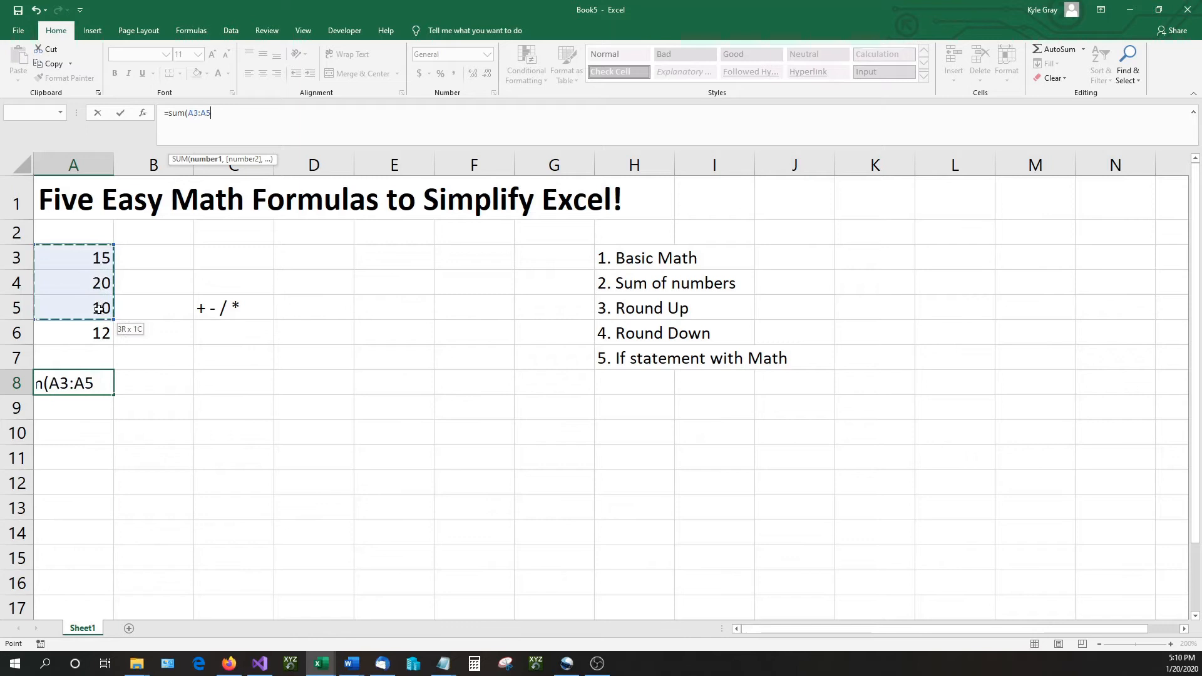
pyautogui.moveTo(74, 308); pyautogui.dragTo(74, 333)
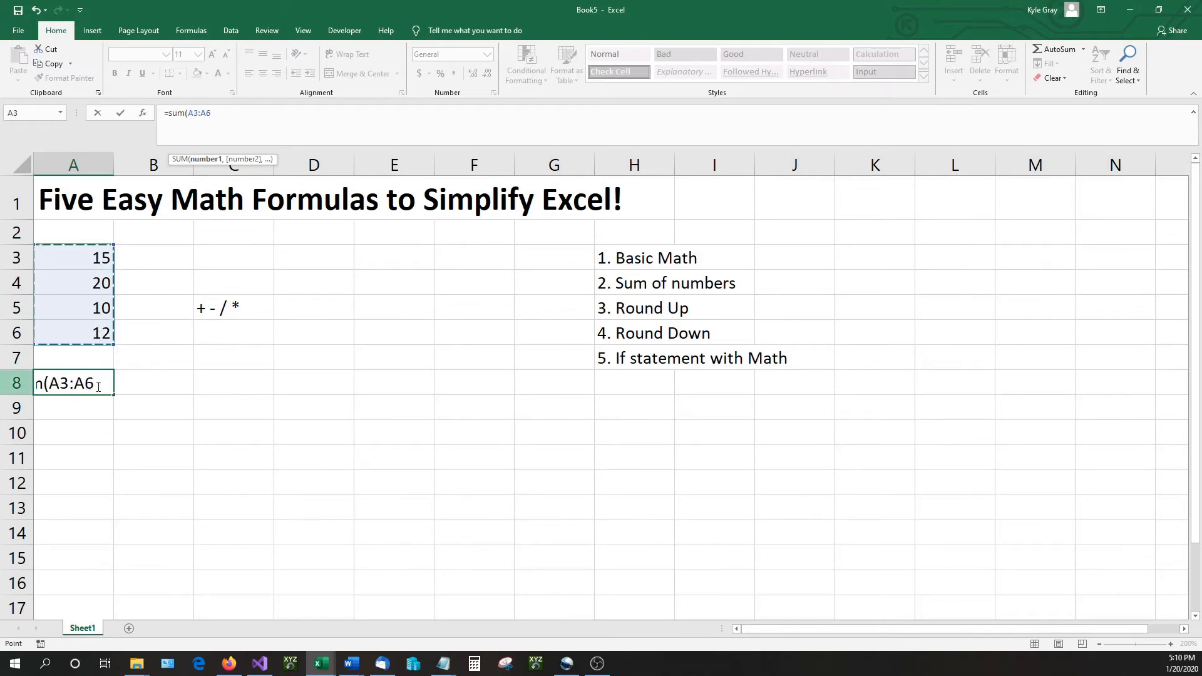
pyautogui.write(')')
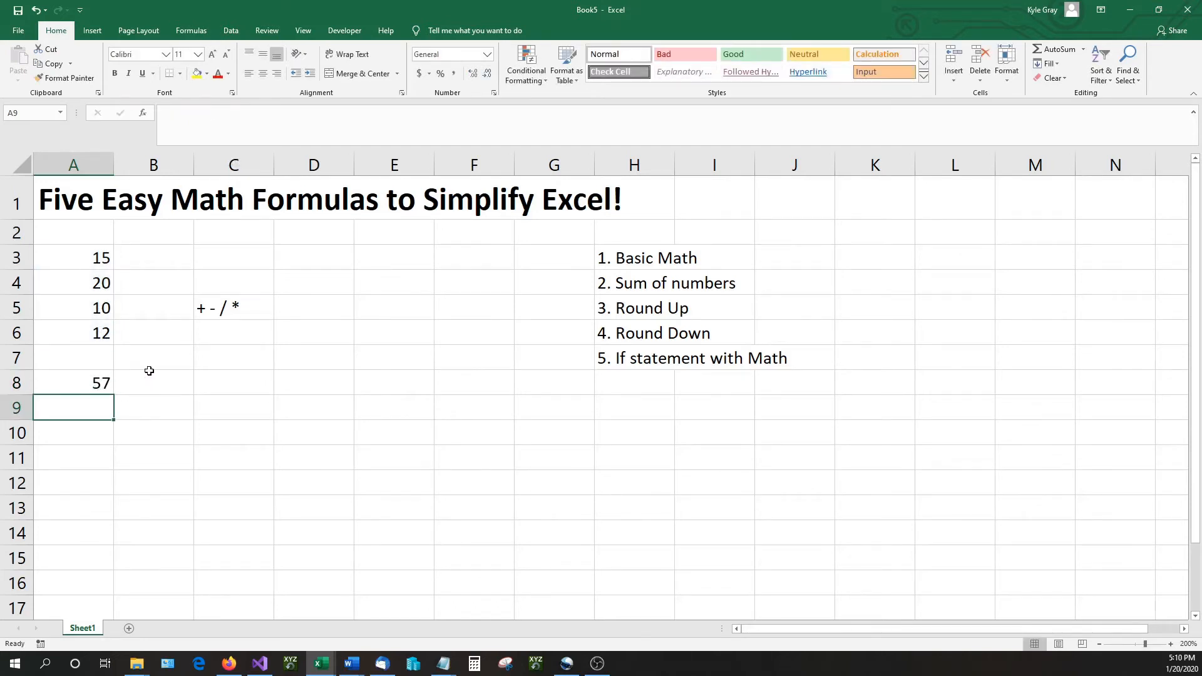
pyautogui.moveTo(94, 300)
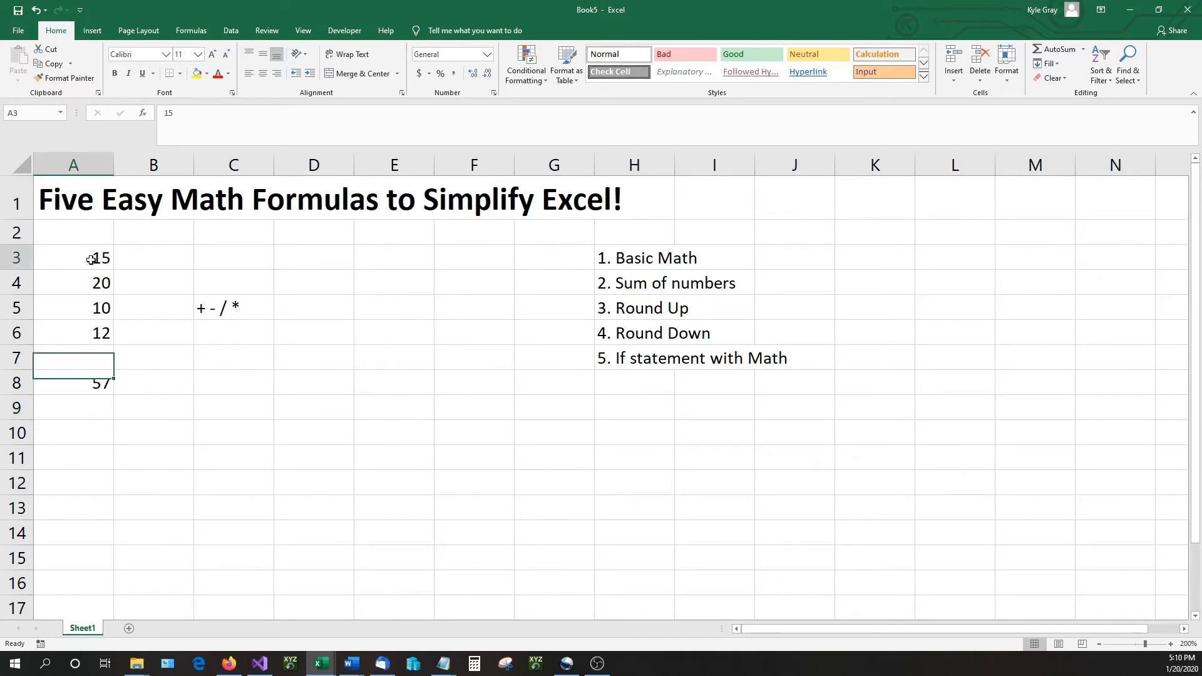
# Edit A3, A4 and A5 to 15.5, 20.6 and 10.03 so A8 totals 58.13.
pyautogui.doubleClick(86, 258)
pyautogui.write('.5')
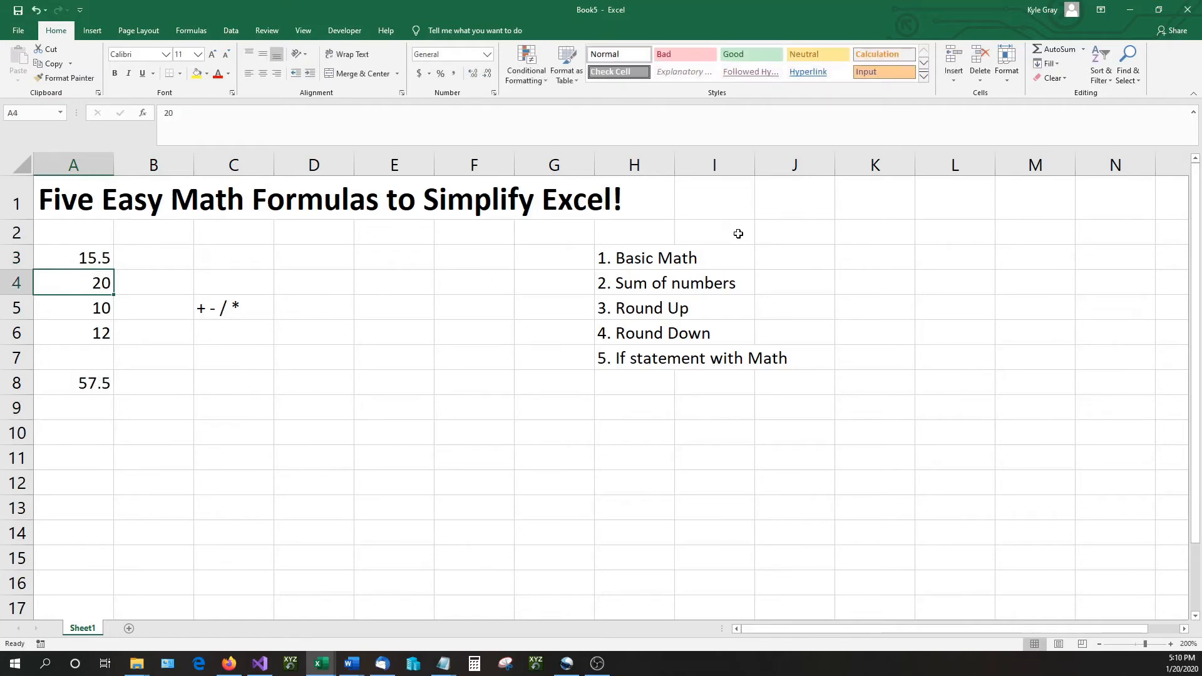
pyautogui.doubleClick(73, 283)
pyautogui.write('.6')
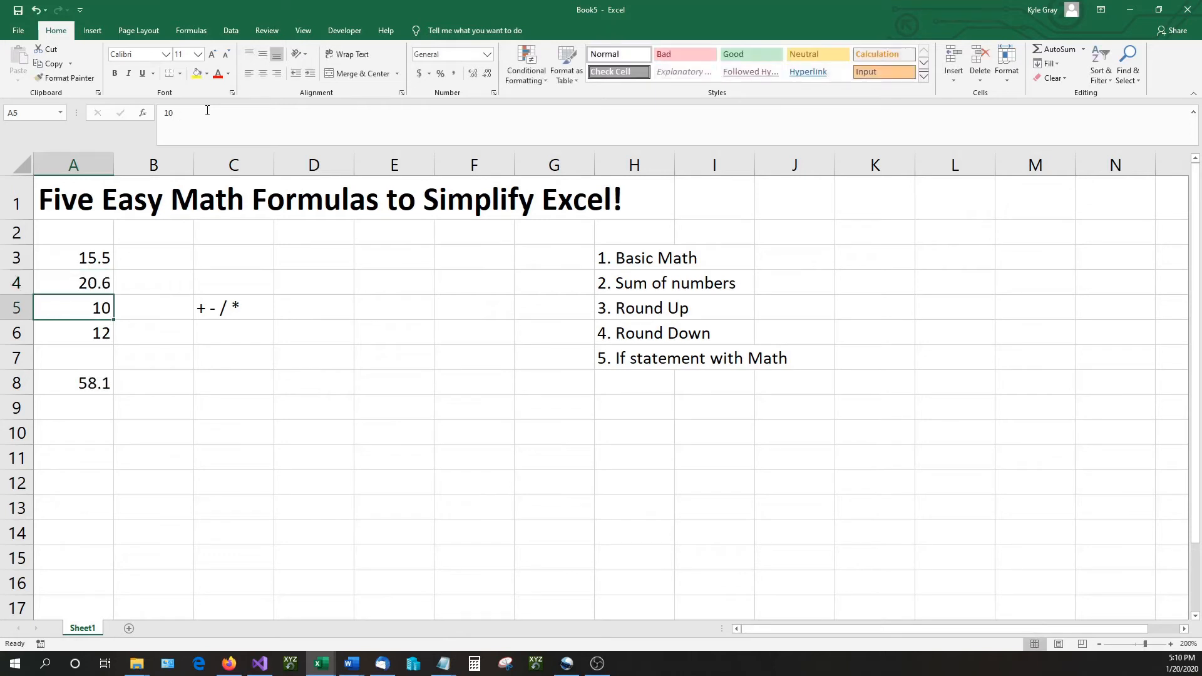
pyautogui.doubleClick(74, 308)
pyautogui.write('.03')
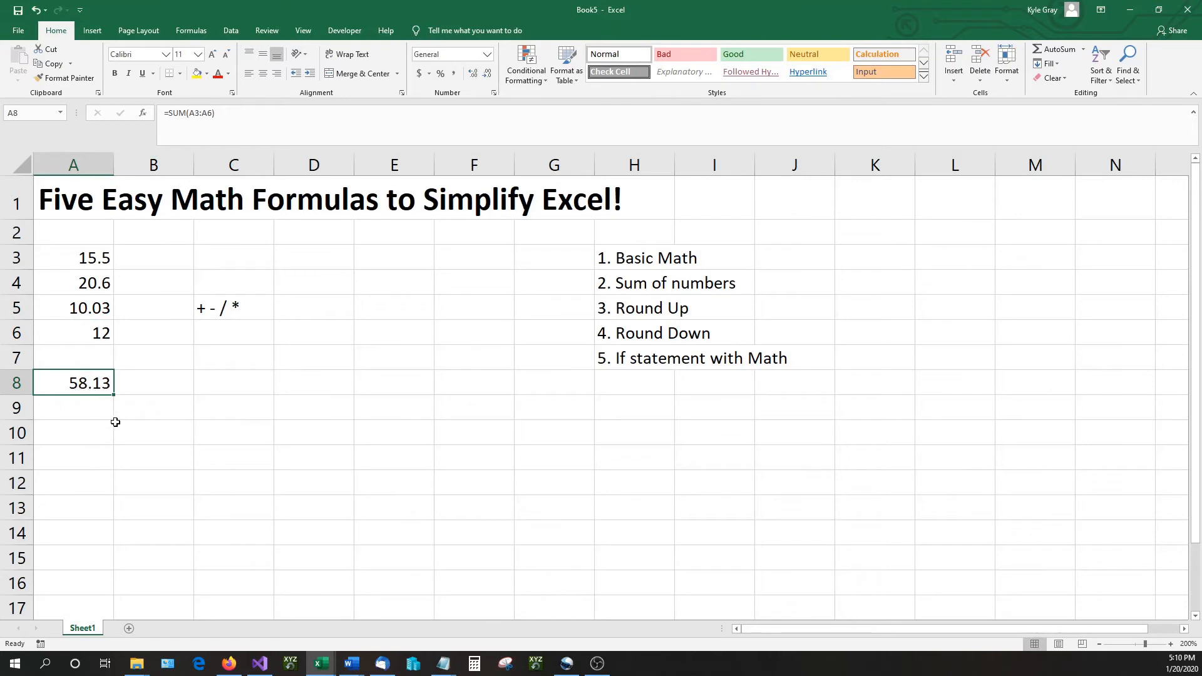
pyautogui.click(641, 308)
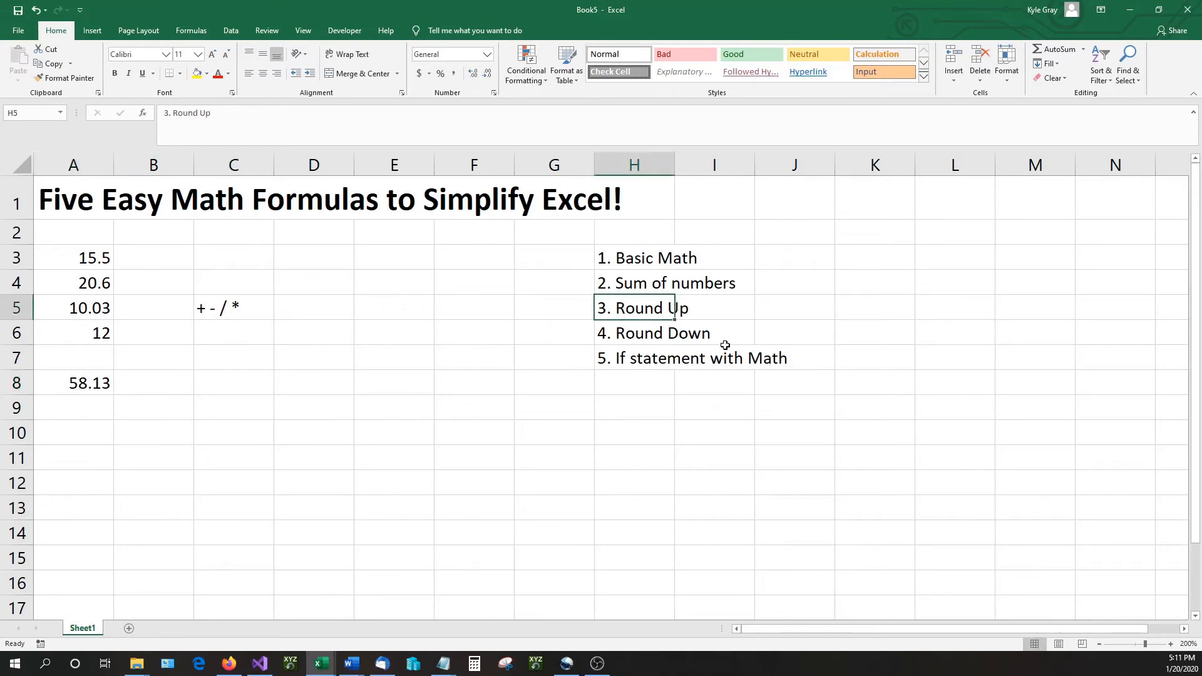
pyautogui.click(74, 384)
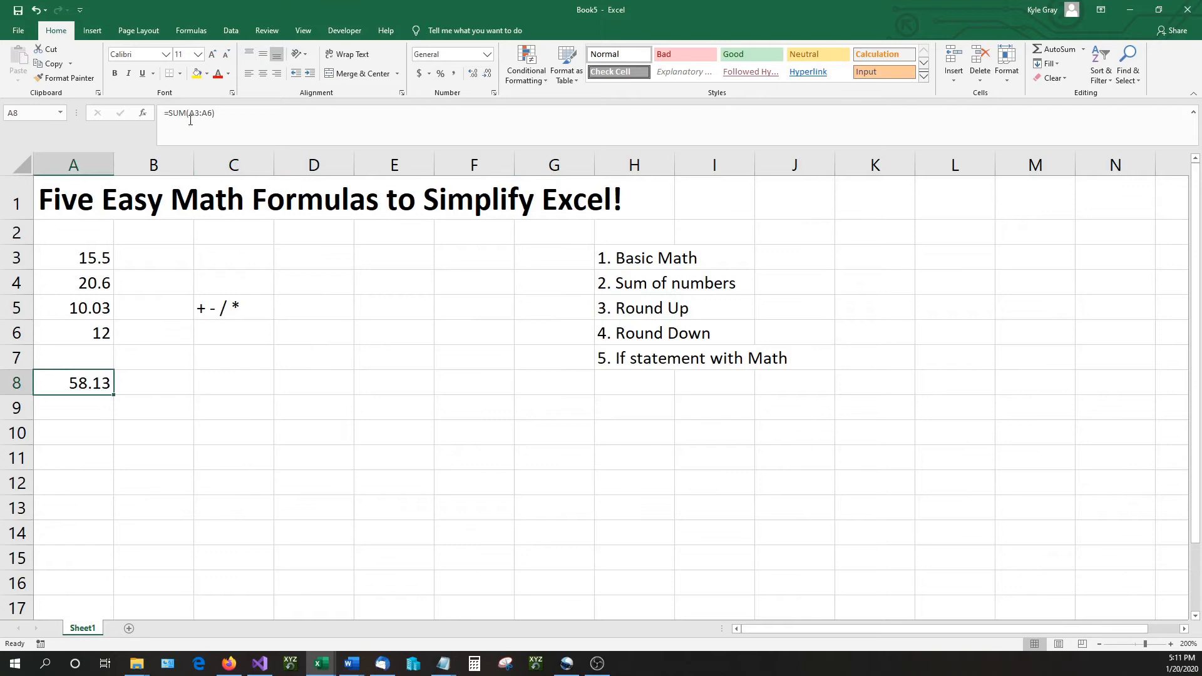
pyautogui.doubleClick(74, 383)
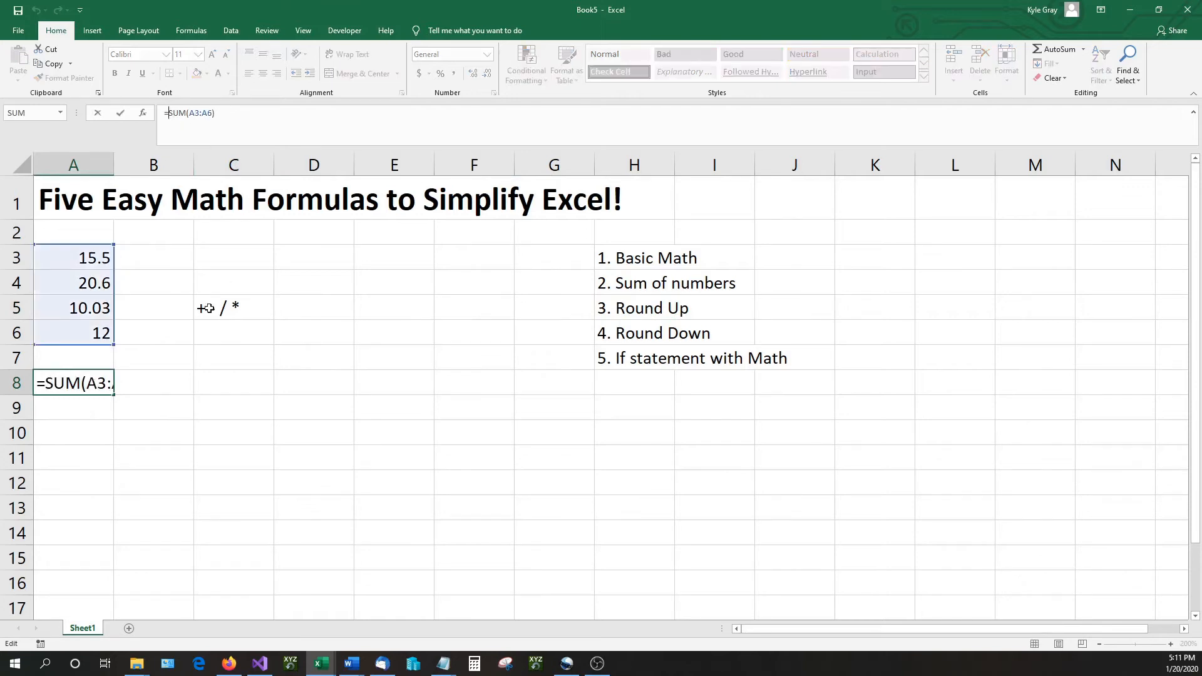
pyautogui.click(73, 407)
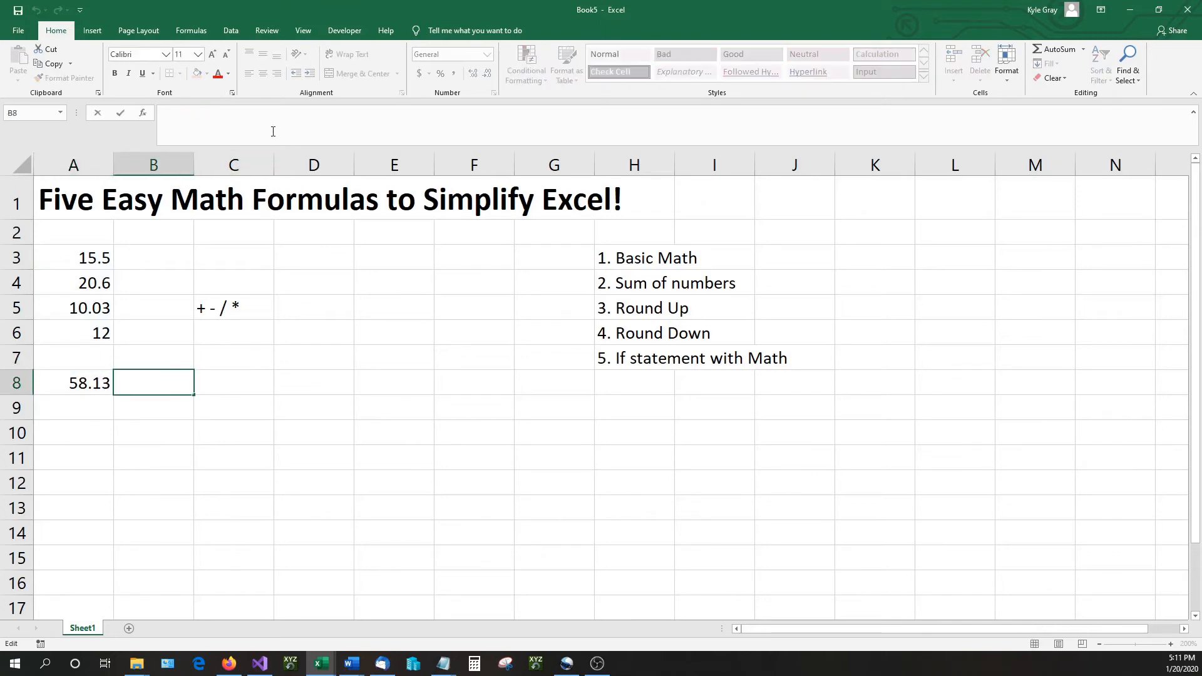
# Enter =ROUNDUP(A8) in B8, which raises a too-few-arguments warning.
pyautogui.write('=')
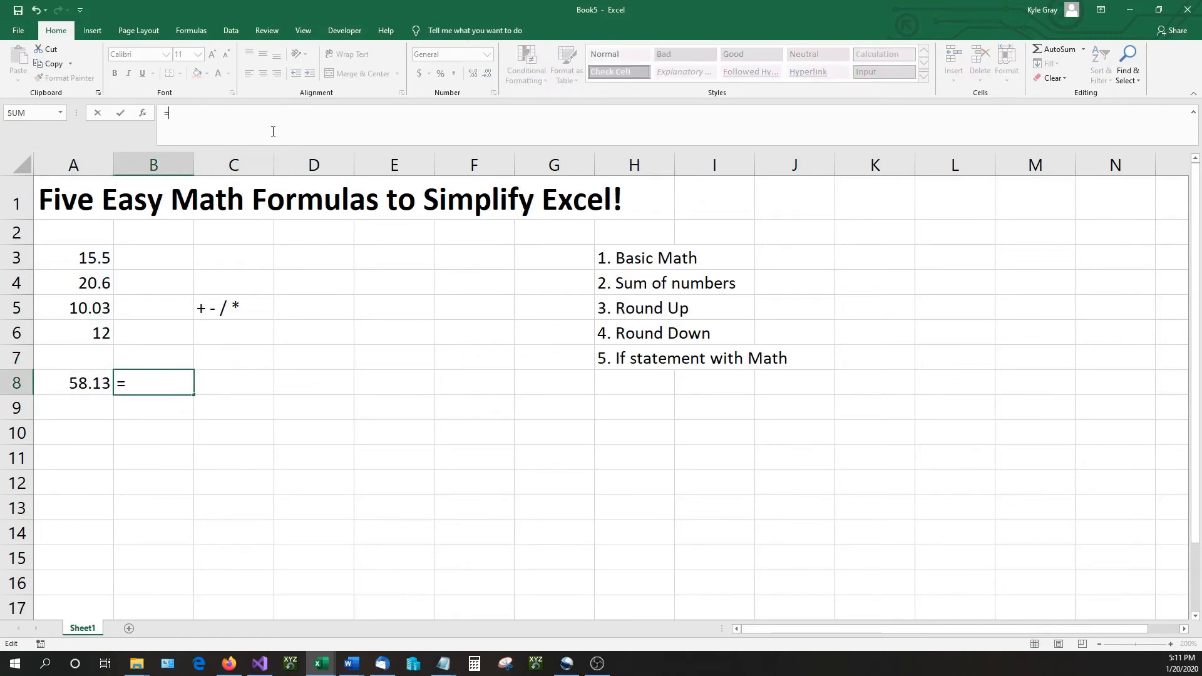
pyautogui.write('round')
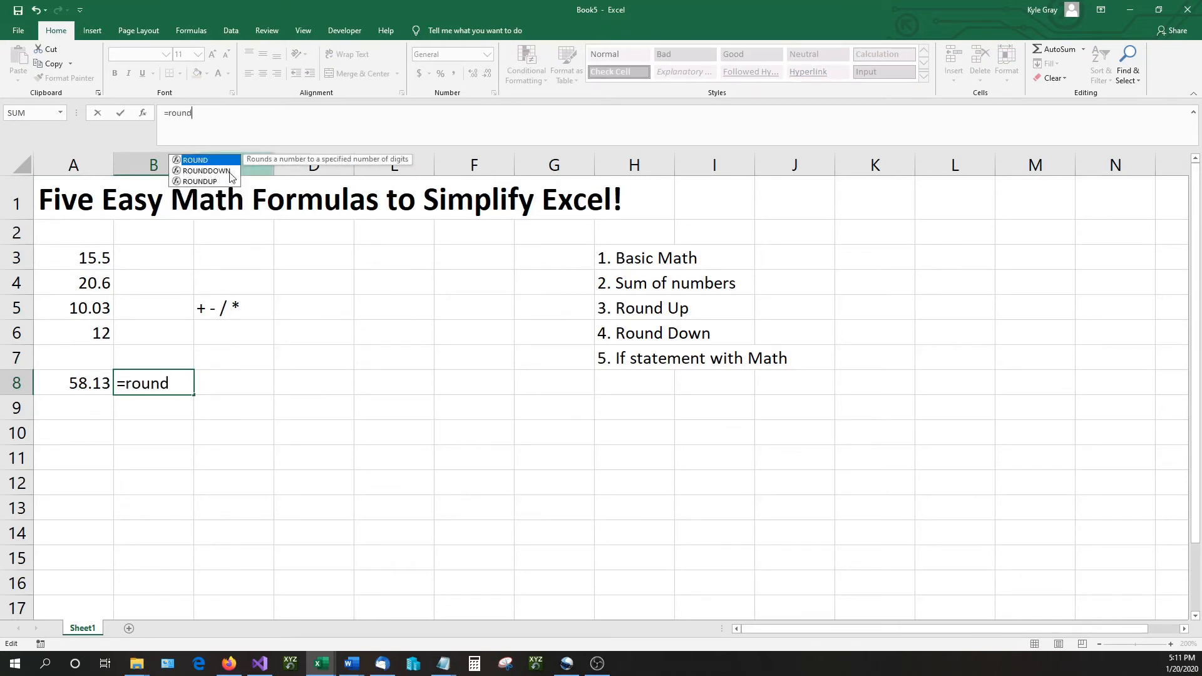
pyautogui.moveTo(222, 184)
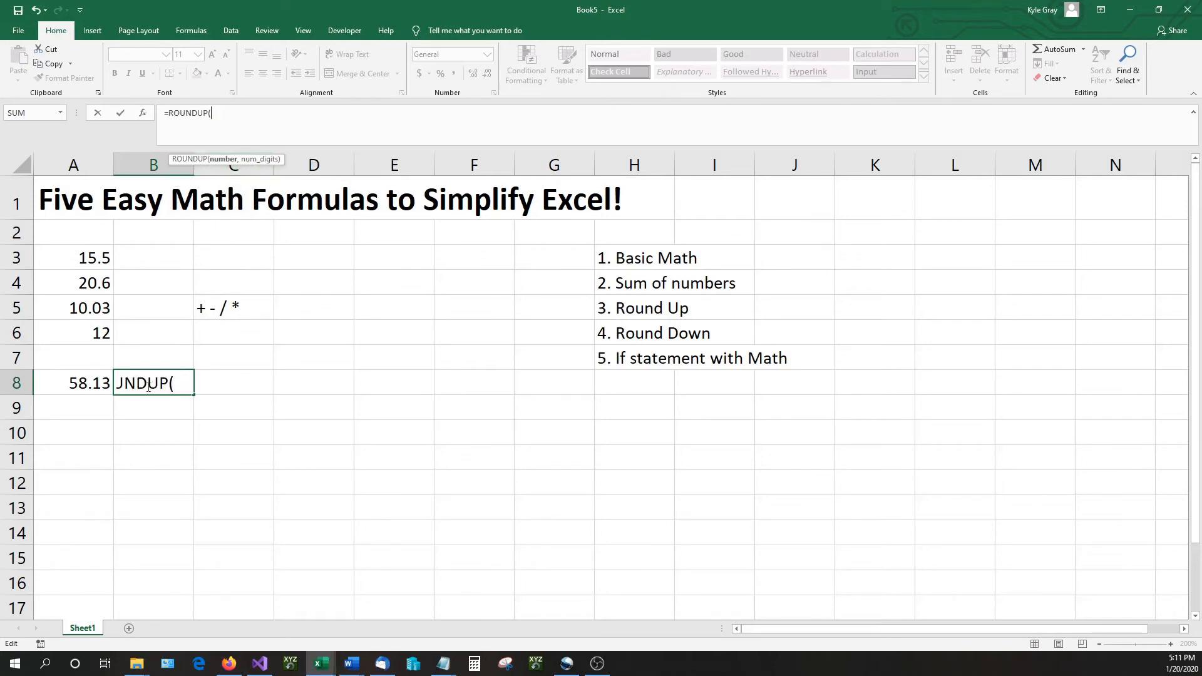
pyautogui.click(74, 383)
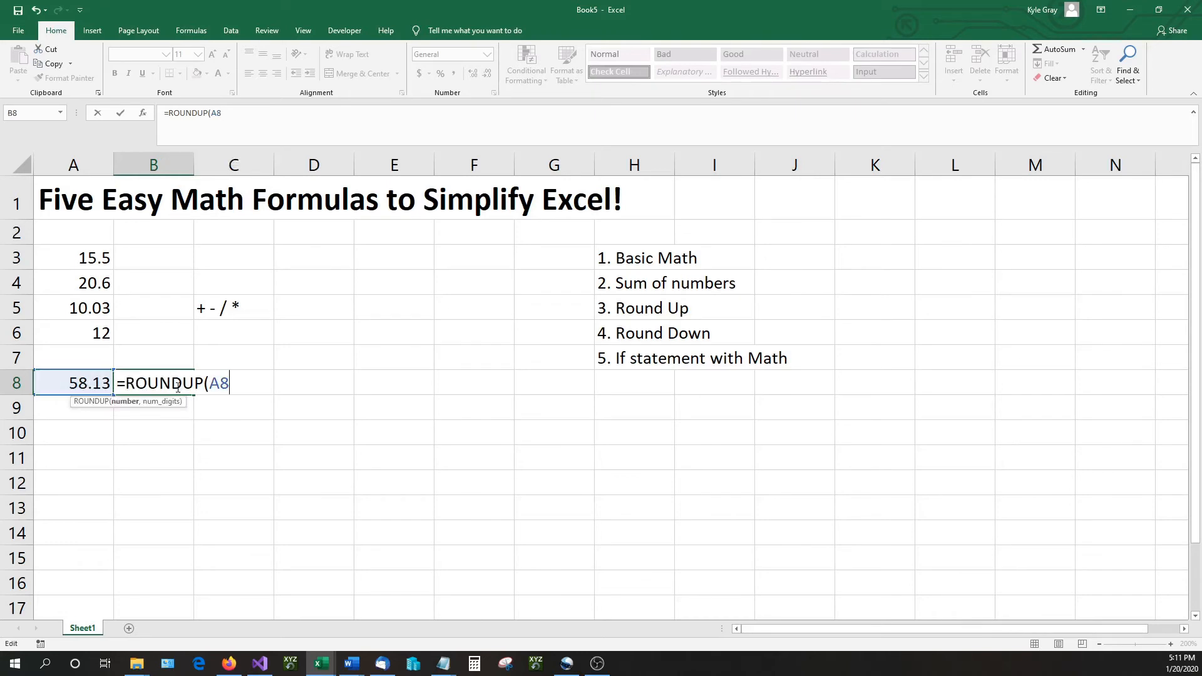
pyautogui.write(')')
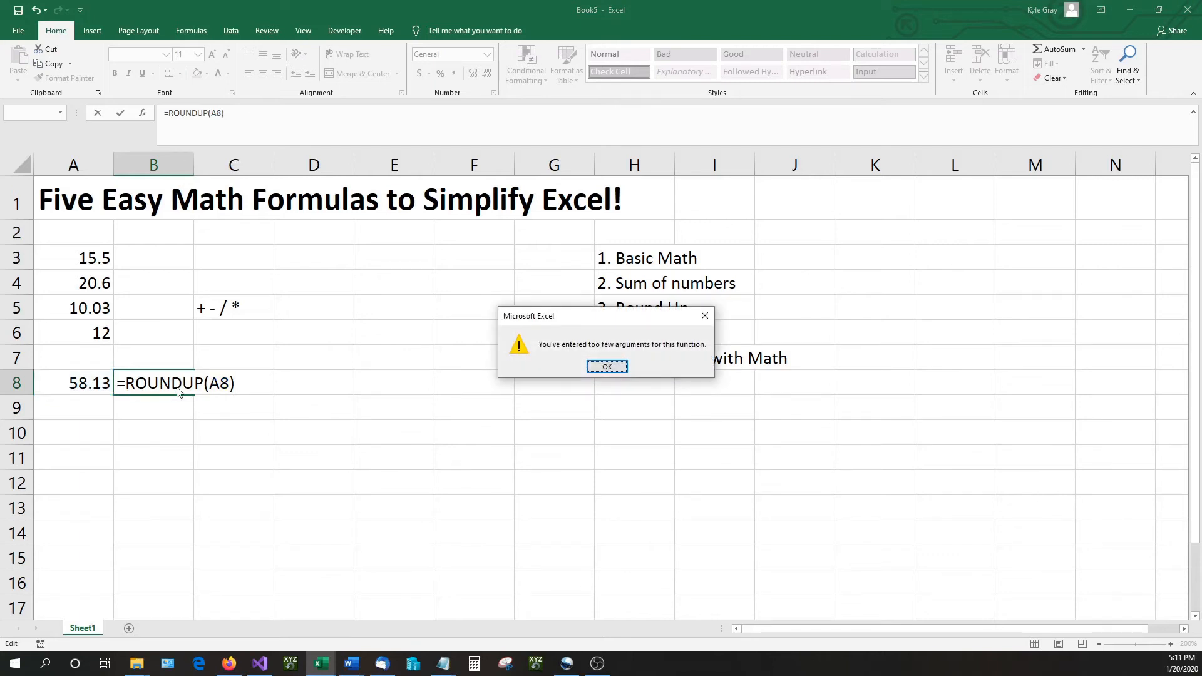
# Dismiss the warning and complete B8 as =ROUNDUP(A8,0), showing 59.
pyautogui.click(606, 367)
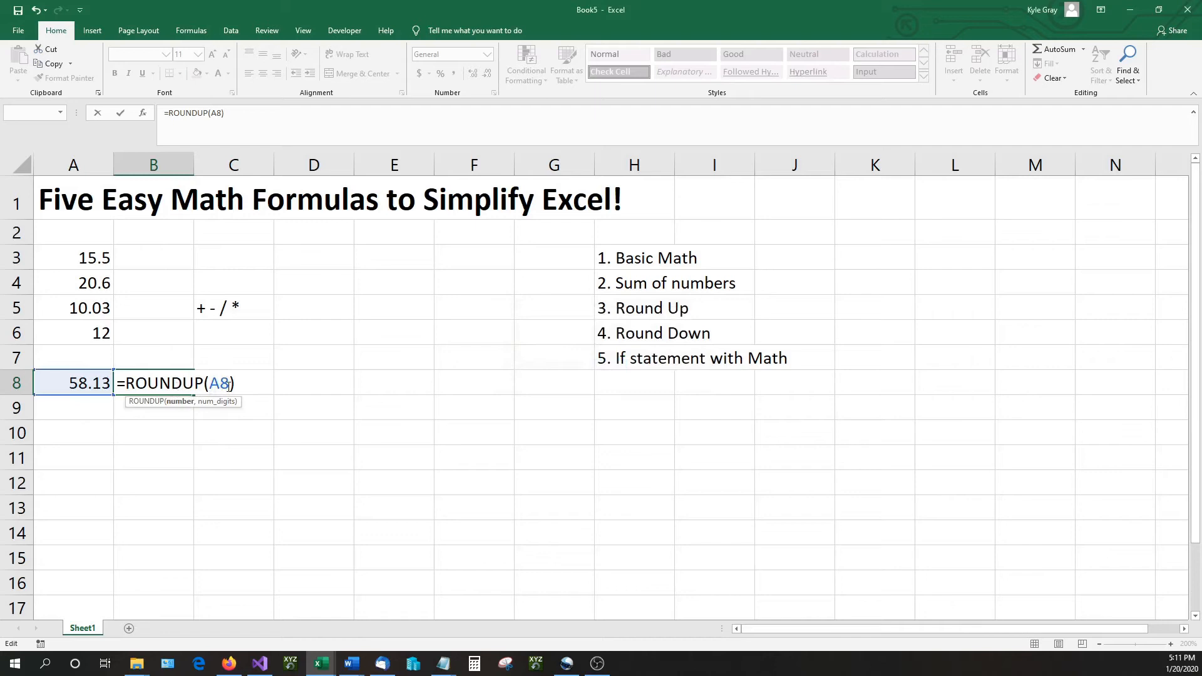
pyautogui.write(',')
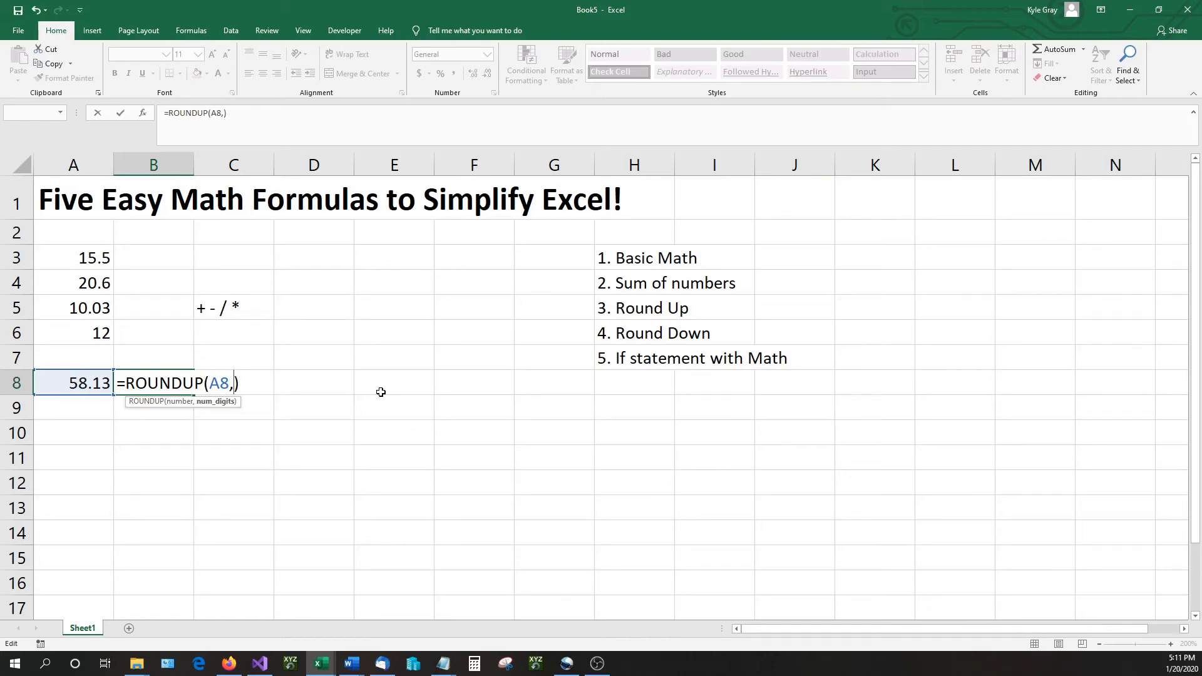
pyautogui.write('0')
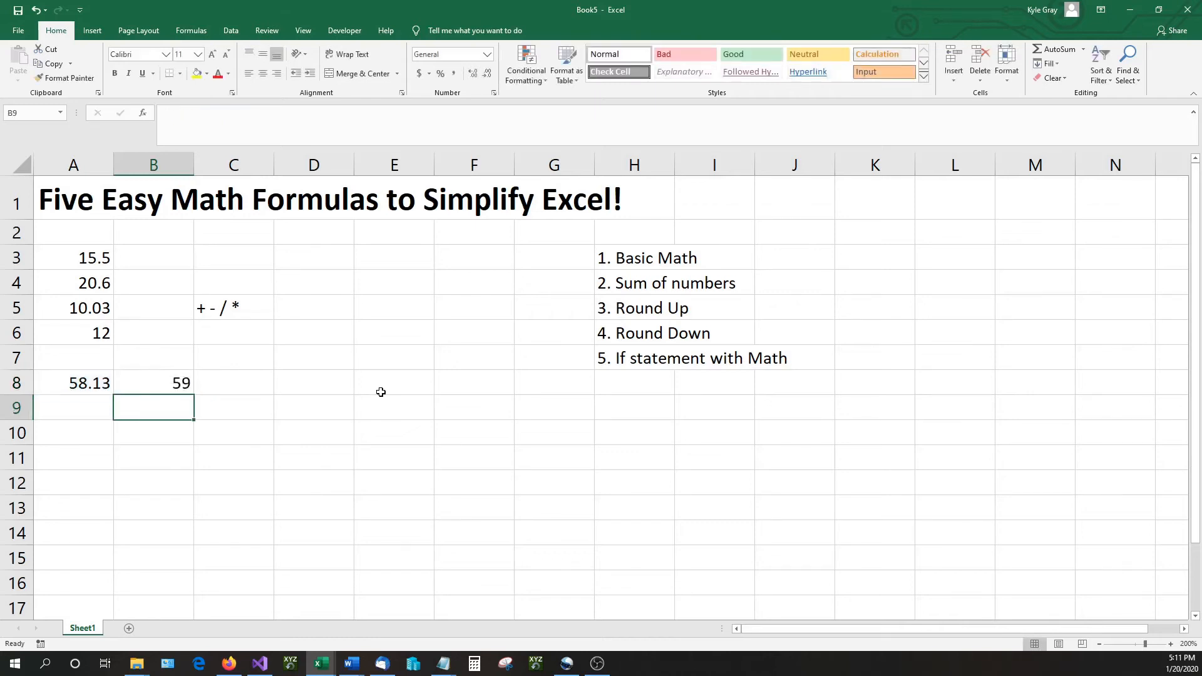
pyautogui.moveTo(159, 410)
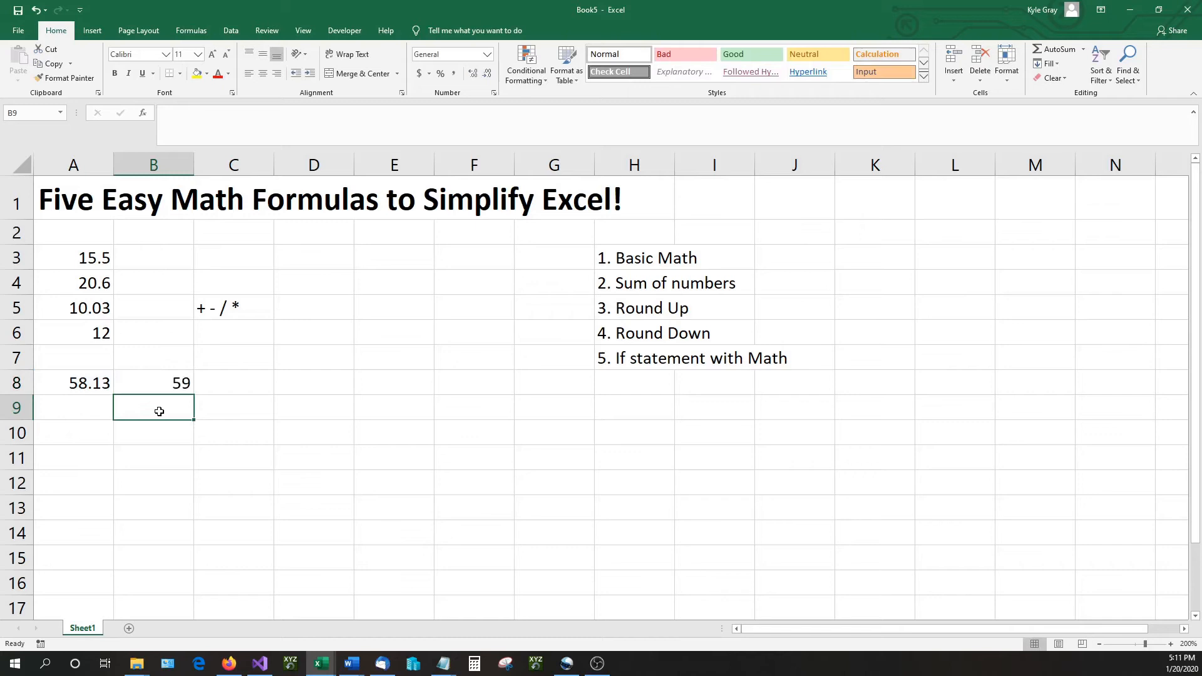
# Enter =ROUNDDOWN(A8,0) in B9 so the total shows as 58.
pyautogui.click(634, 334)
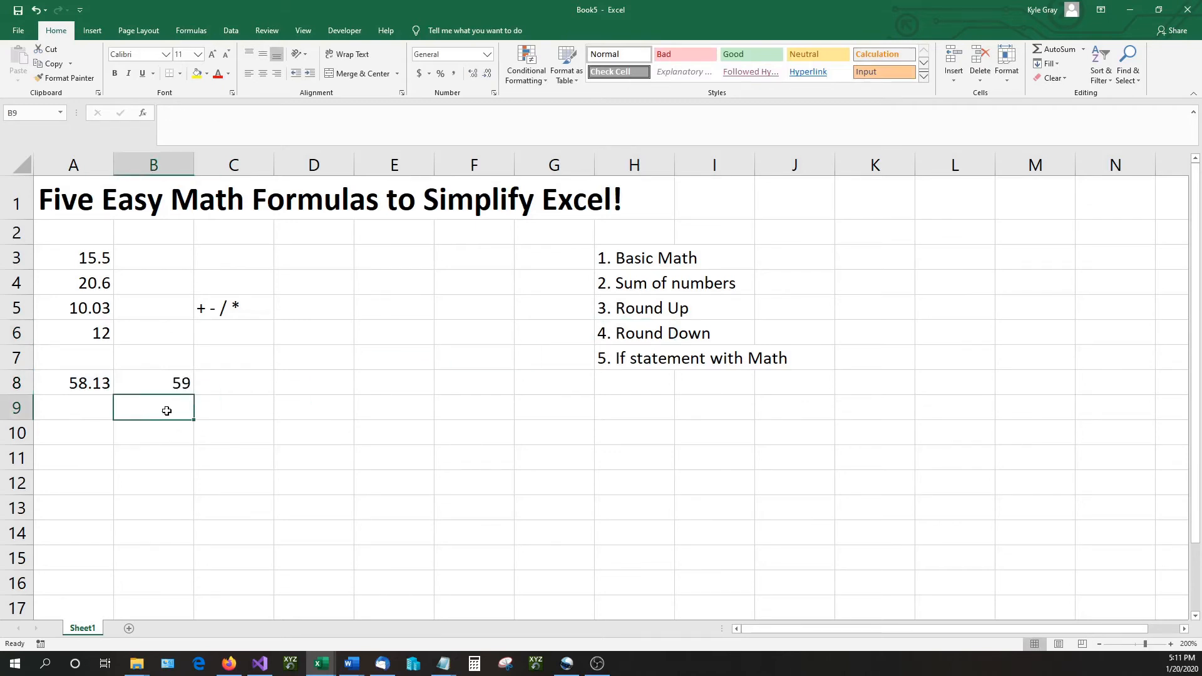
pyautogui.write('=')
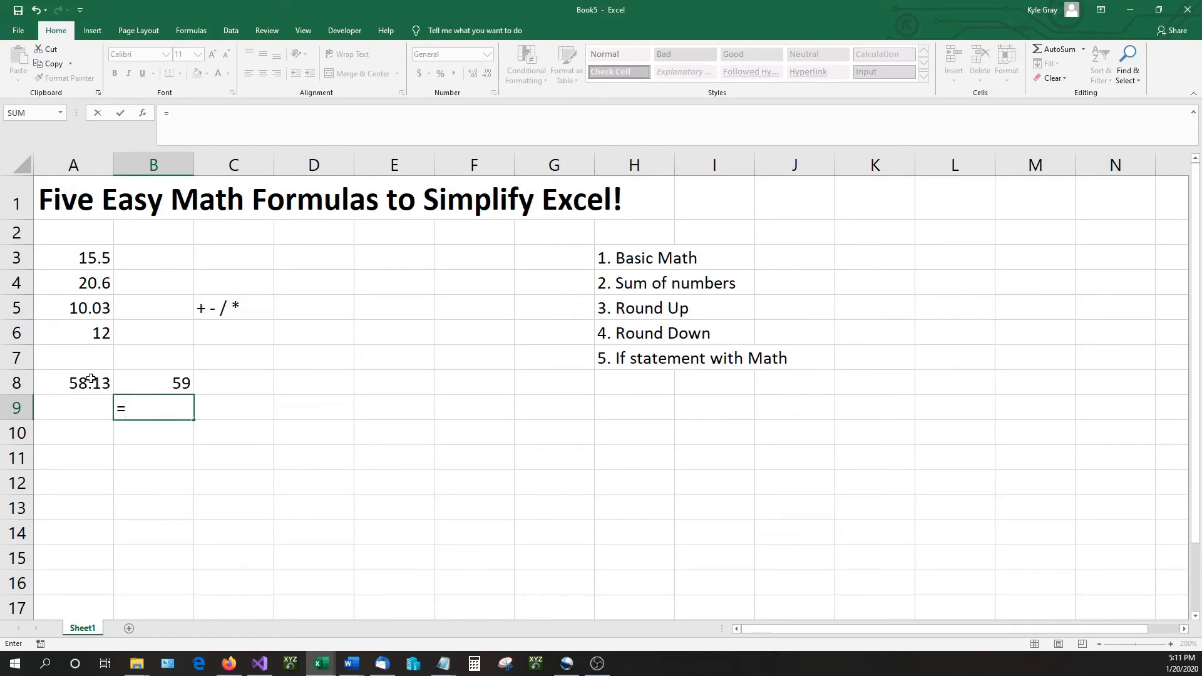
pyautogui.write('round')
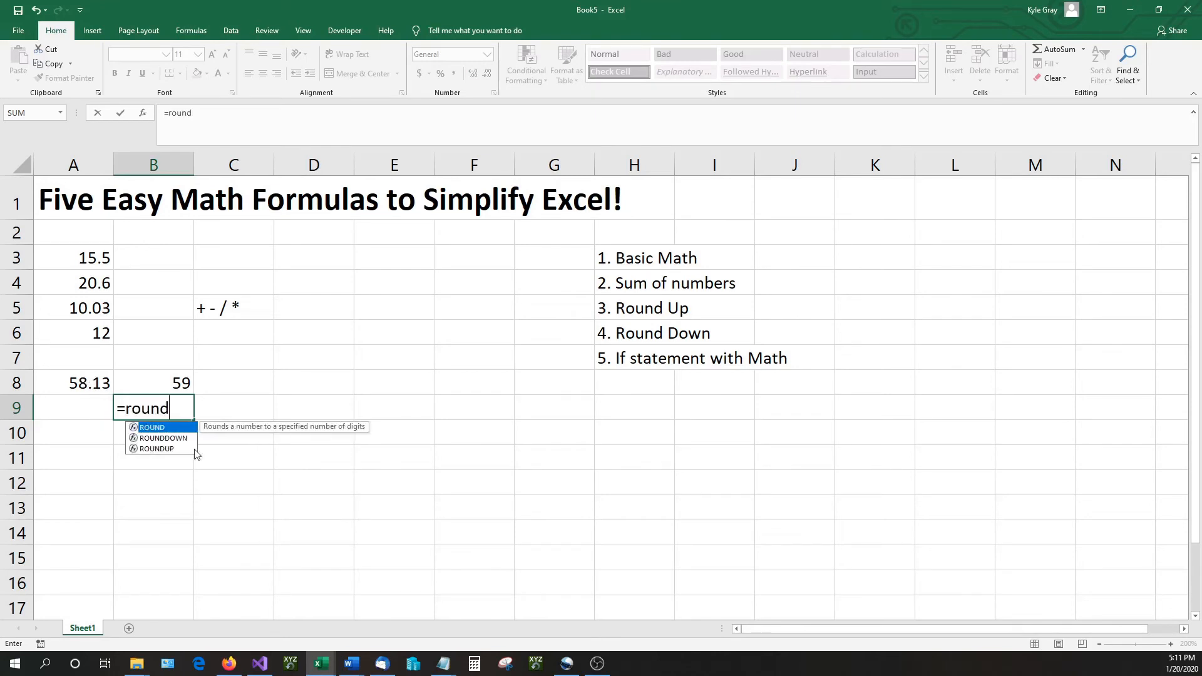
pyautogui.doubleClick(163, 438)
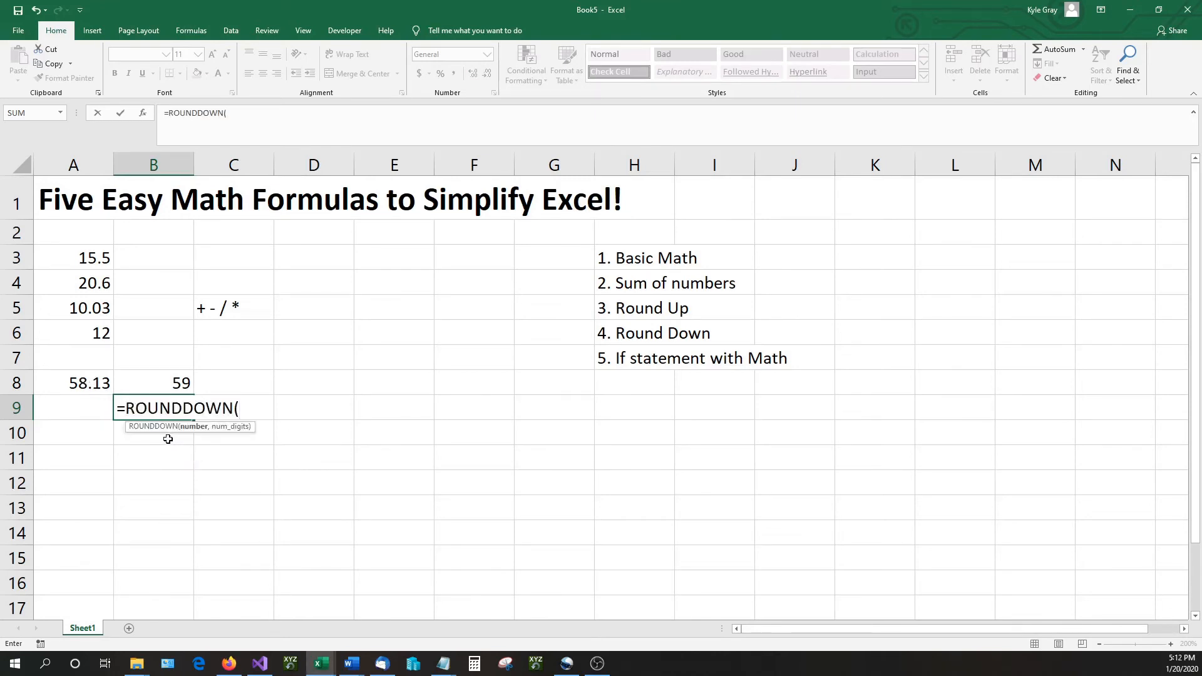
pyautogui.click(74, 383)
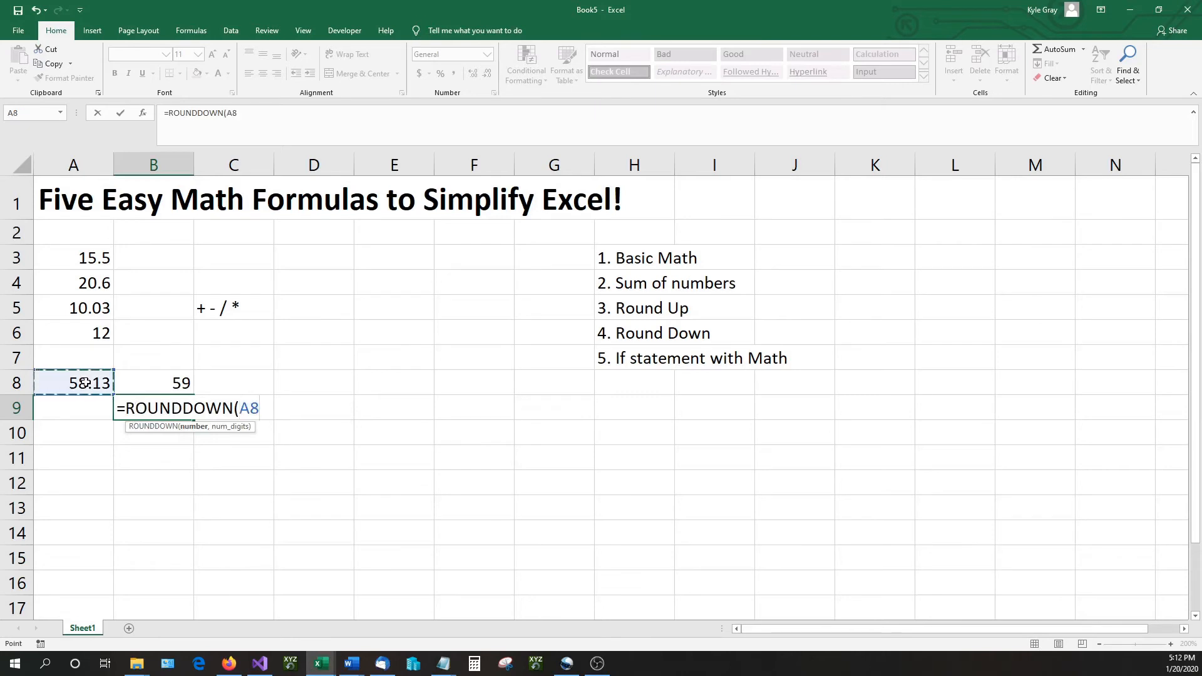
pyautogui.write(',')
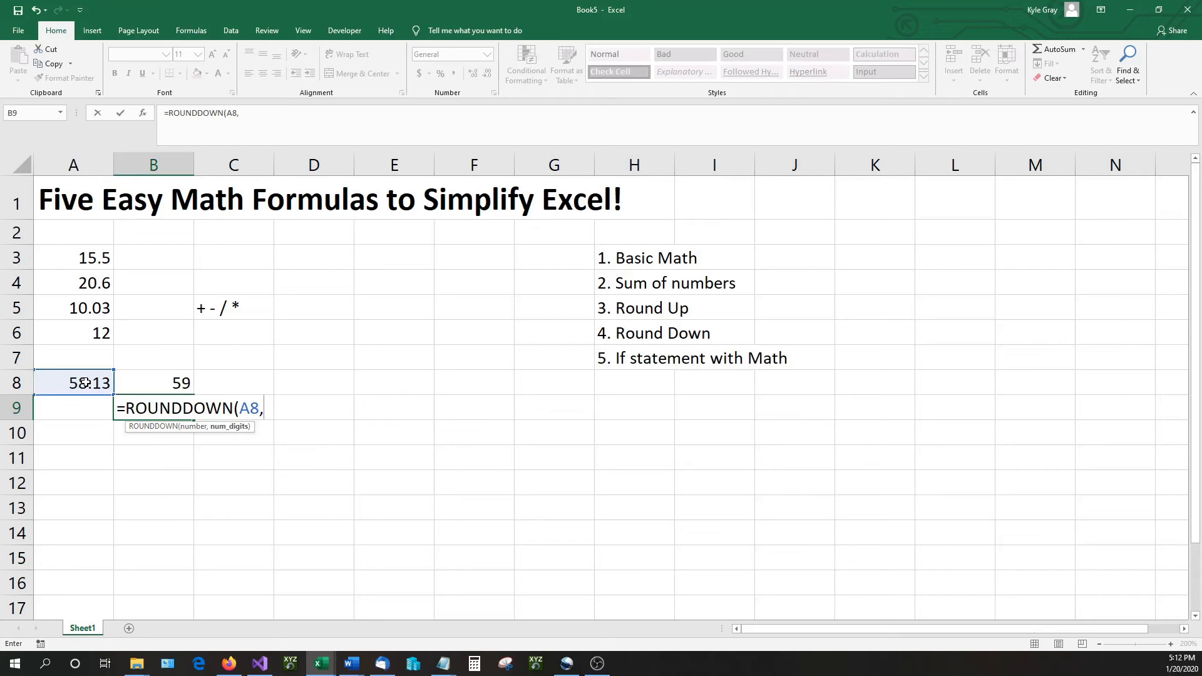
pyautogui.write('0')
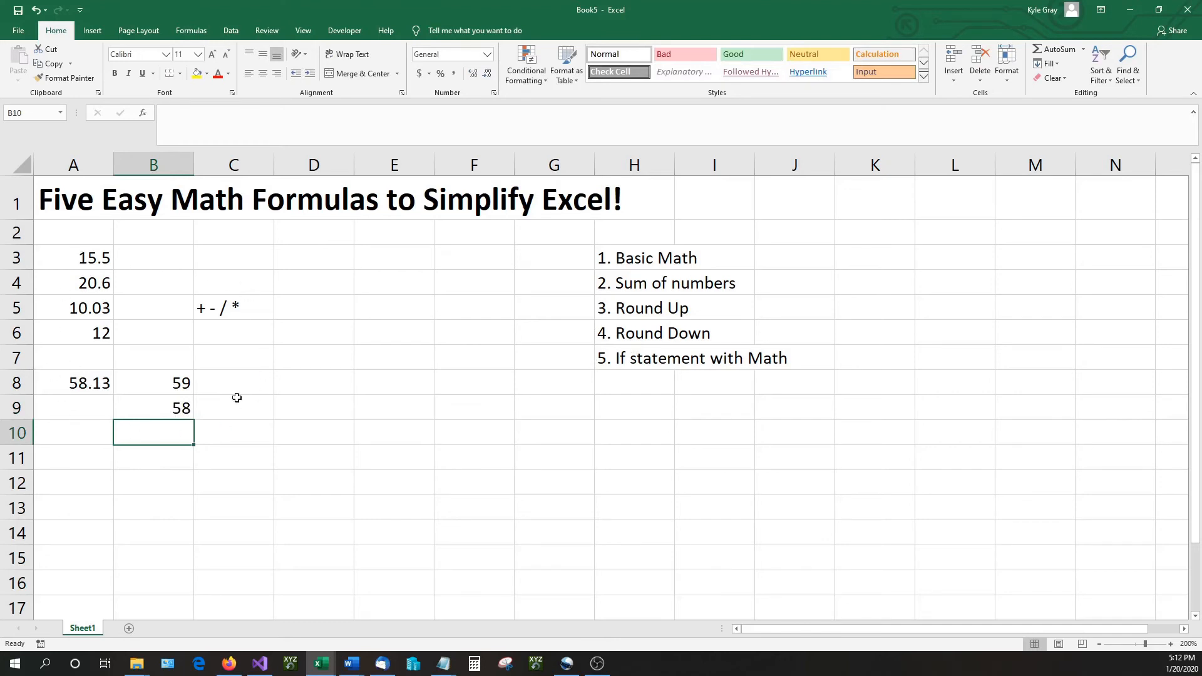
pyautogui.moveTo(169, 378)
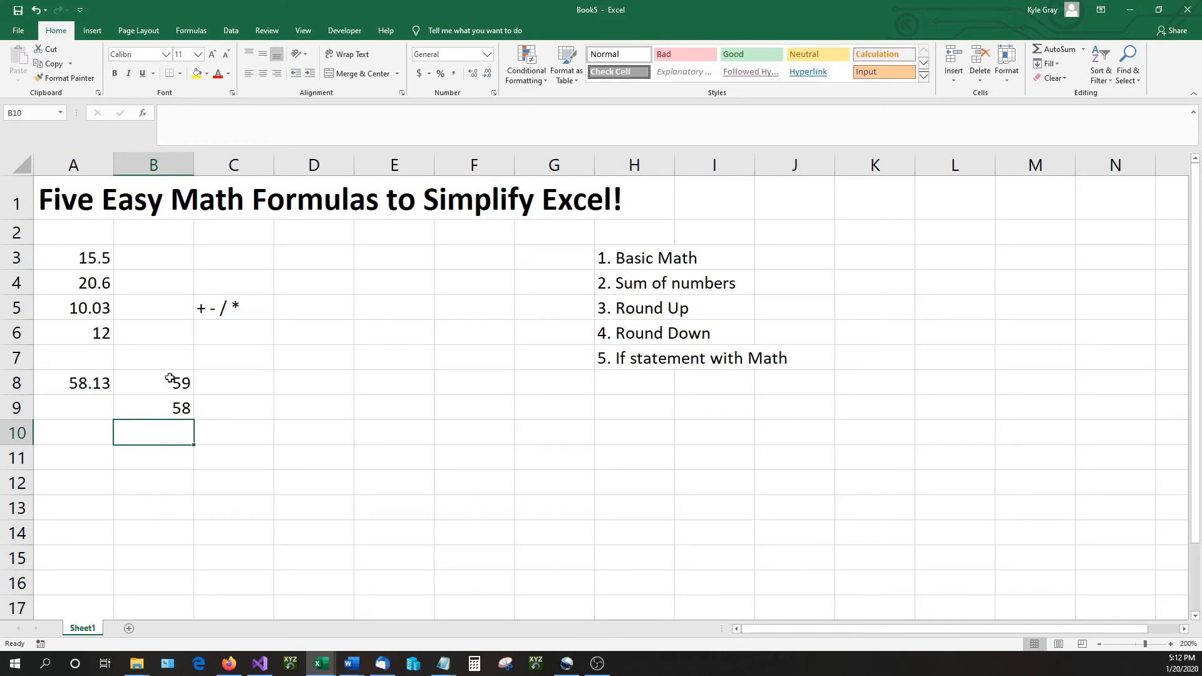
pyautogui.click(313, 384)
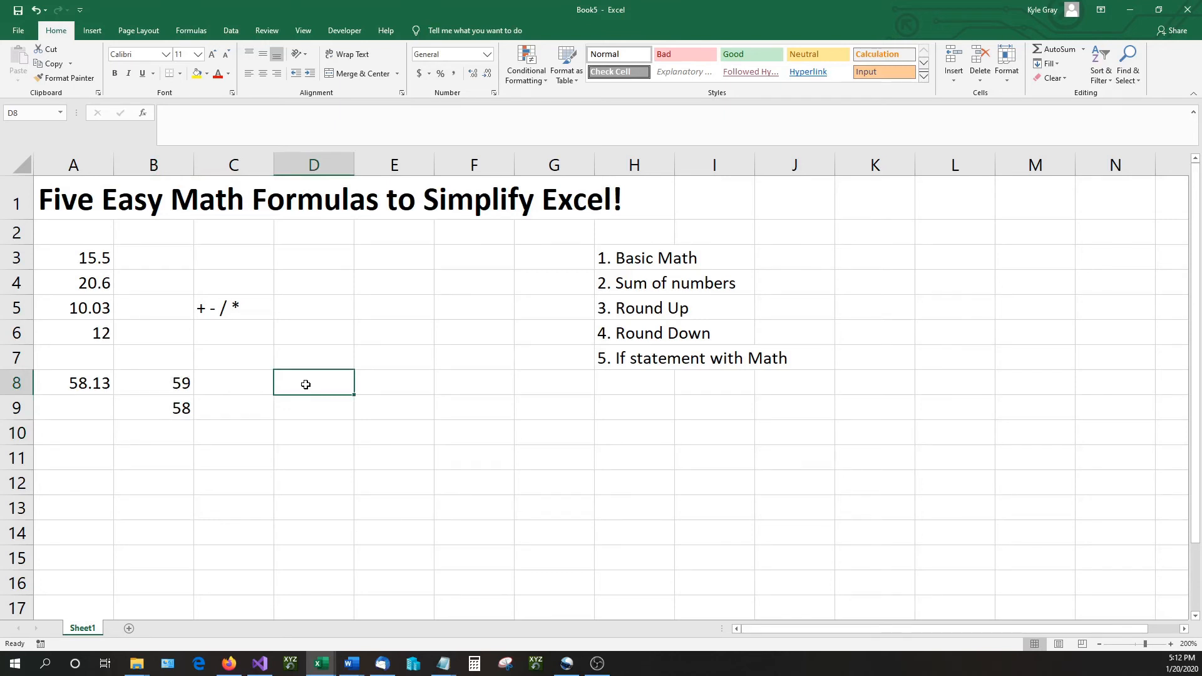
# Begin the IF formula in D8 with the condition A8 =>50.
pyautogui.write('=')
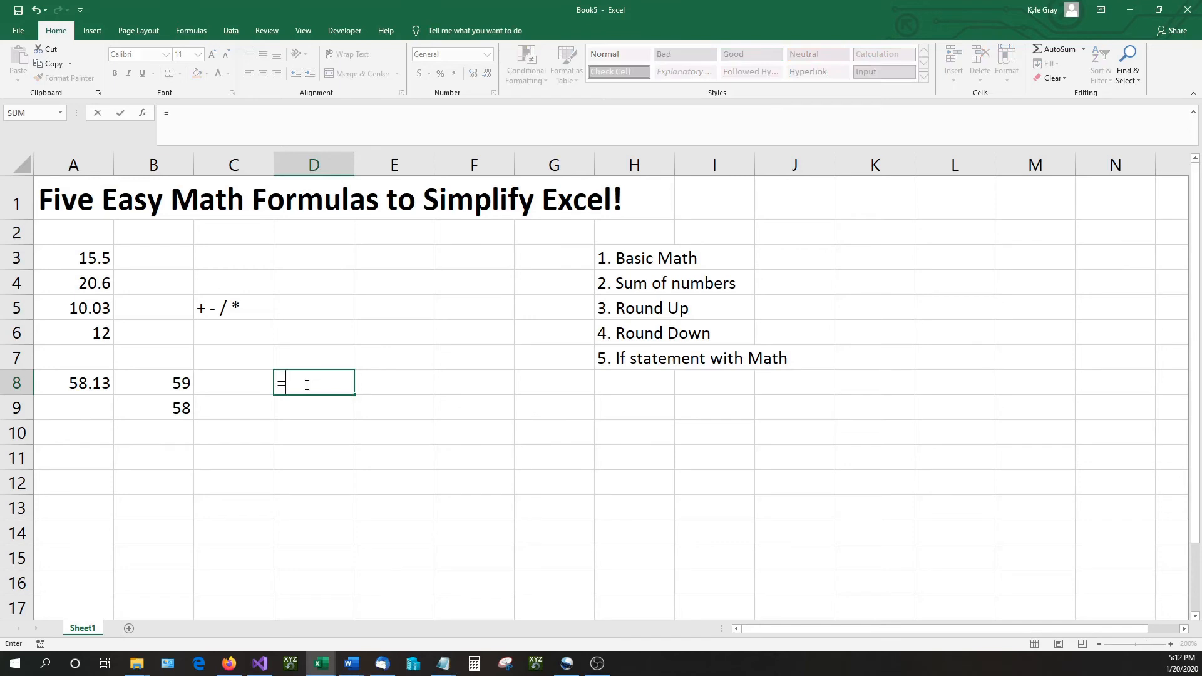
pyautogui.write('if')
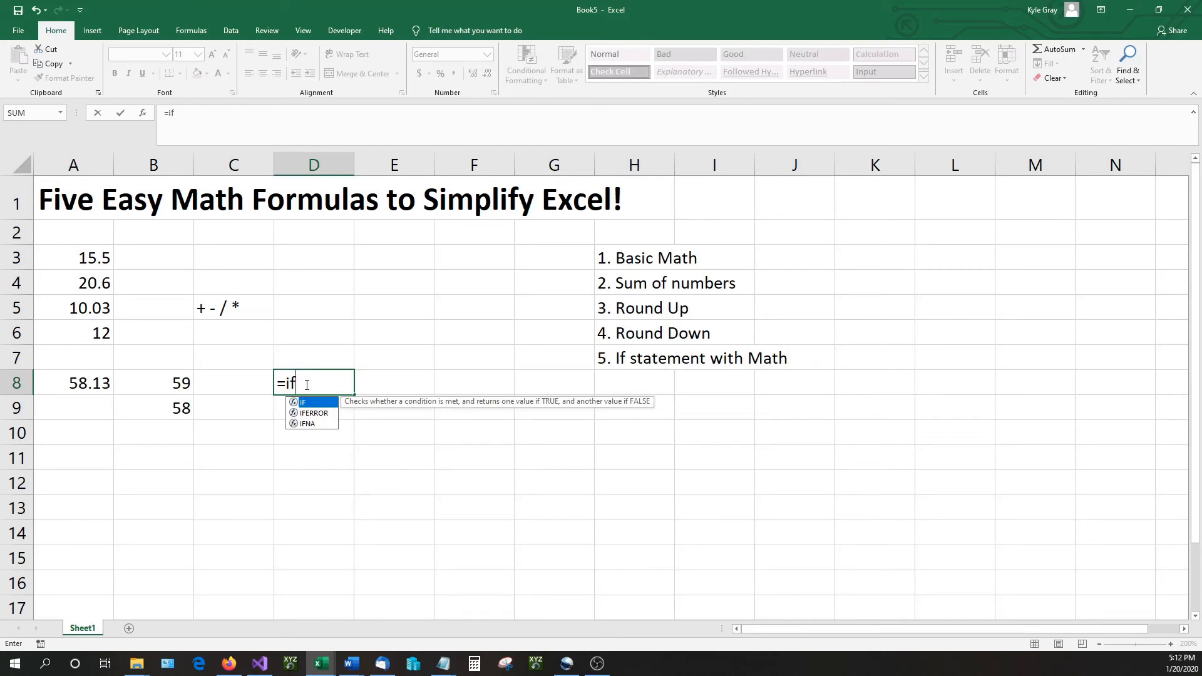
pyautogui.write('(')
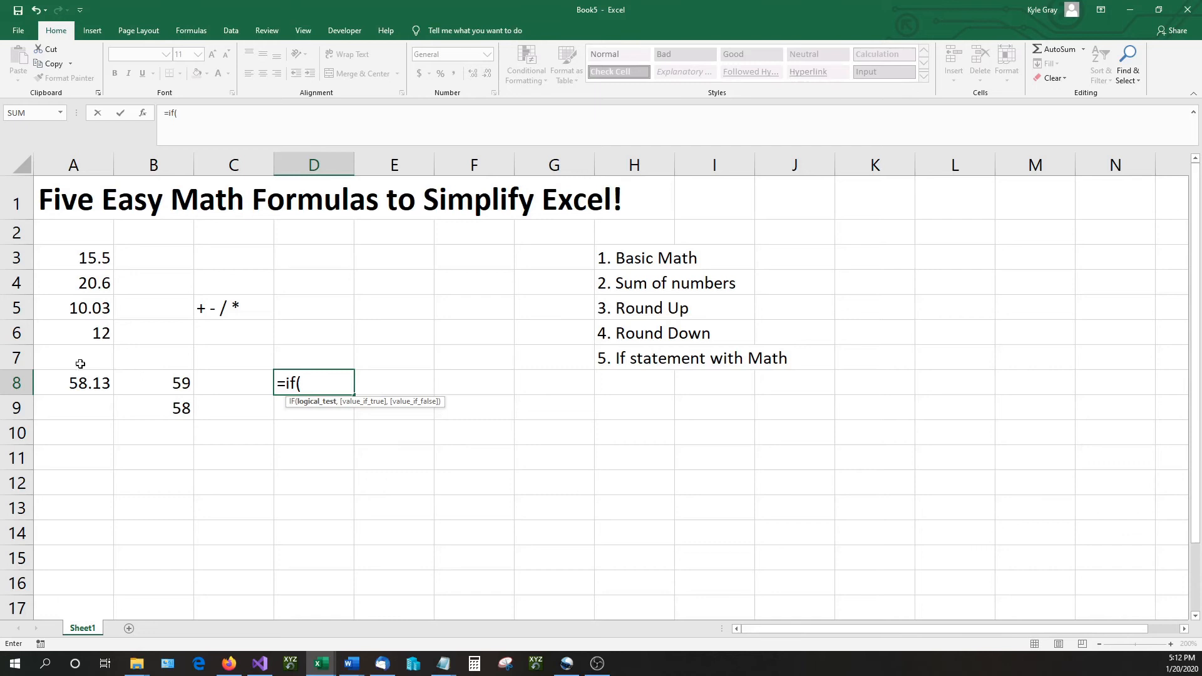
pyautogui.moveTo(94, 387)
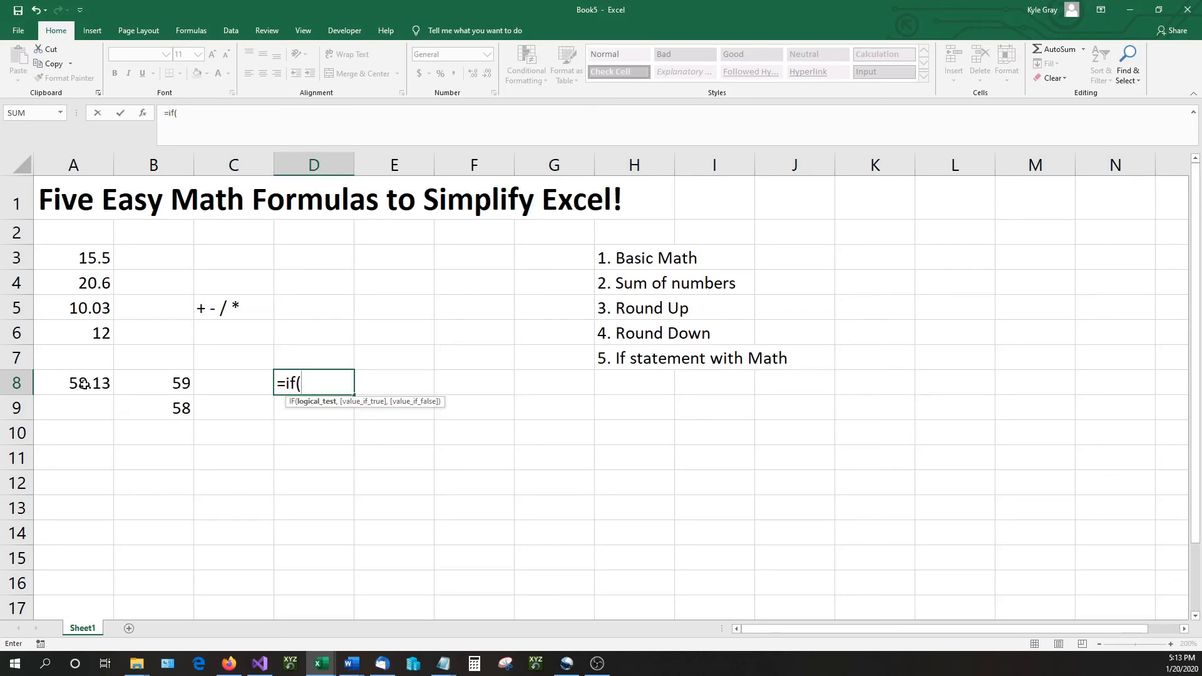
pyautogui.click(72, 383)
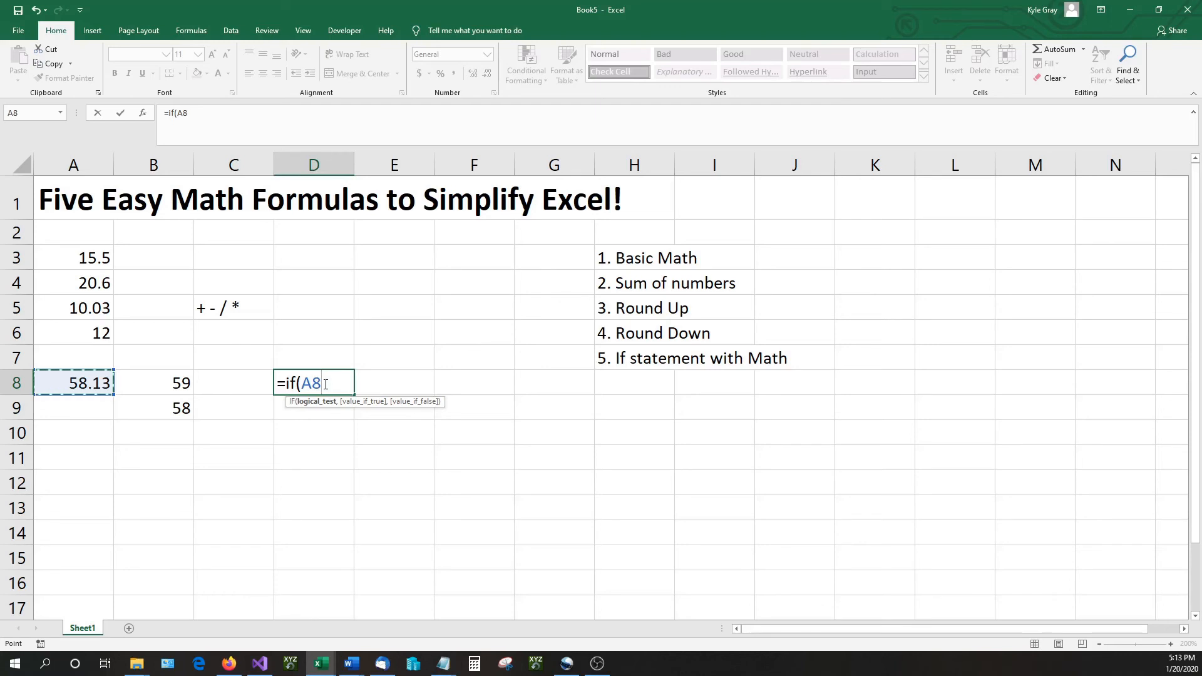
pyautogui.write('=')
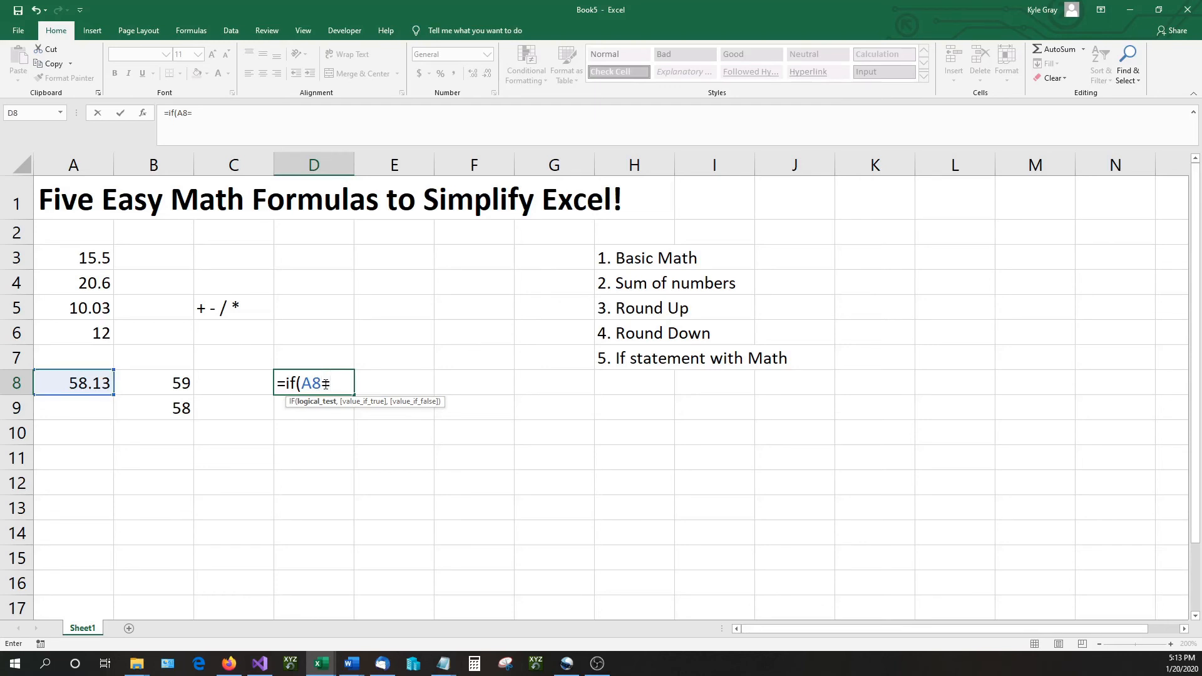
pyautogui.write('>')
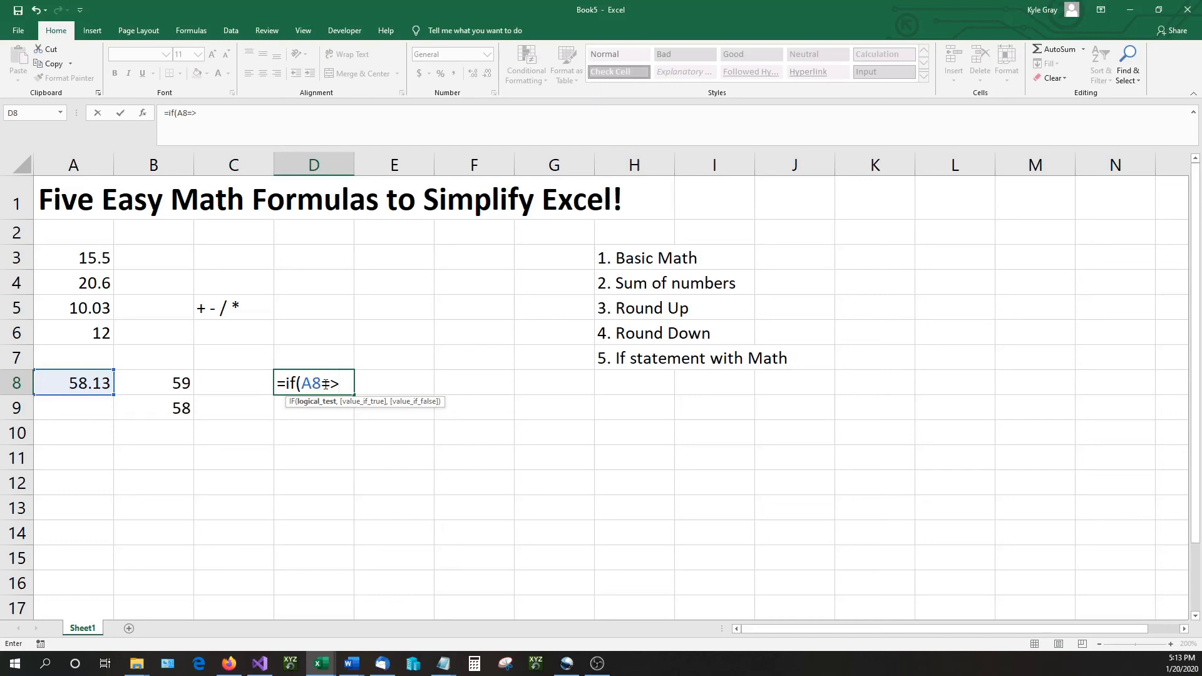
pyautogui.write('50')
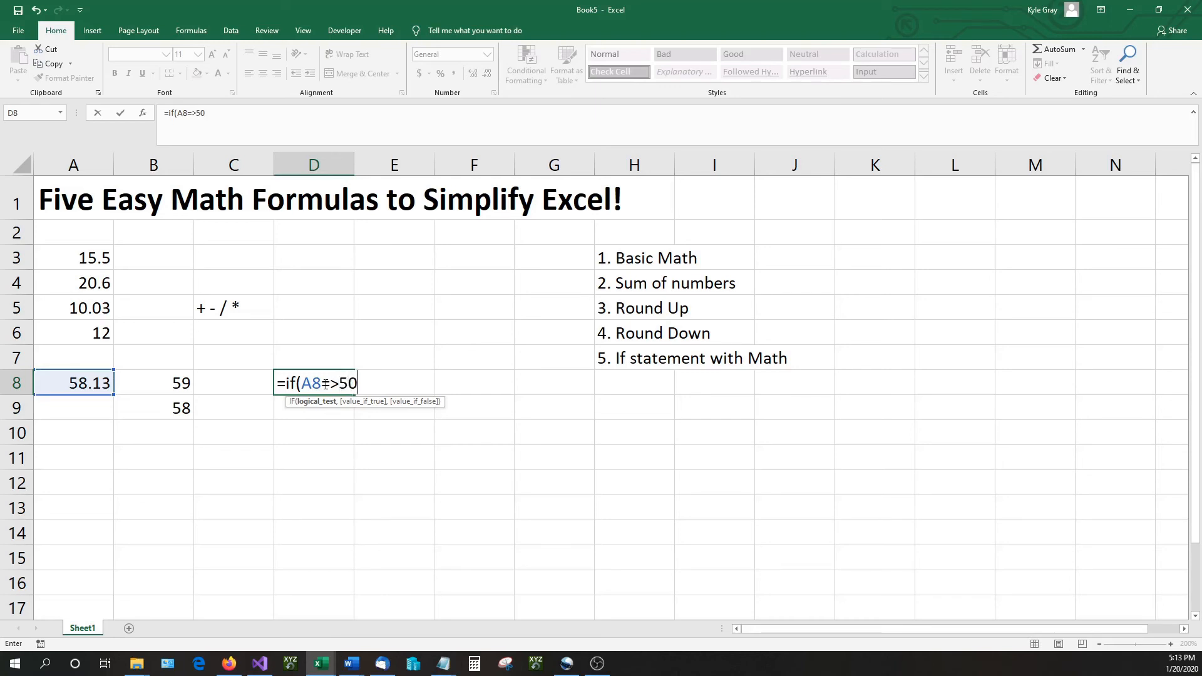
pyautogui.write(',')
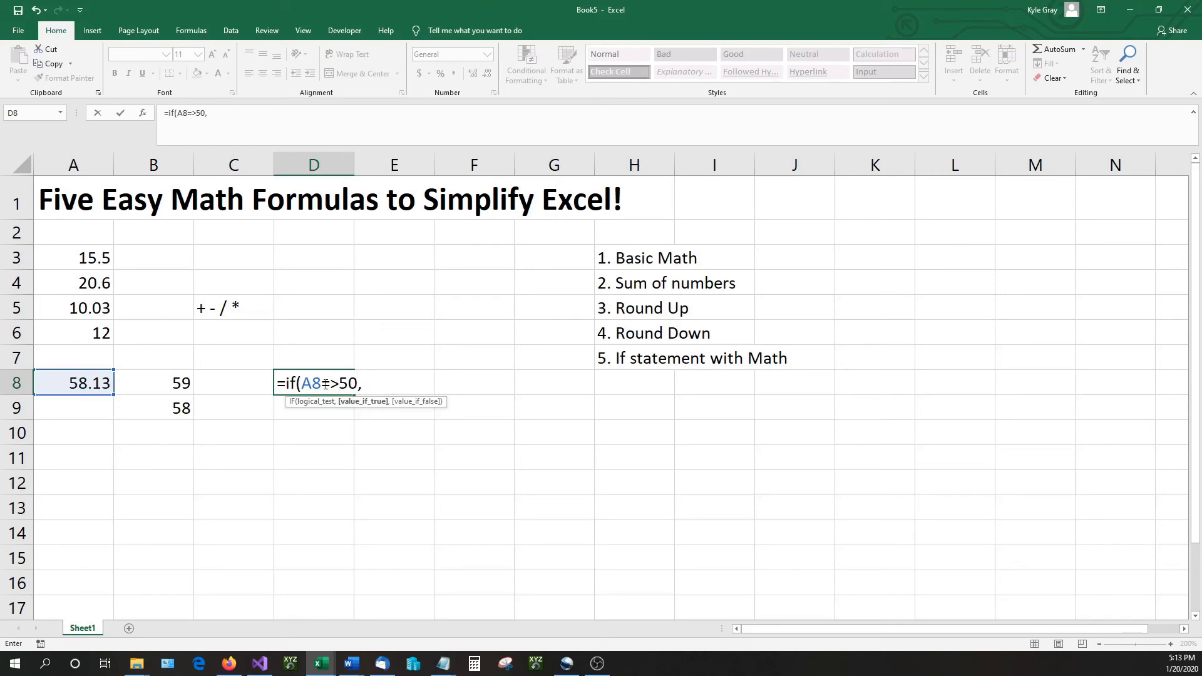
# Add the messages "We made $50 or more" and "We didn't make $50" and close the formula.
pyautogui.write('"')
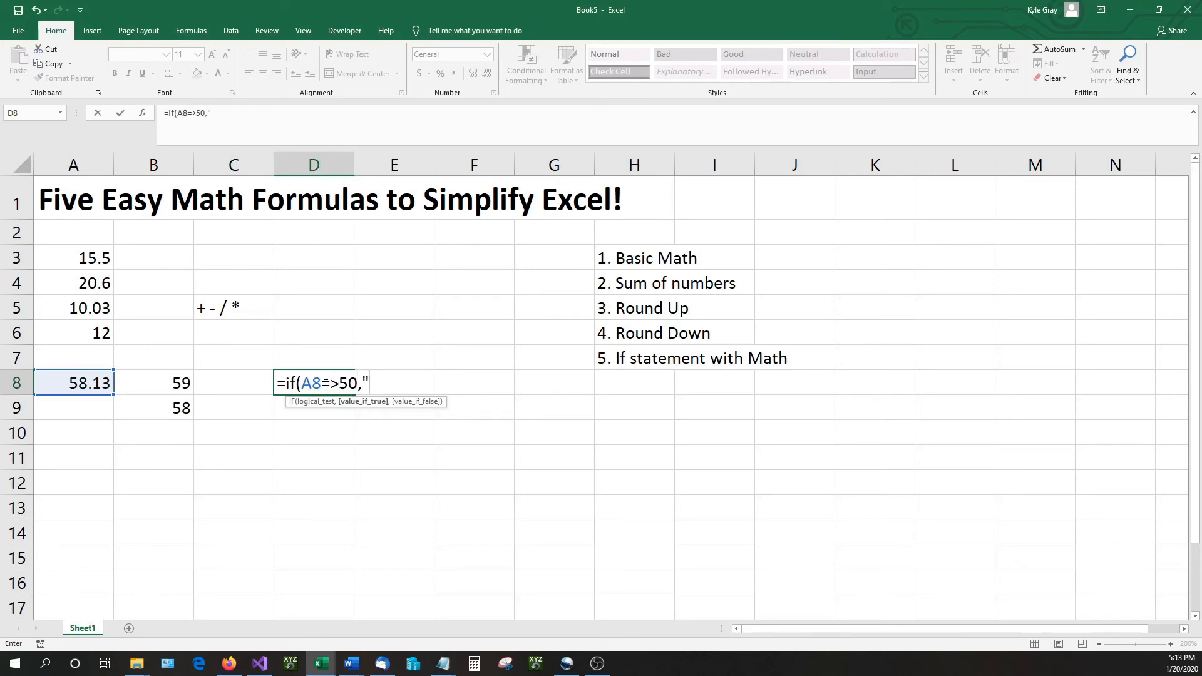
pyautogui.write('We made $')
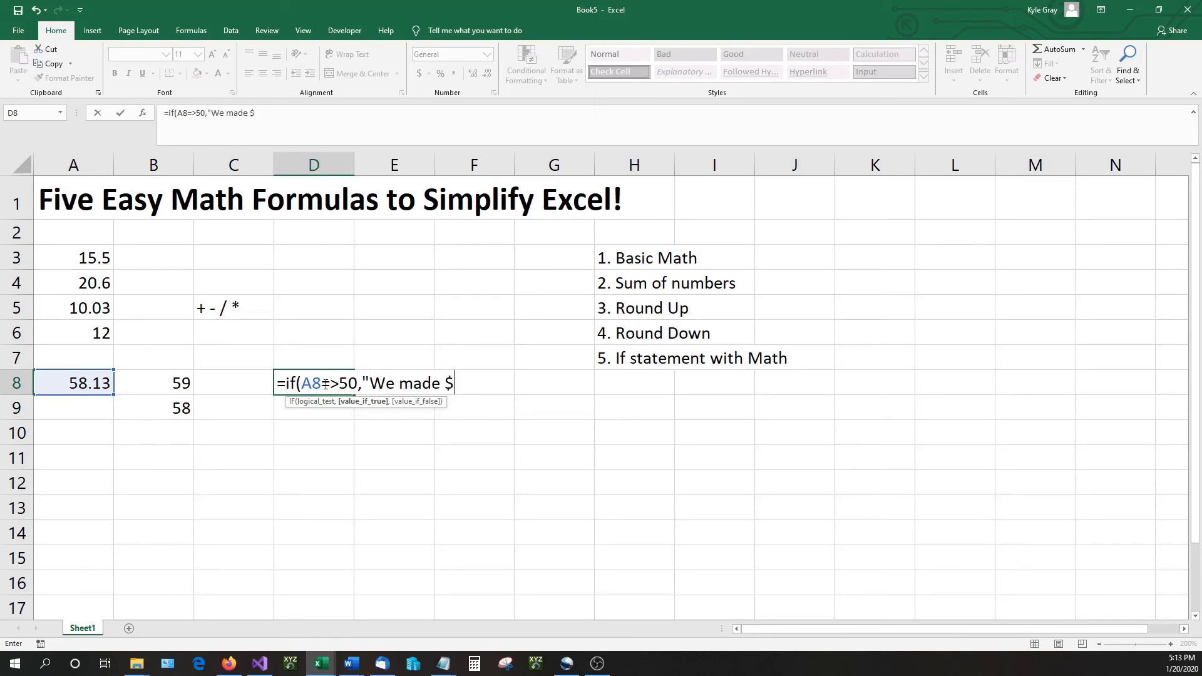
pyautogui.write('50')
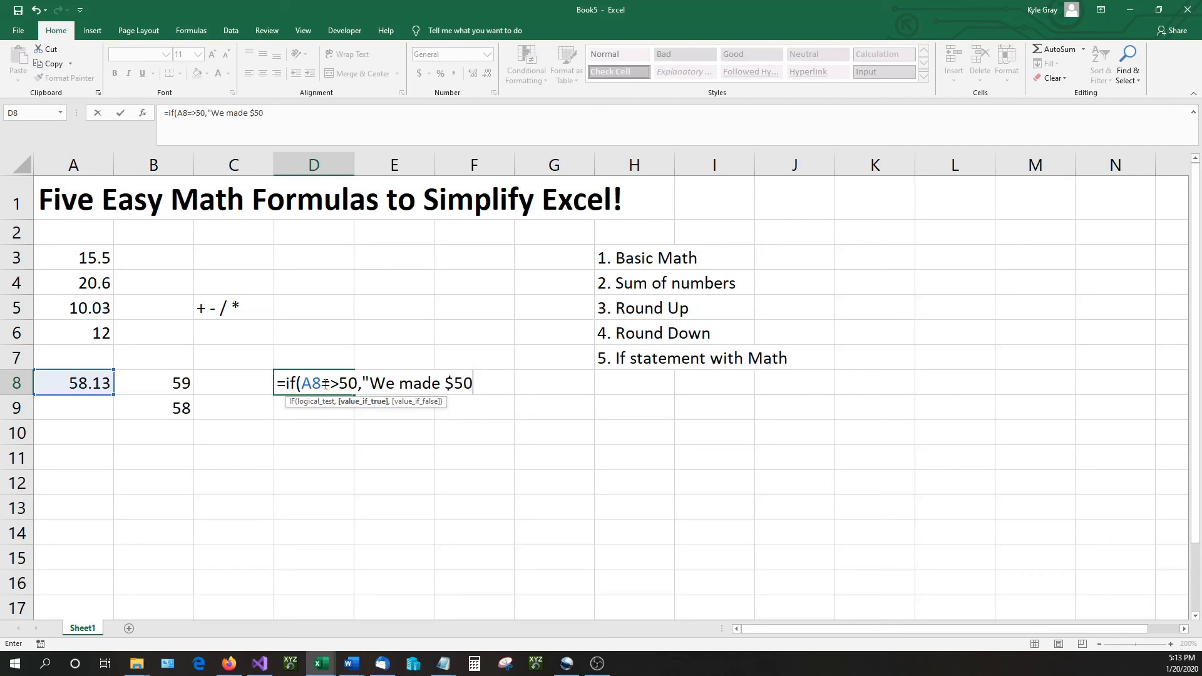
pyautogui.write('or more')
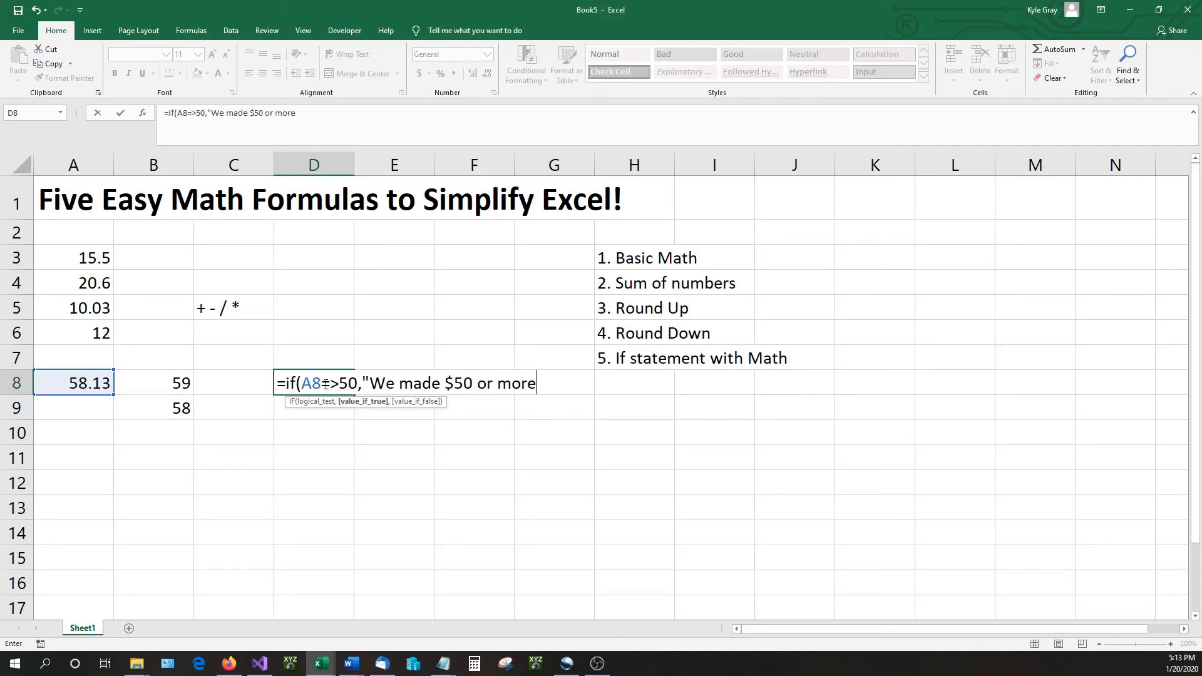
pyautogui.write('","We didn’t')
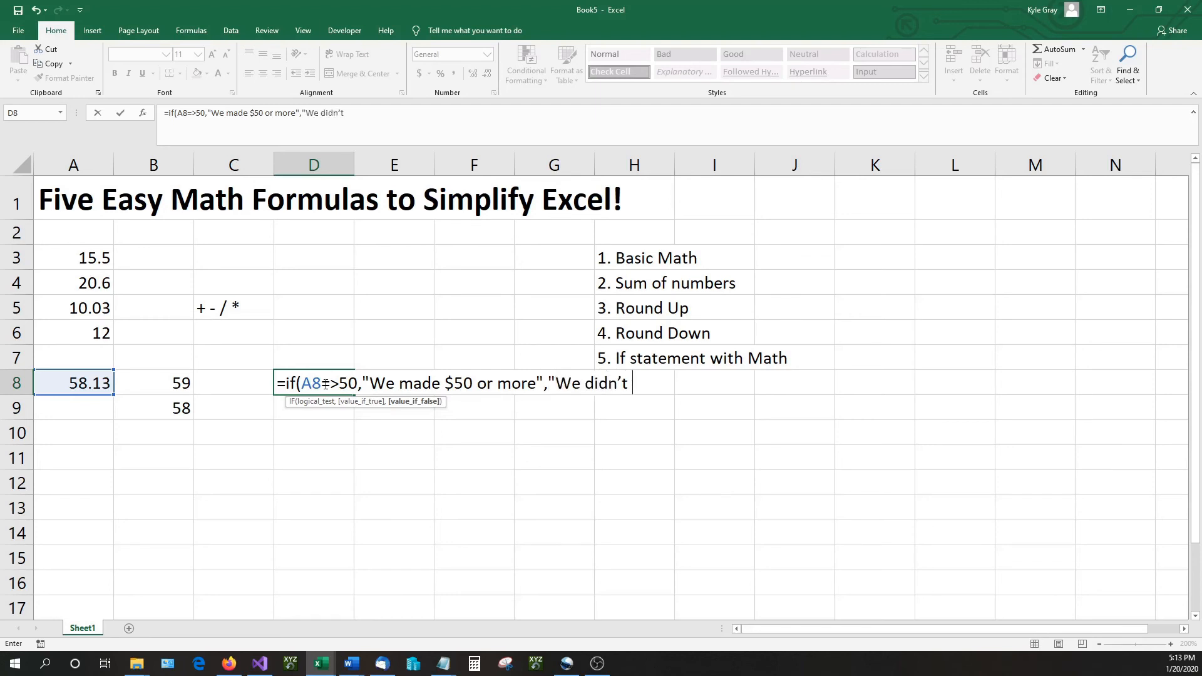
pyautogui.write('make')
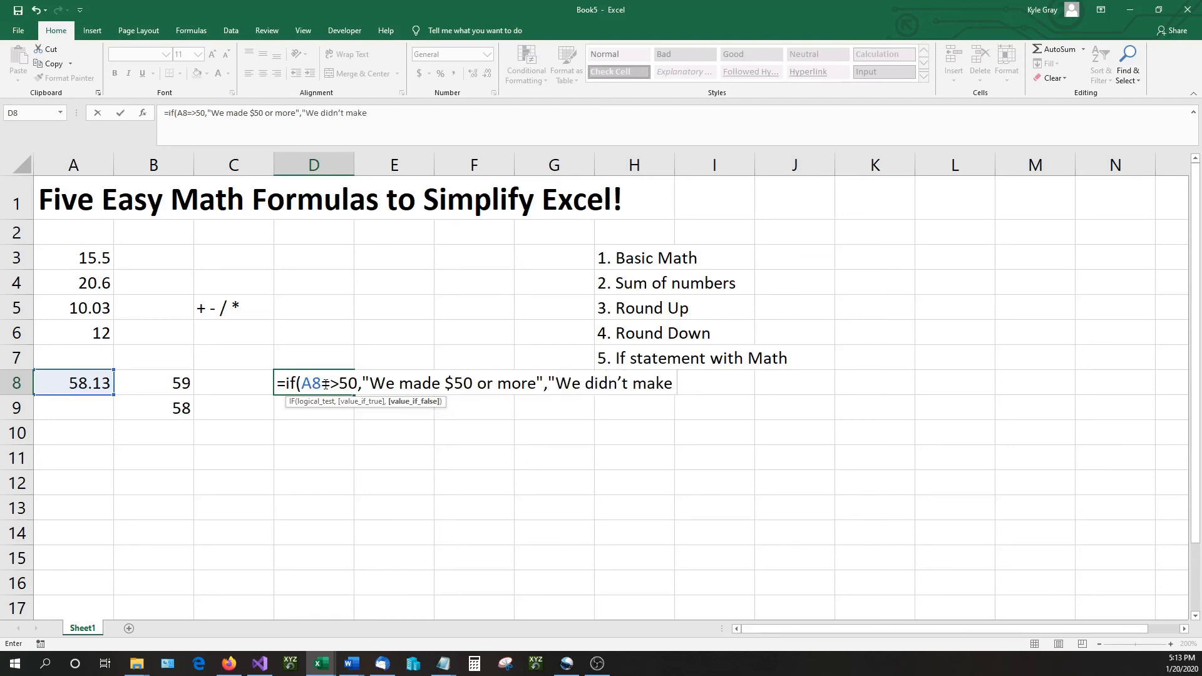
pyautogui.write('$50')
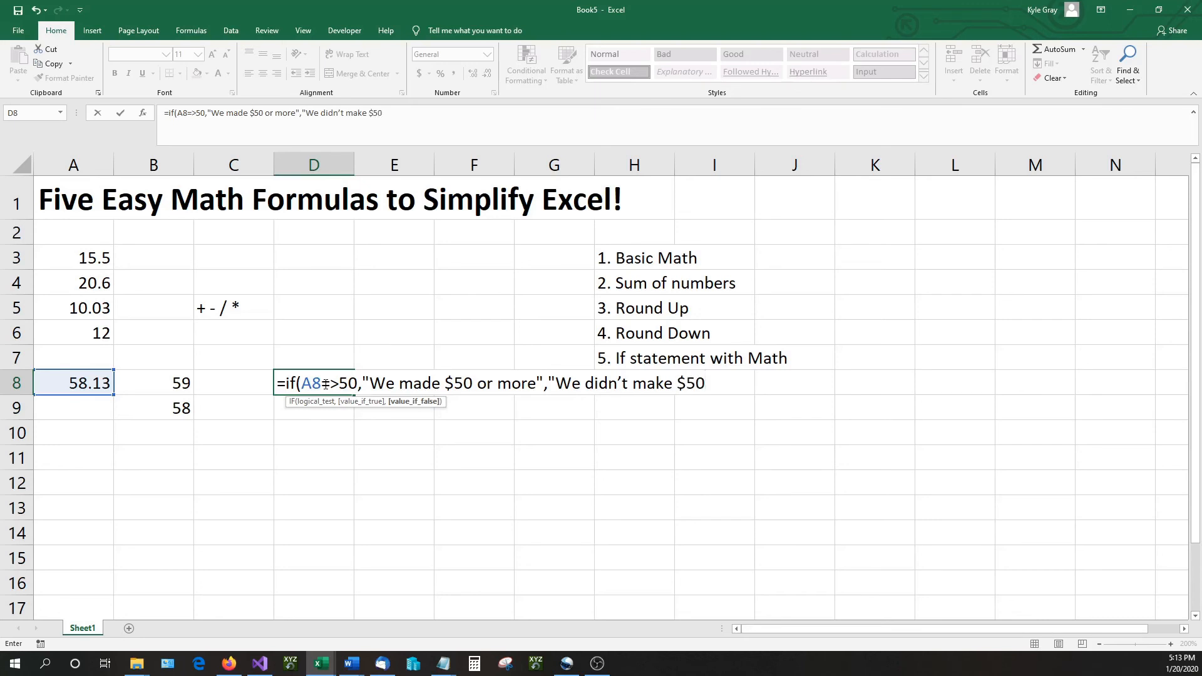
pyautogui.write('"')
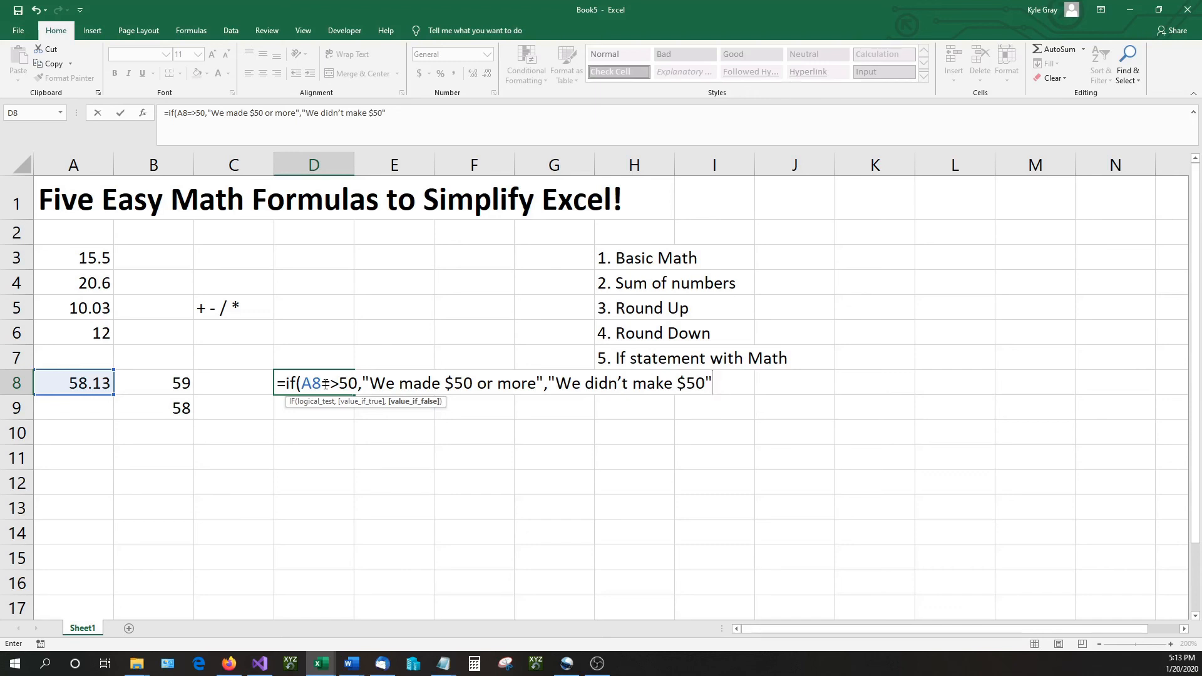
pyautogui.write(')')
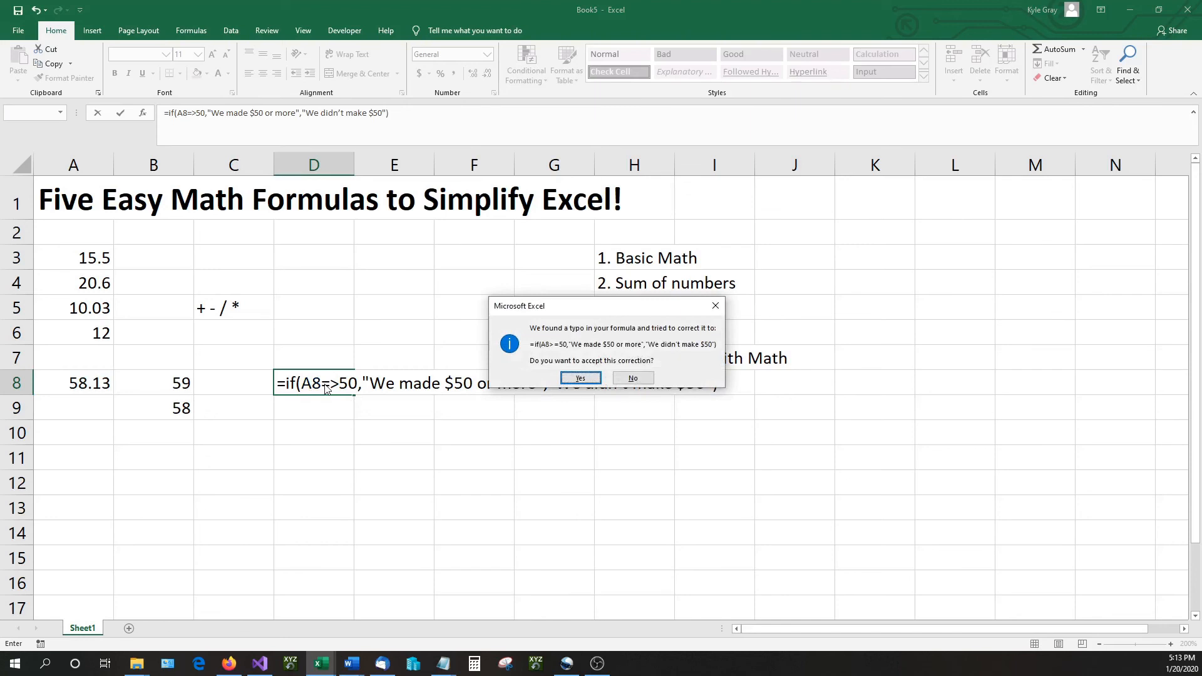
# Accept Excel's typo correction so D8 reads "We made $50 or more".
pyautogui.click(580, 378)
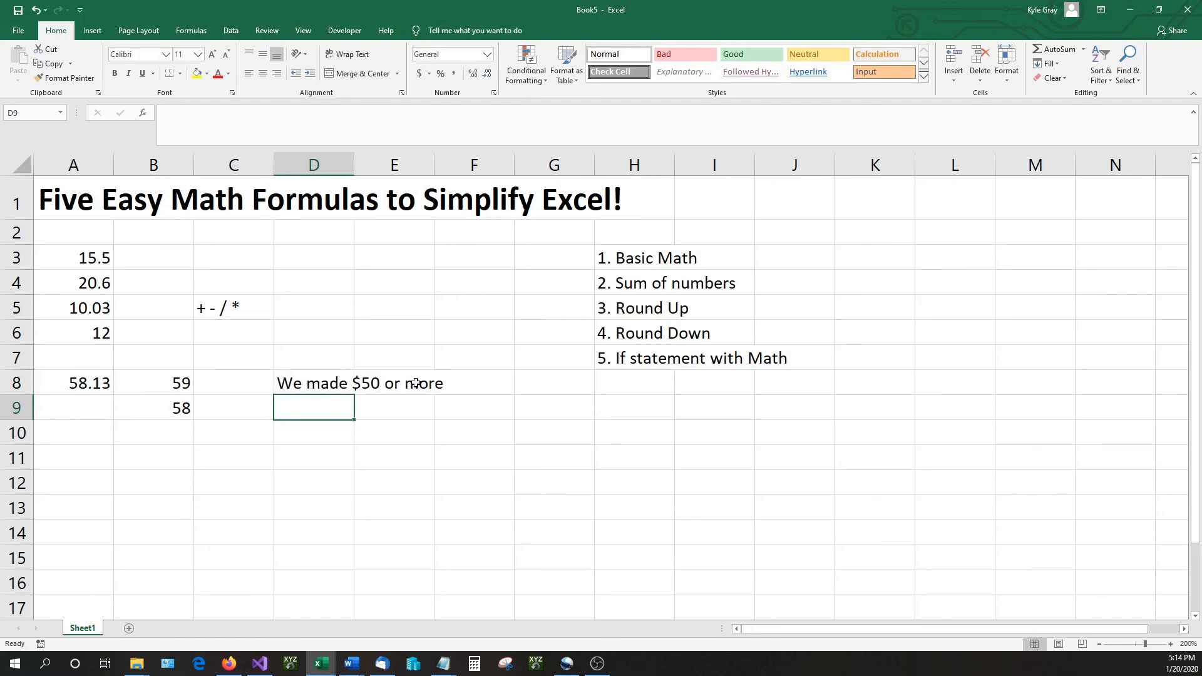
pyautogui.moveTo(120, 329)
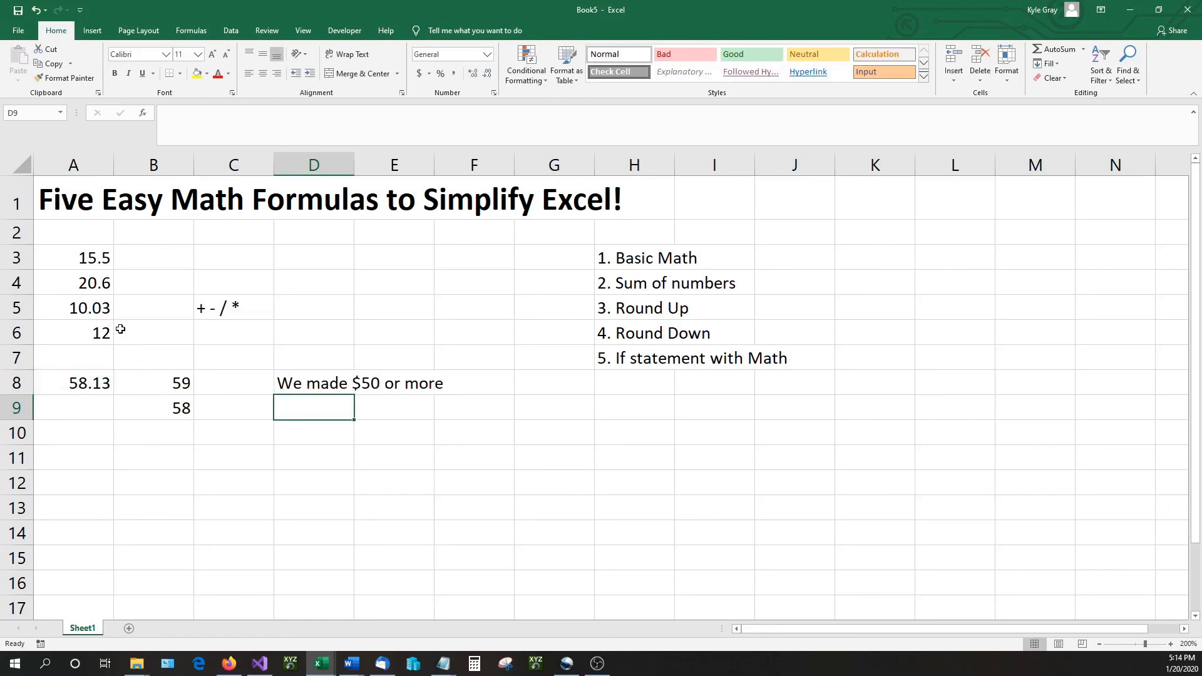
# Change A4 from 20.6 to 0.5 so the total drops to 38.03 and D8 reads "We didn't make $50".
pyautogui.click(74, 282)
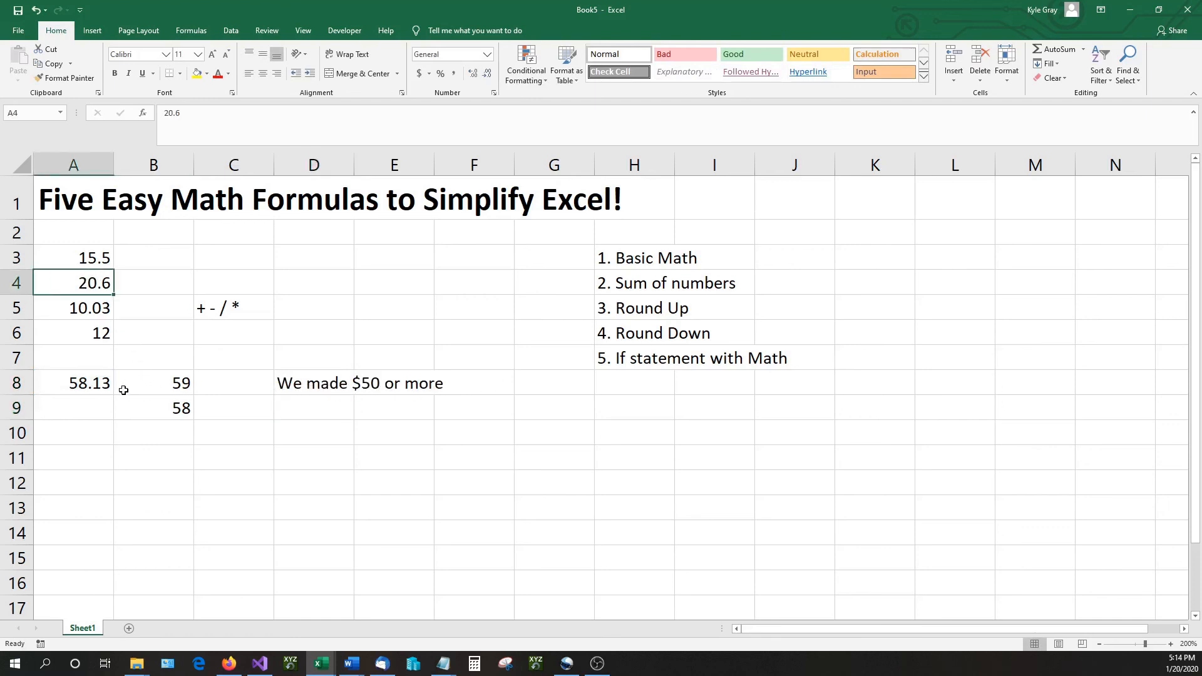
pyautogui.write('0.5')
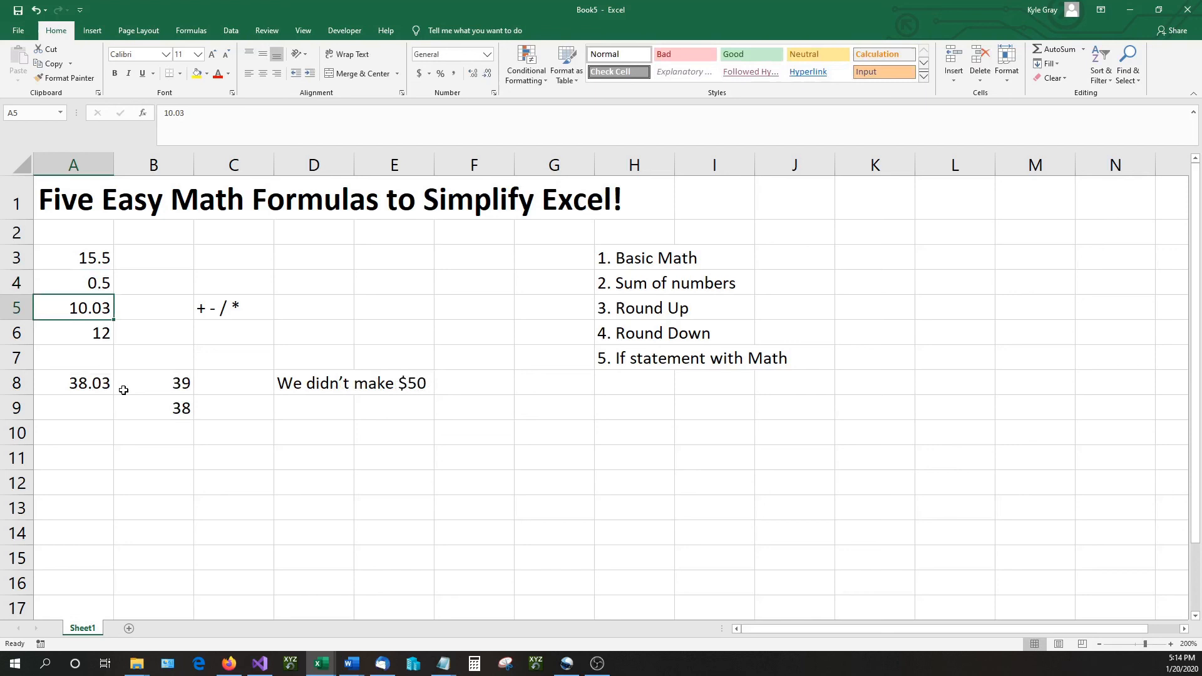
pyautogui.moveTo(94, 285)
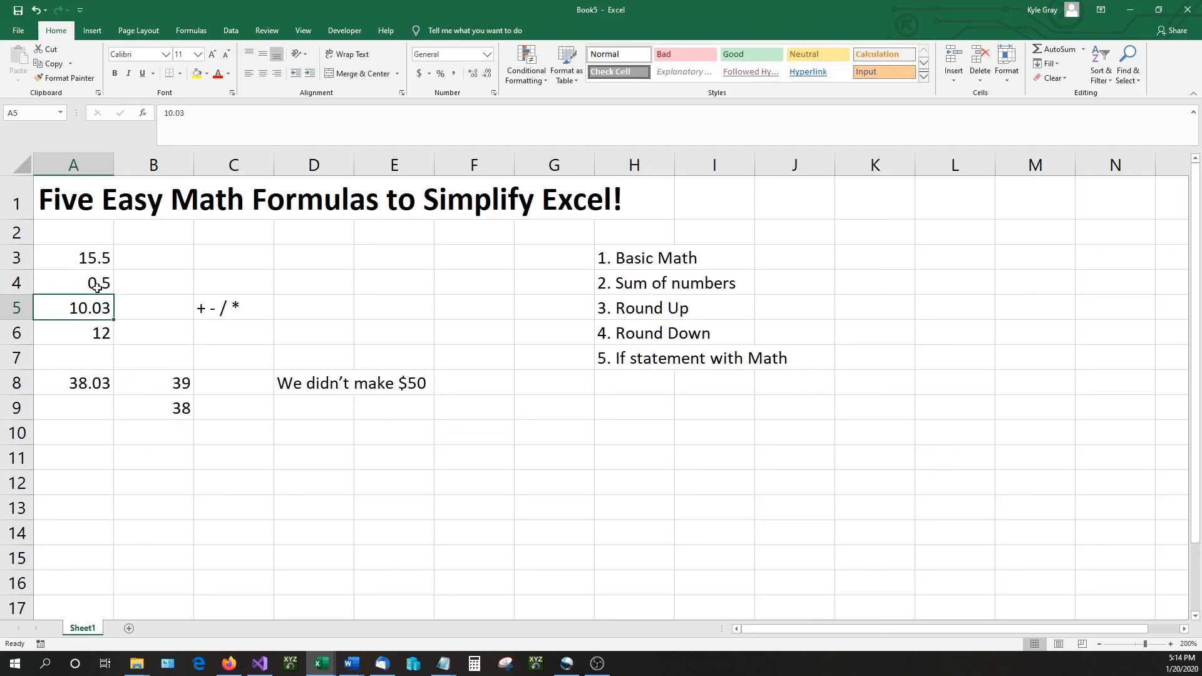
pyautogui.moveTo(751, 391)
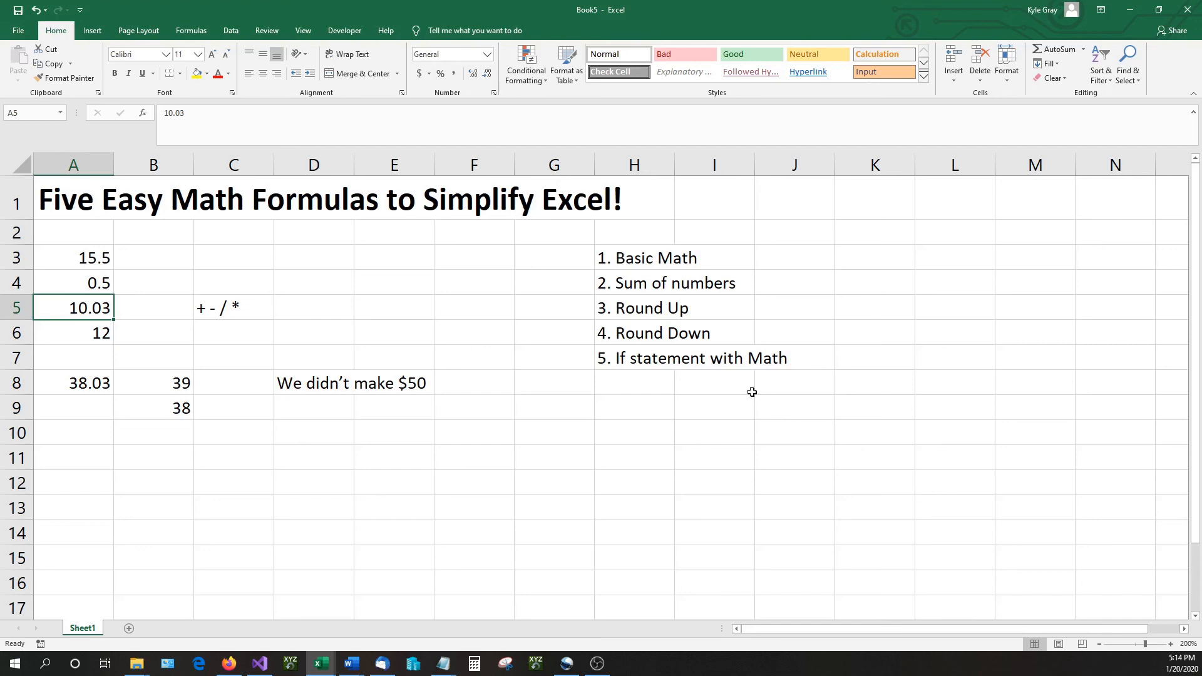
pyautogui.moveTo(330, 384)
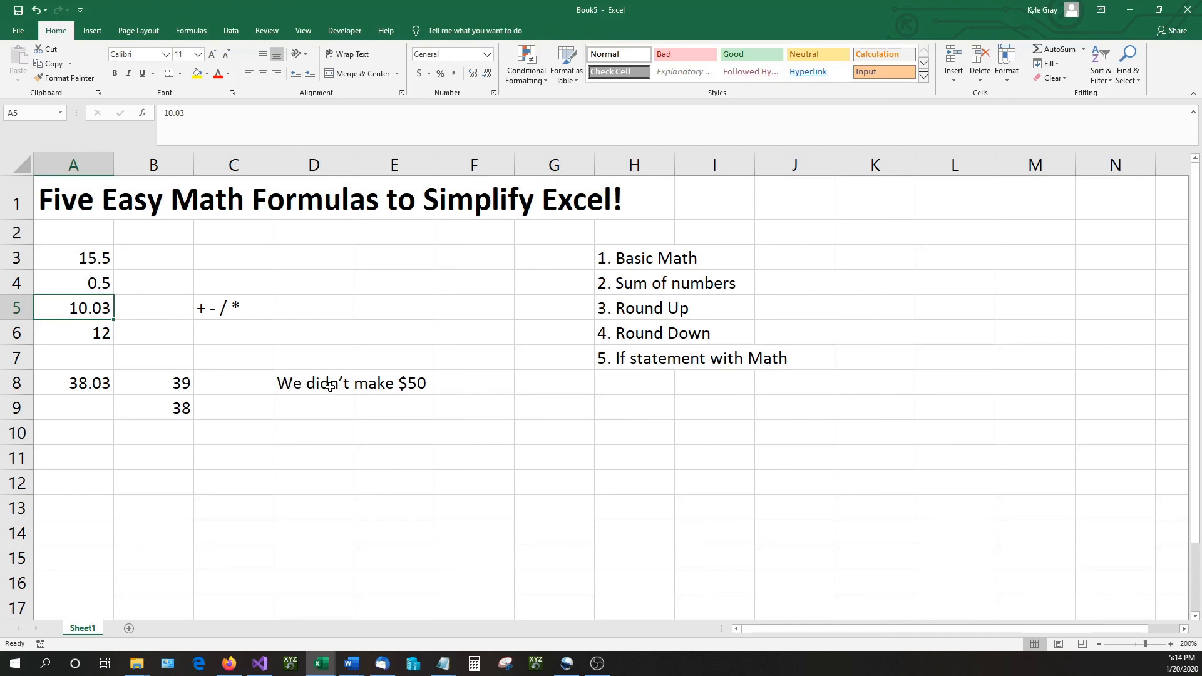